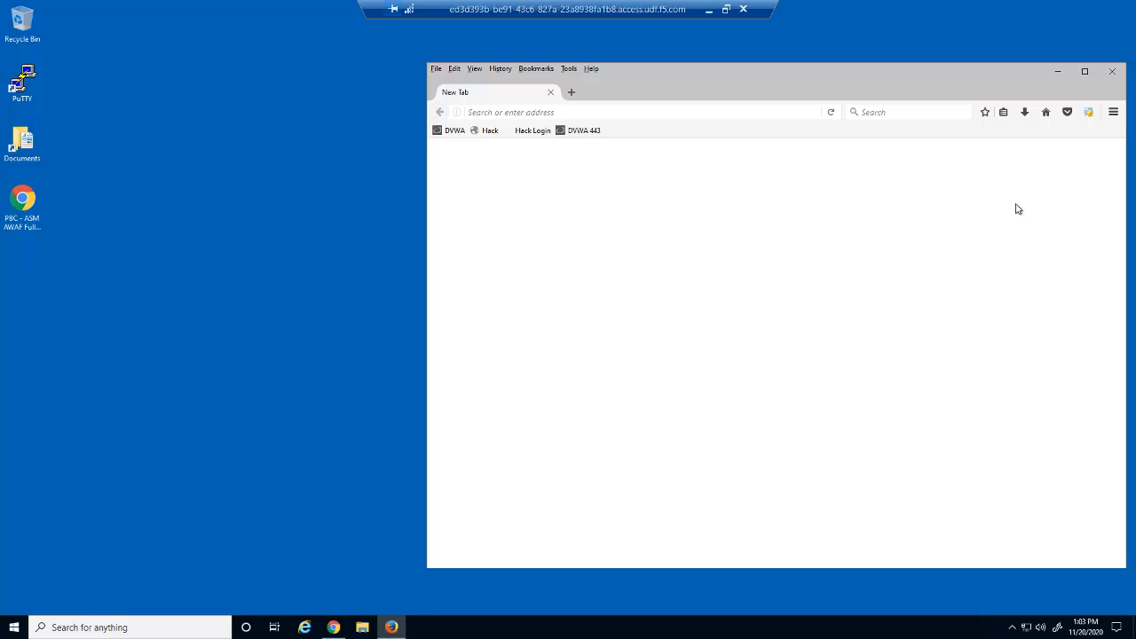
pyautogui.moveTo(1069, 140)
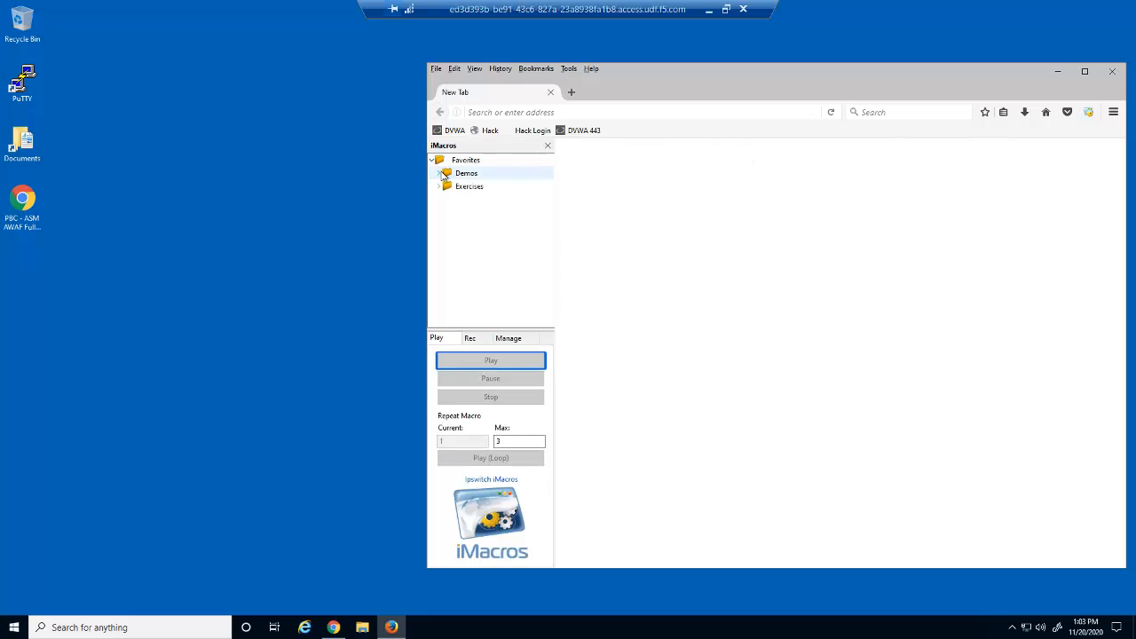
# Step: Bring up the context menu for the 26 captcha.iim macro in the iMacros list
pyautogui.click(444, 174)
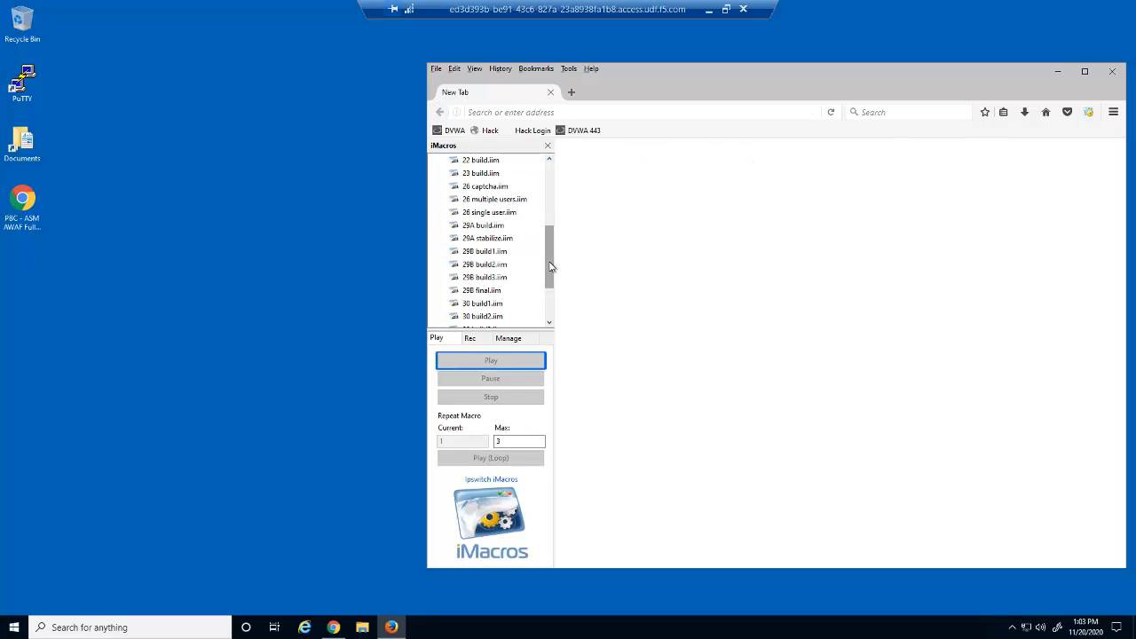
pyautogui.rightClick(487, 186)
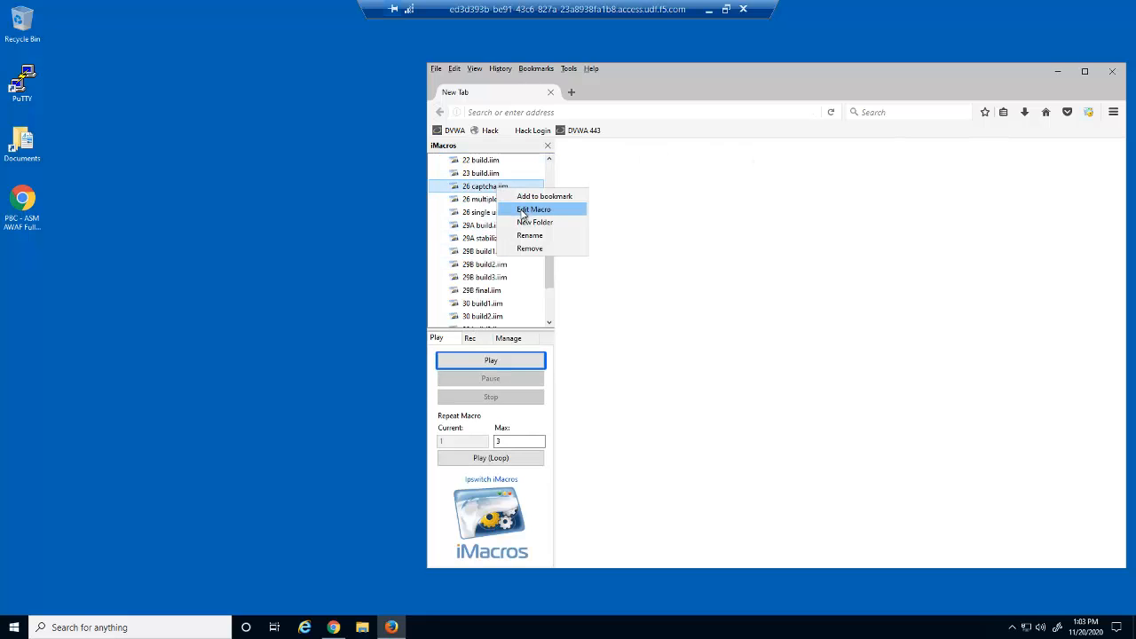
pyautogui.click(533, 210)
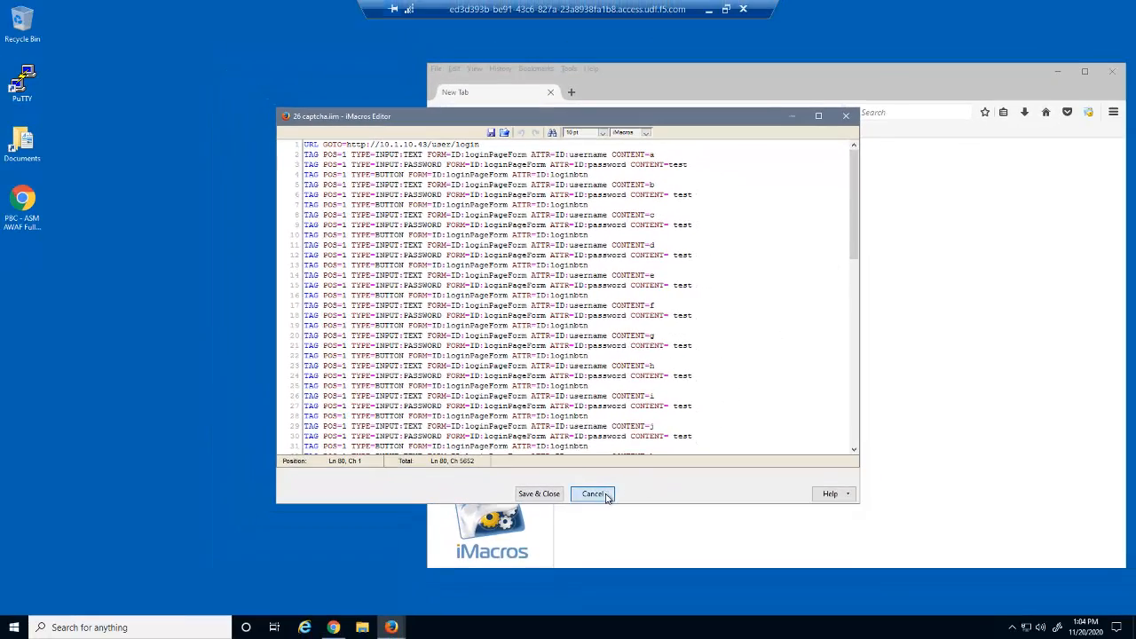
# Step: Cancel the editor and play the captcha brute-force macro against the Hackazon login page
pyautogui.click(593, 494)
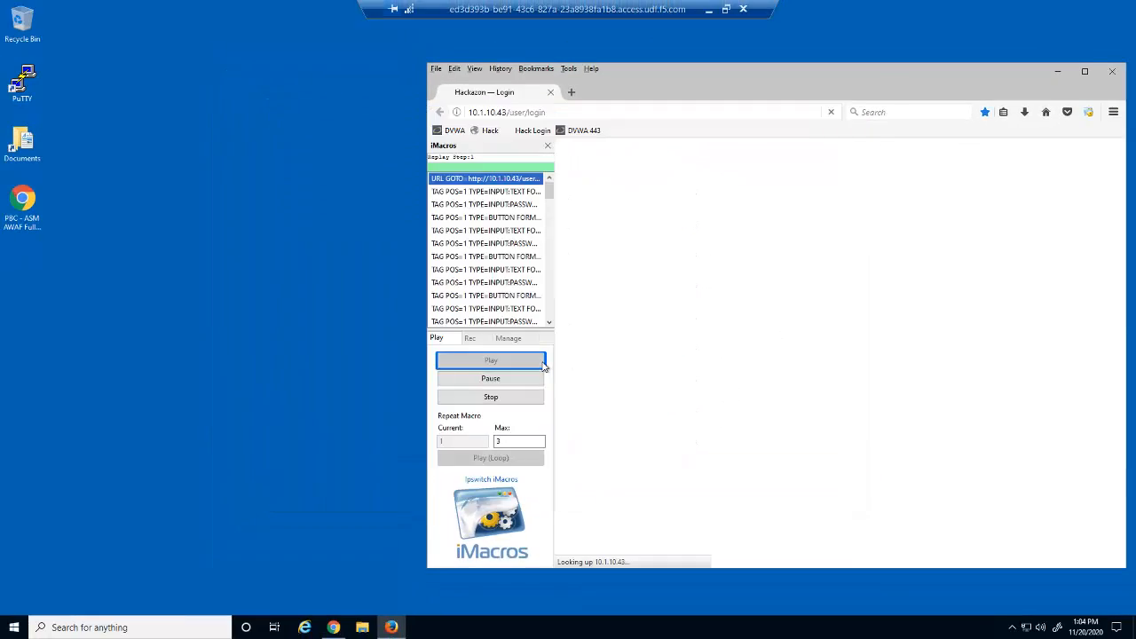
pyautogui.click(491, 359)
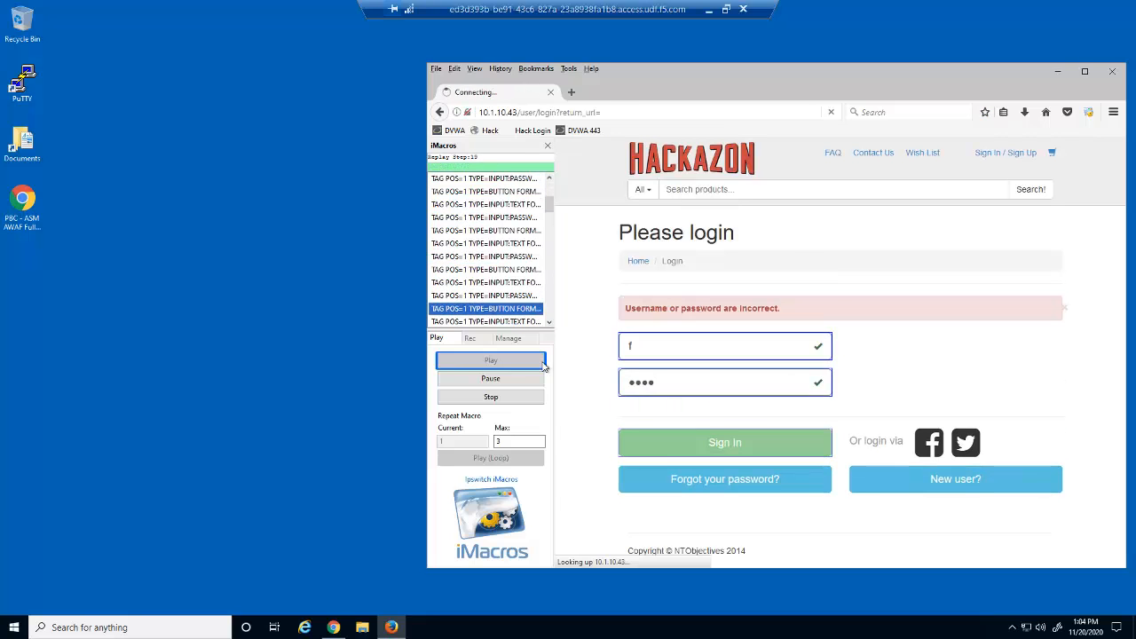
pyautogui.click(490, 360)
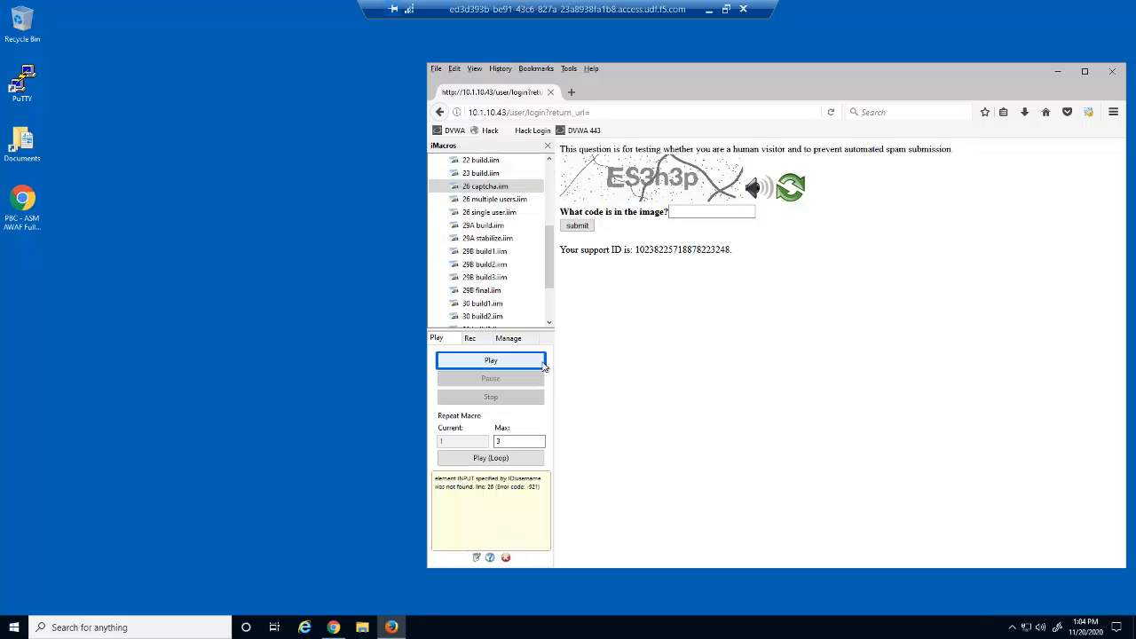
# Step: Solve the CAPTCHA with code ES3h3p so the scripted login attempts resume
pyautogui.click(491, 361)
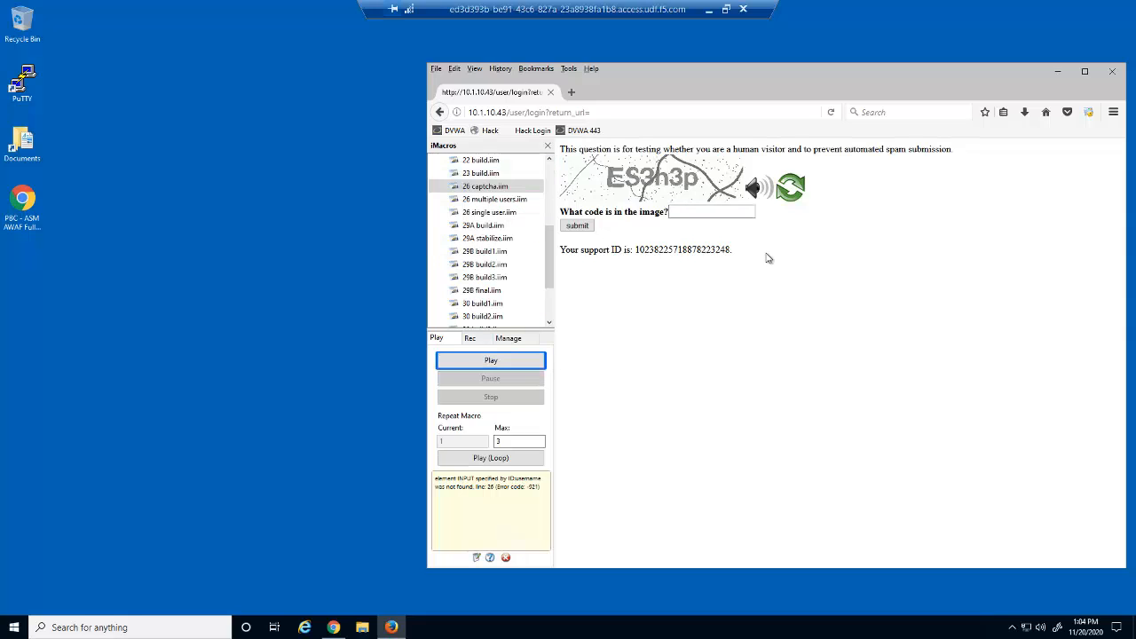
pyautogui.write('ES3h3p')
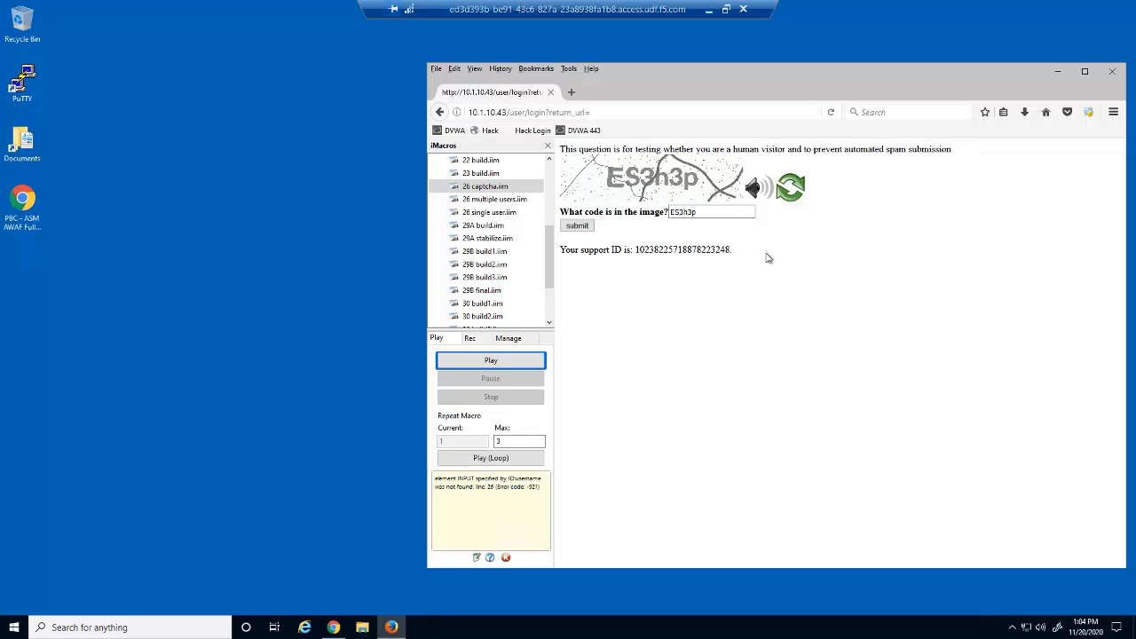
pyautogui.click(577, 226)
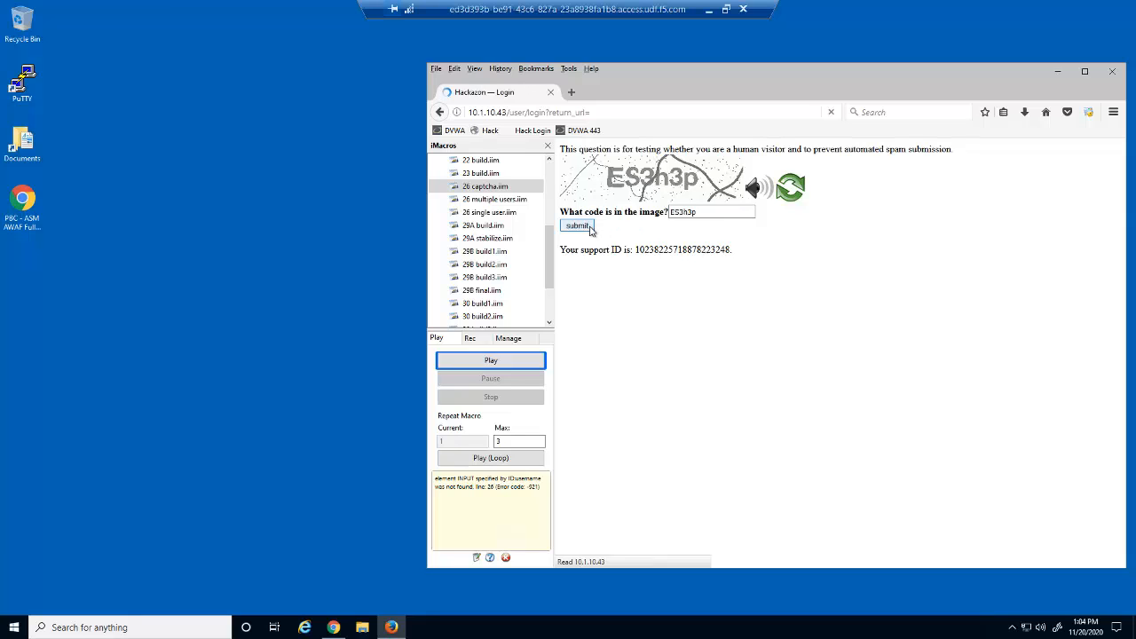
pyautogui.click(579, 225)
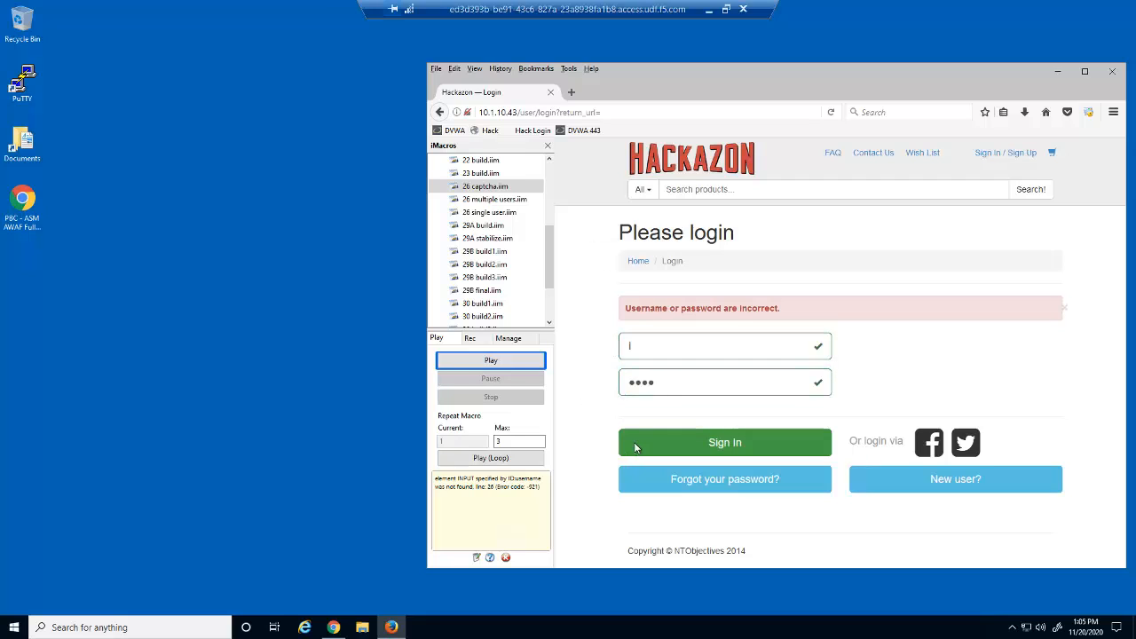
# Step: Solve three more CAPTCHAs (M5e, VVB2W, WLS4Gz) as the macro cycles through further usernames
pyautogui.click(725, 442)
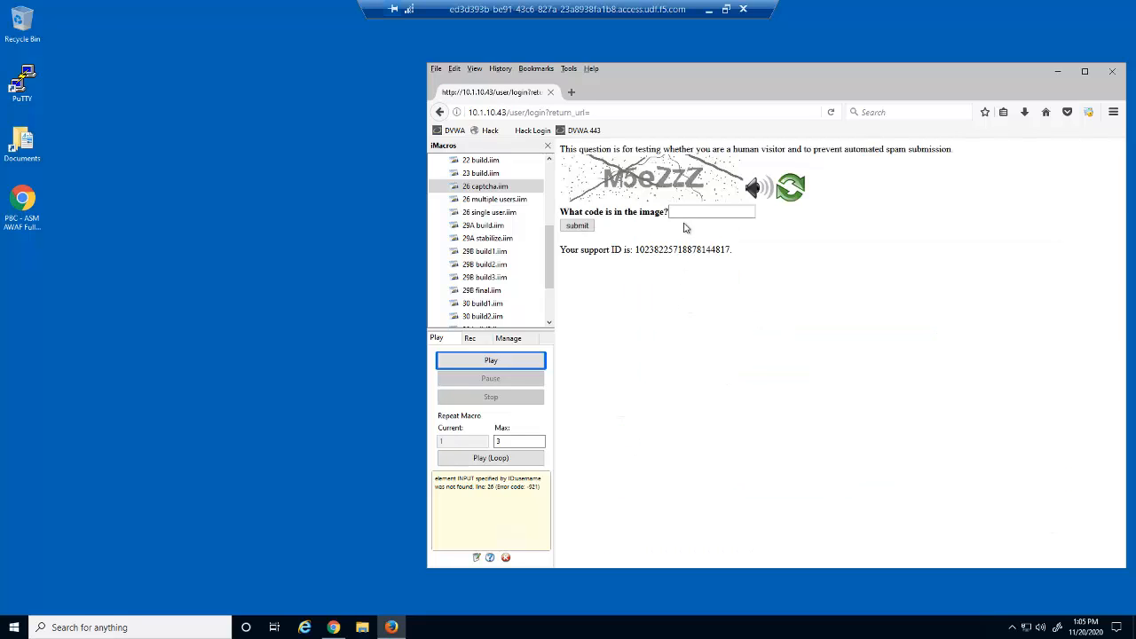
pyautogui.write('M5eZZZ')
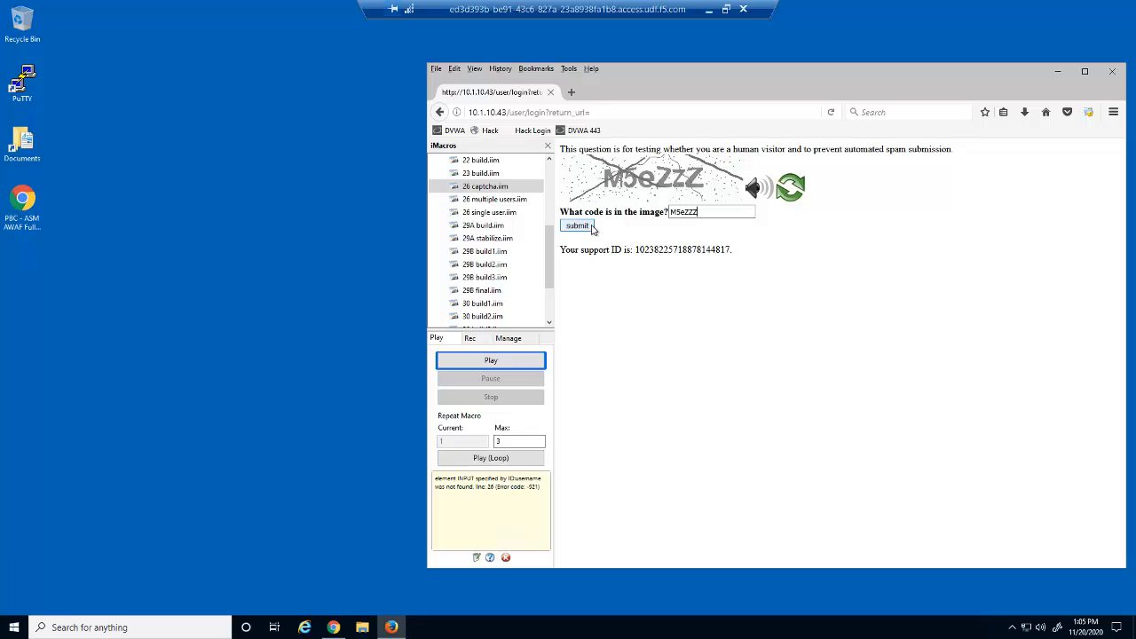
pyautogui.click(577, 225)
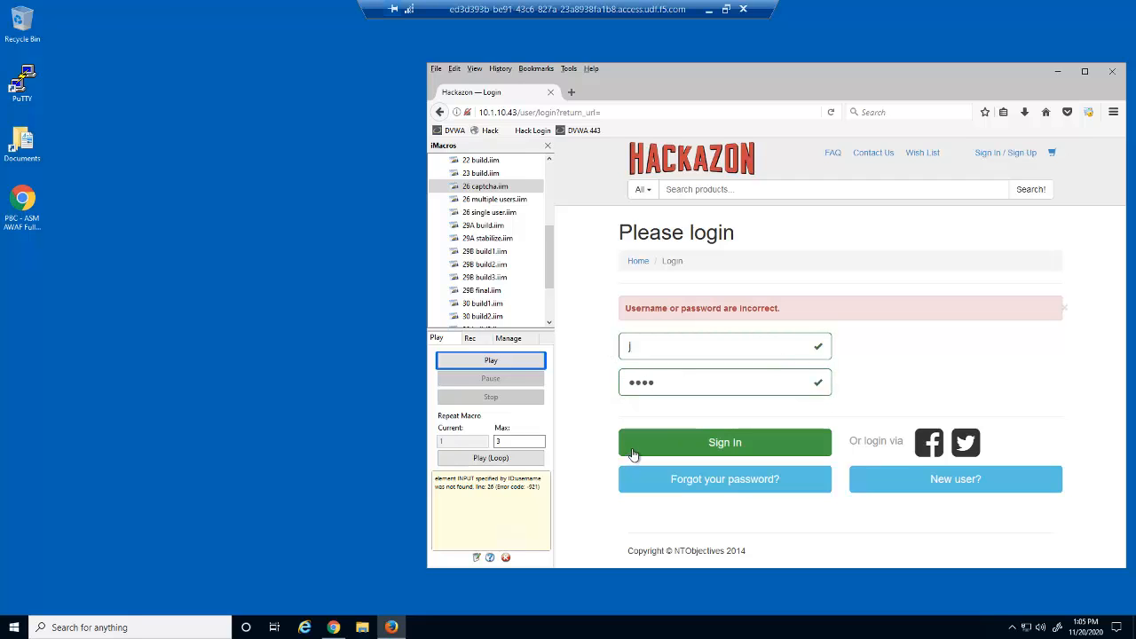
pyautogui.click(724, 442)
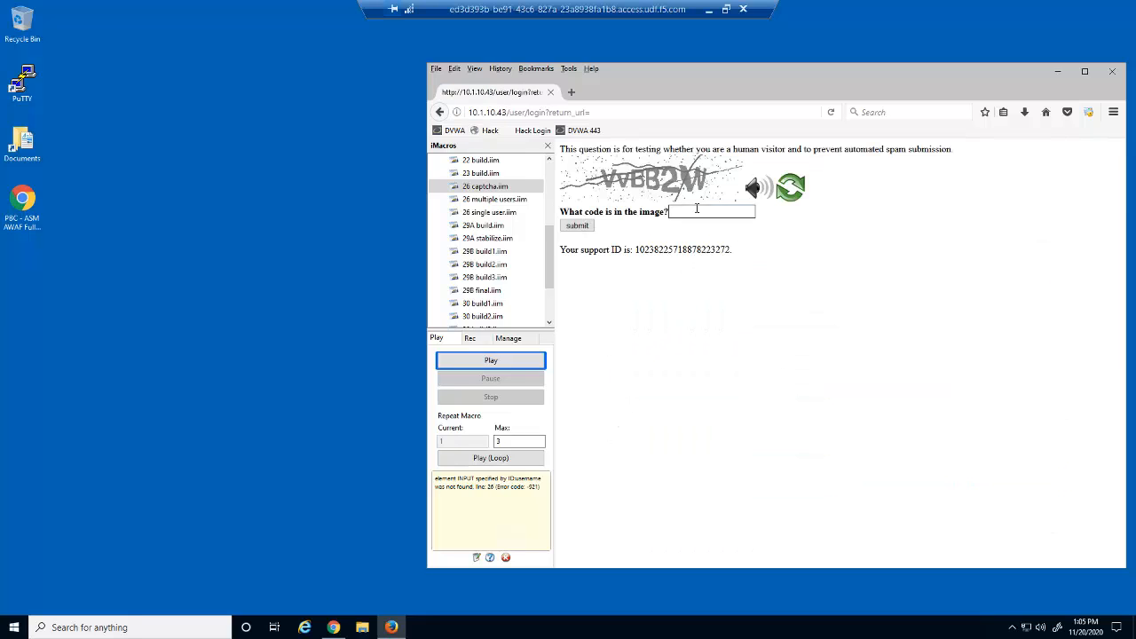
pyautogui.write('VVB2W')
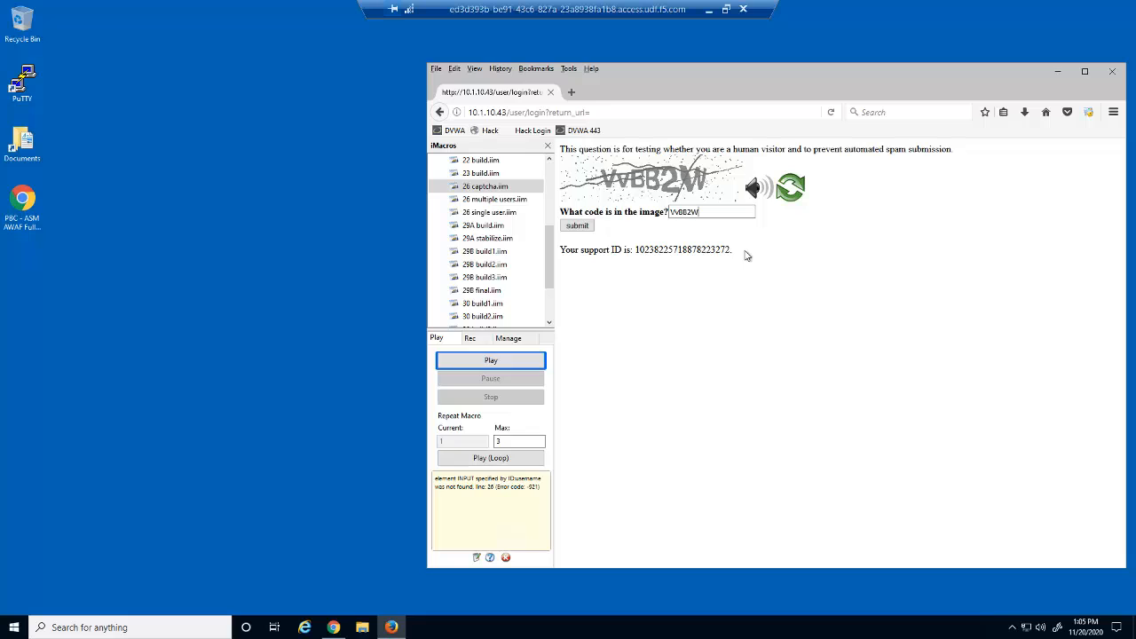
pyautogui.click(577, 224)
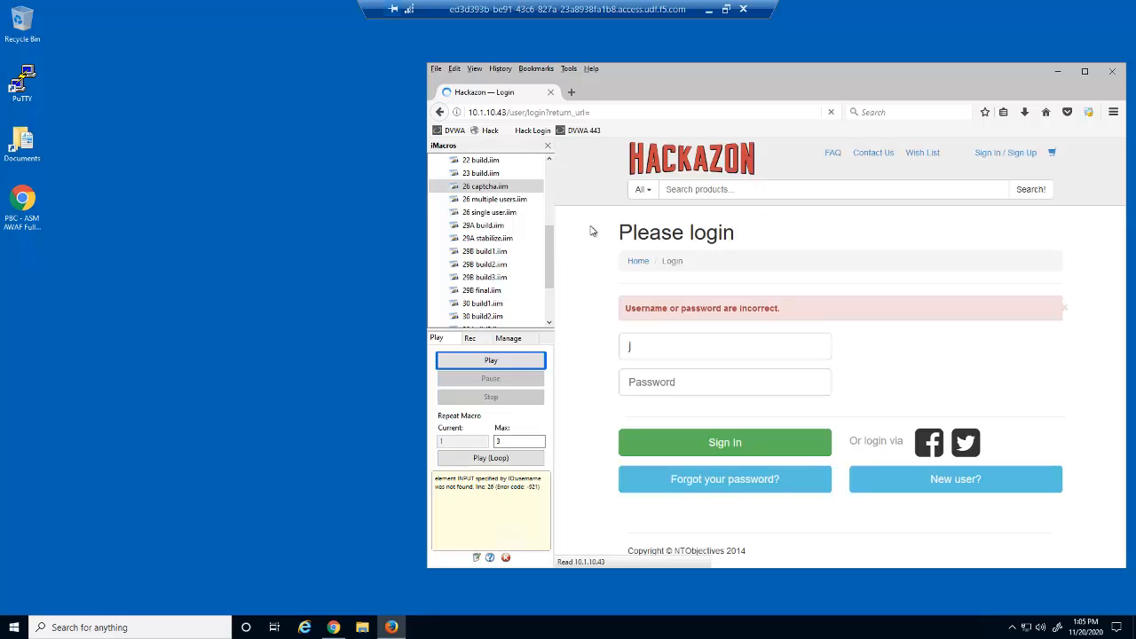
pyautogui.click(724, 347)
pyautogui.write('k')
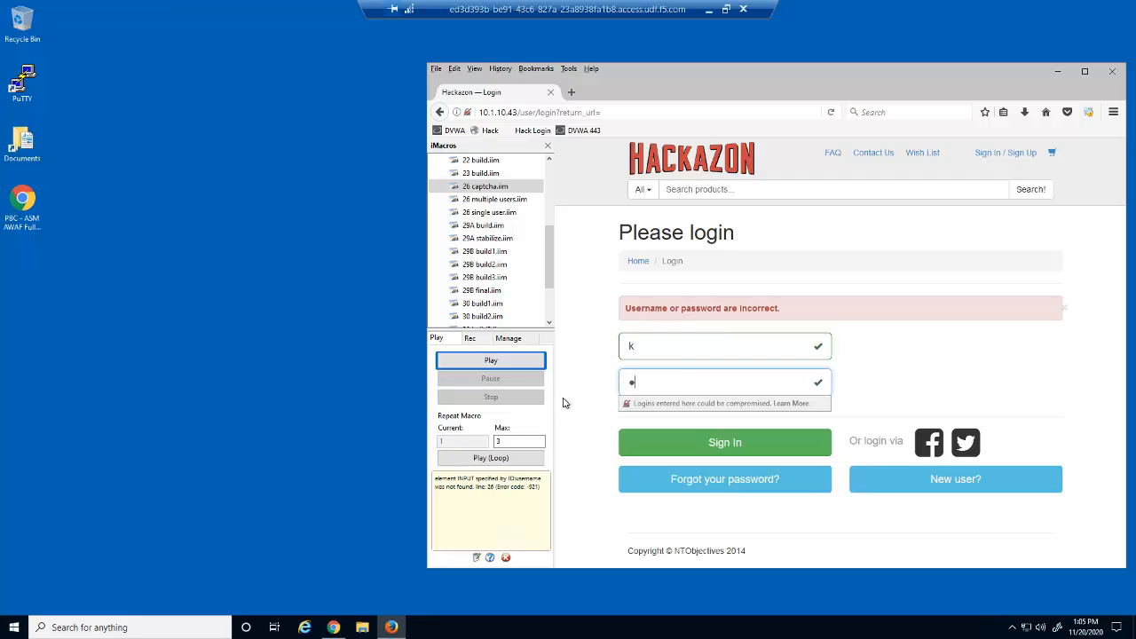
pyautogui.click(724, 442)
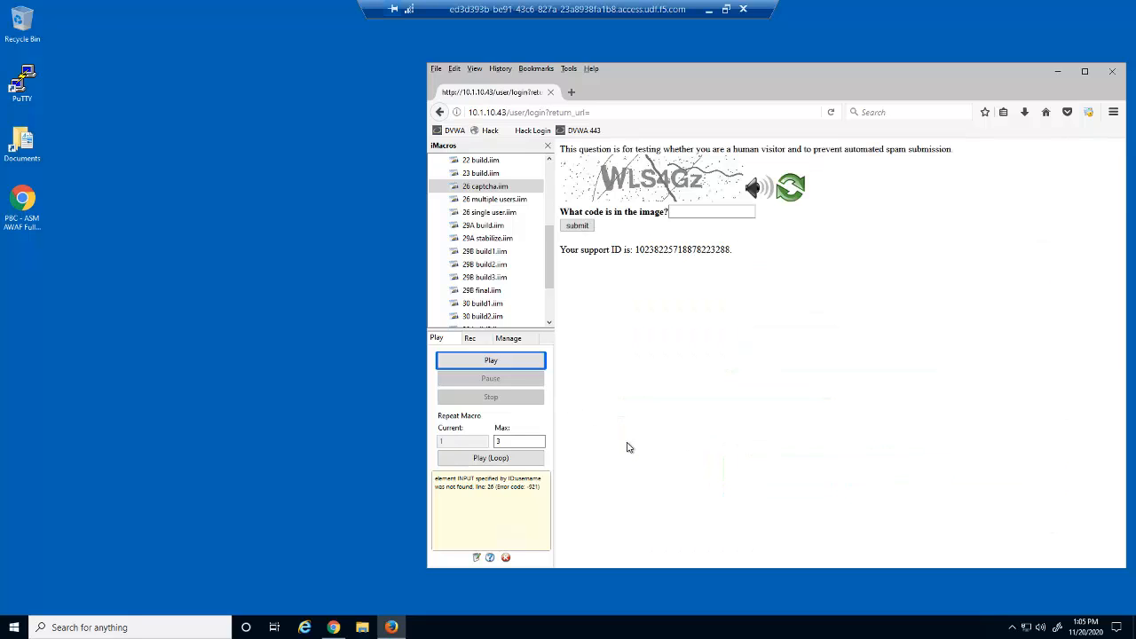
pyautogui.write('W')
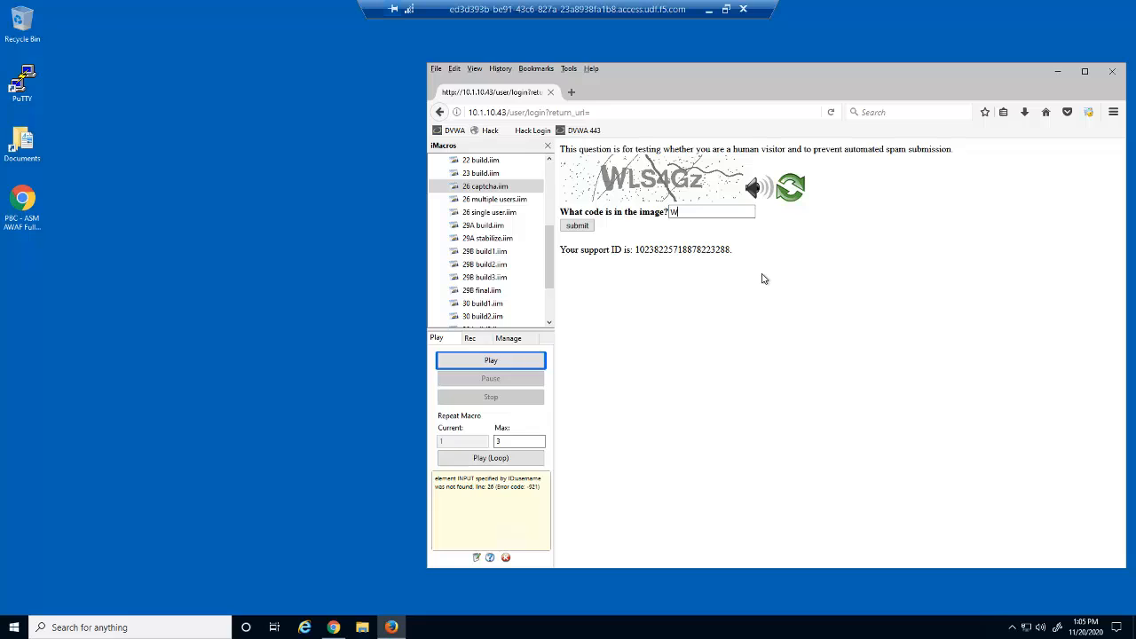
pyautogui.write('LS4Gz')
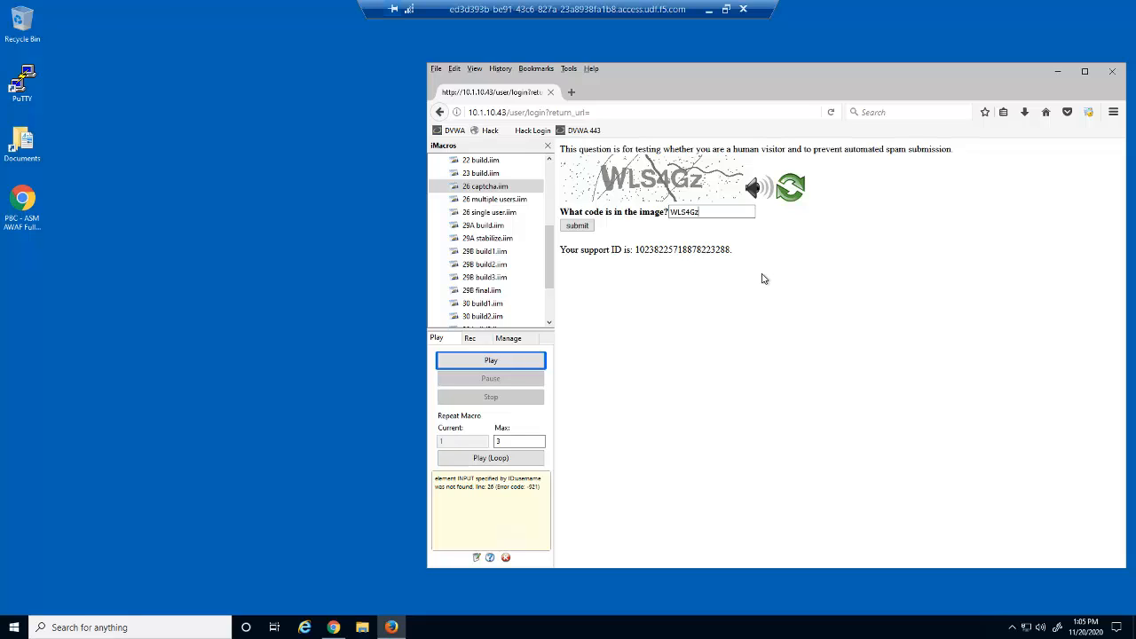
pyautogui.click(577, 225)
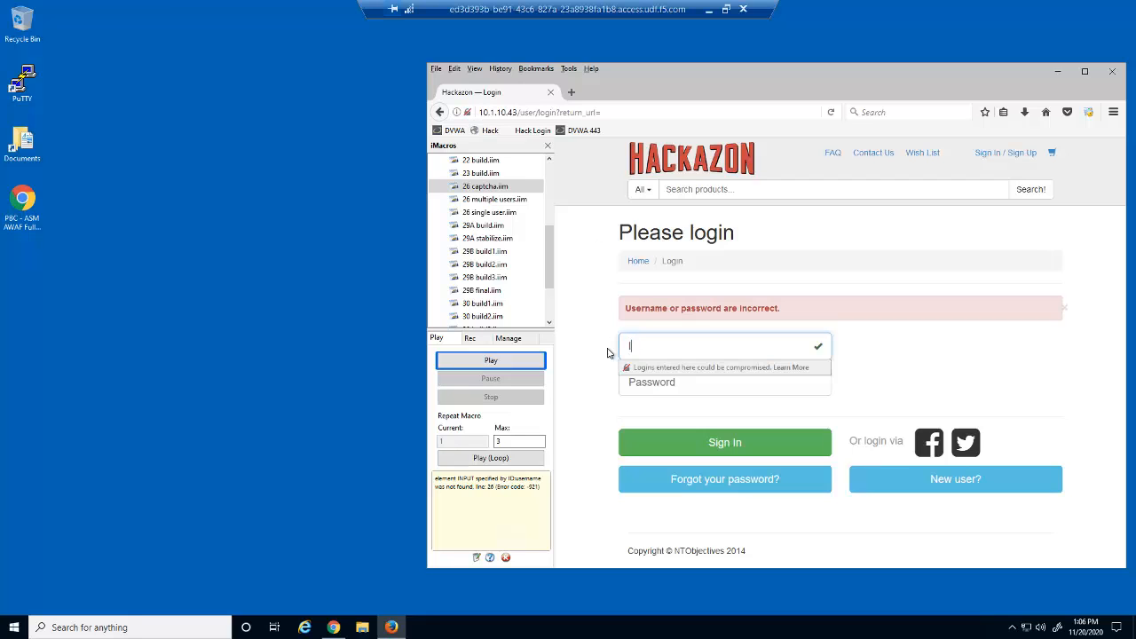
# Step: Submit CAPTCHA BUc3, then try usernames m and n, solving CAPTCHAs nL and N9
pyautogui.click(725, 442)
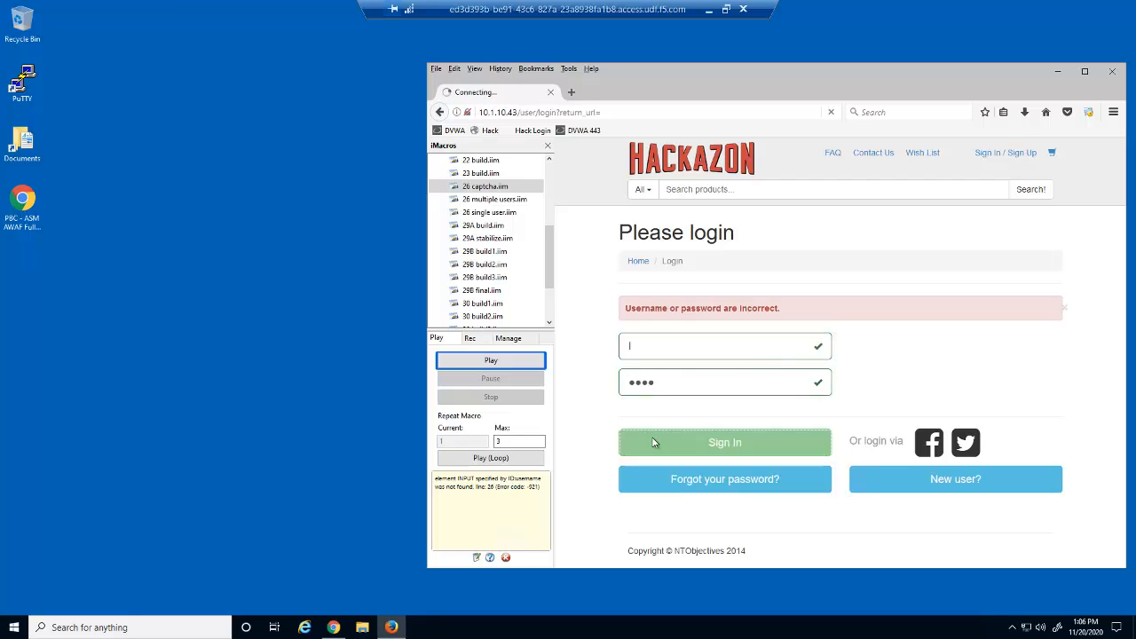
pyautogui.click(725, 442)
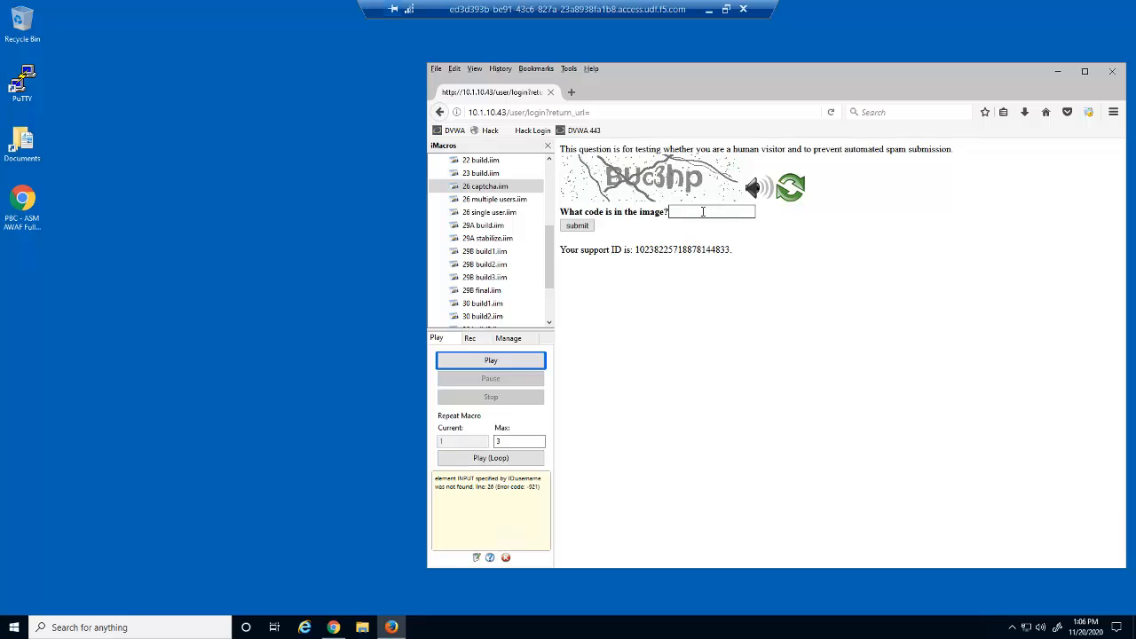
pyautogui.write('BUc3hp')
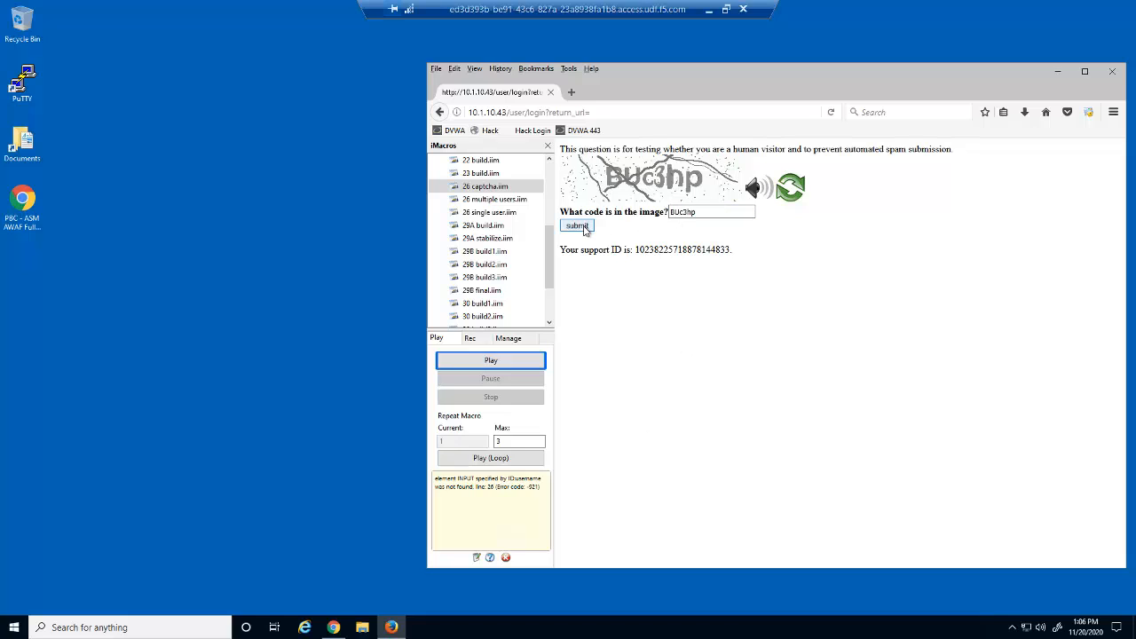
pyautogui.click(577, 226)
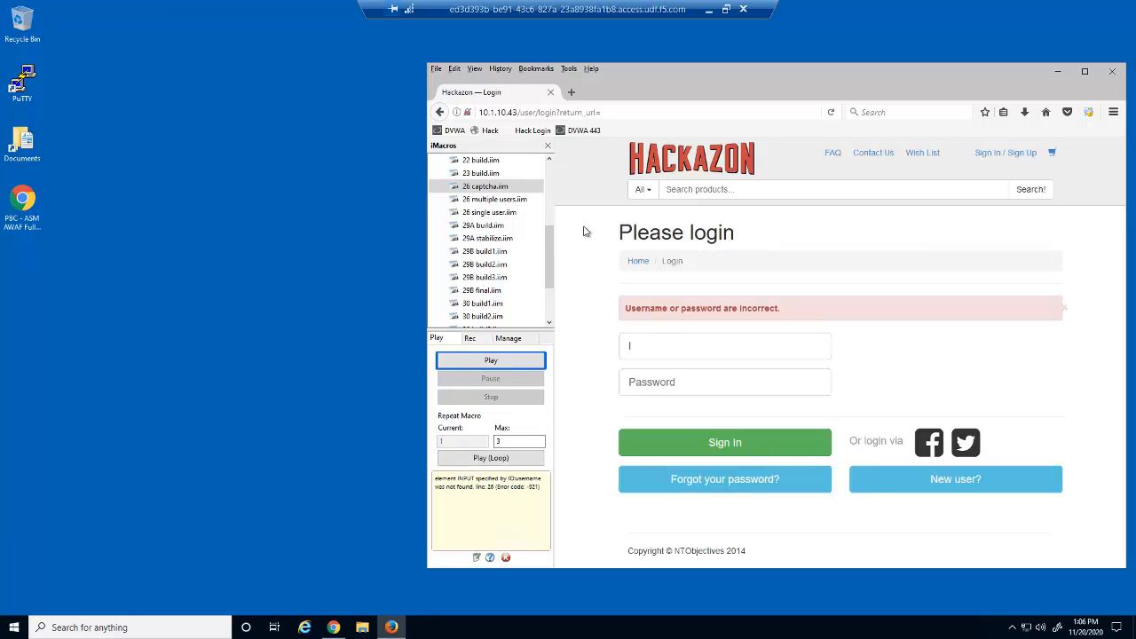
pyautogui.write('m')
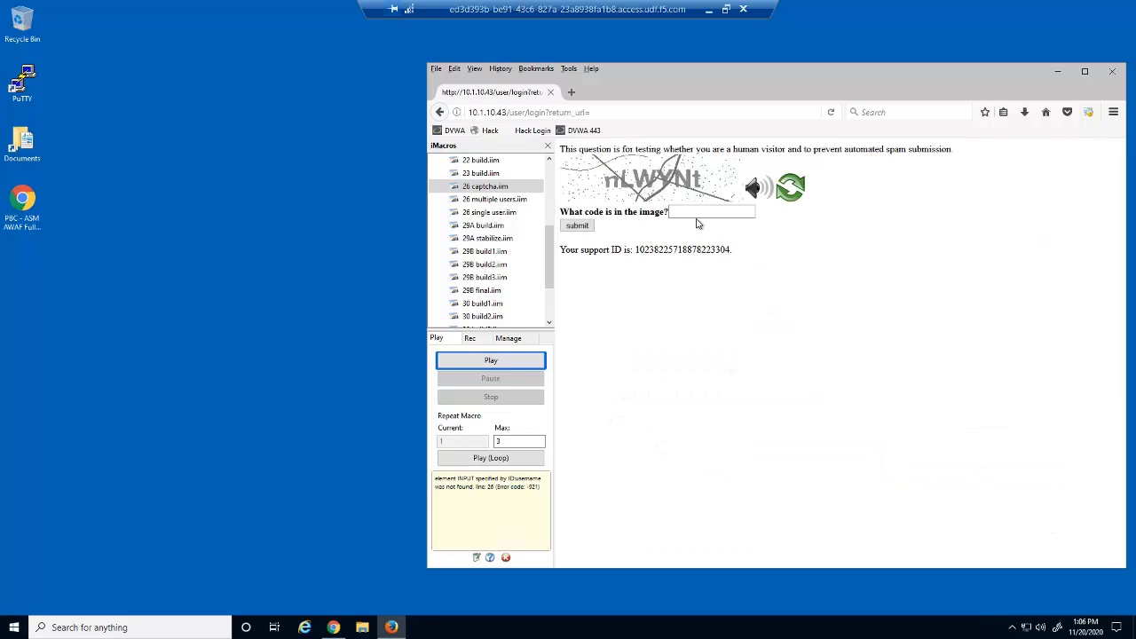
pyautogui.write('nLWYNt')
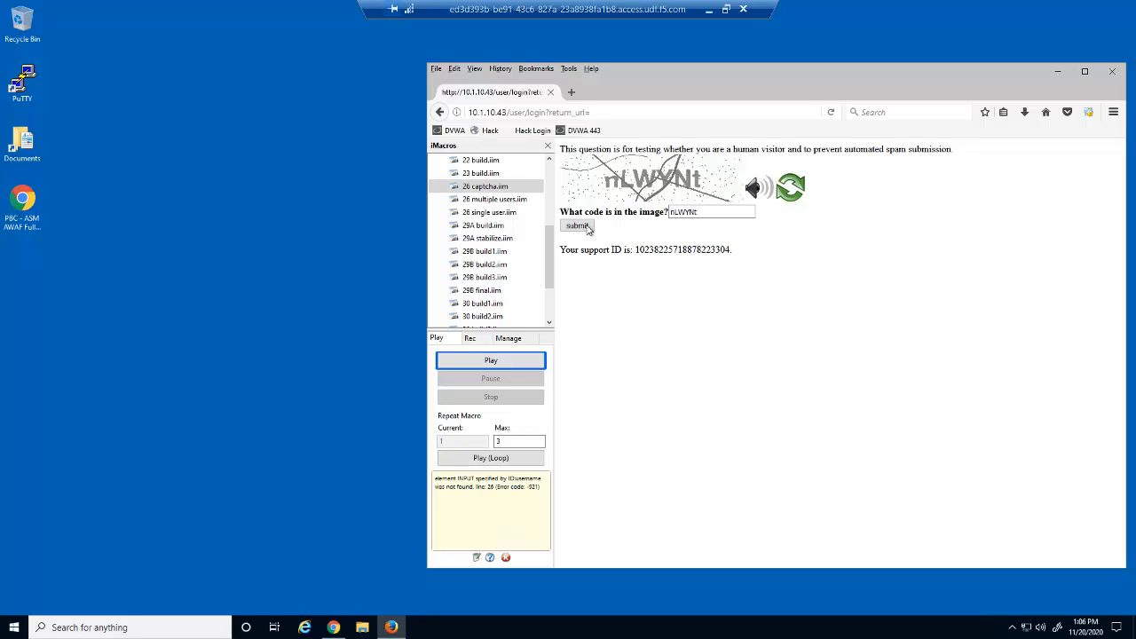
pyautogui.click(577, 225)
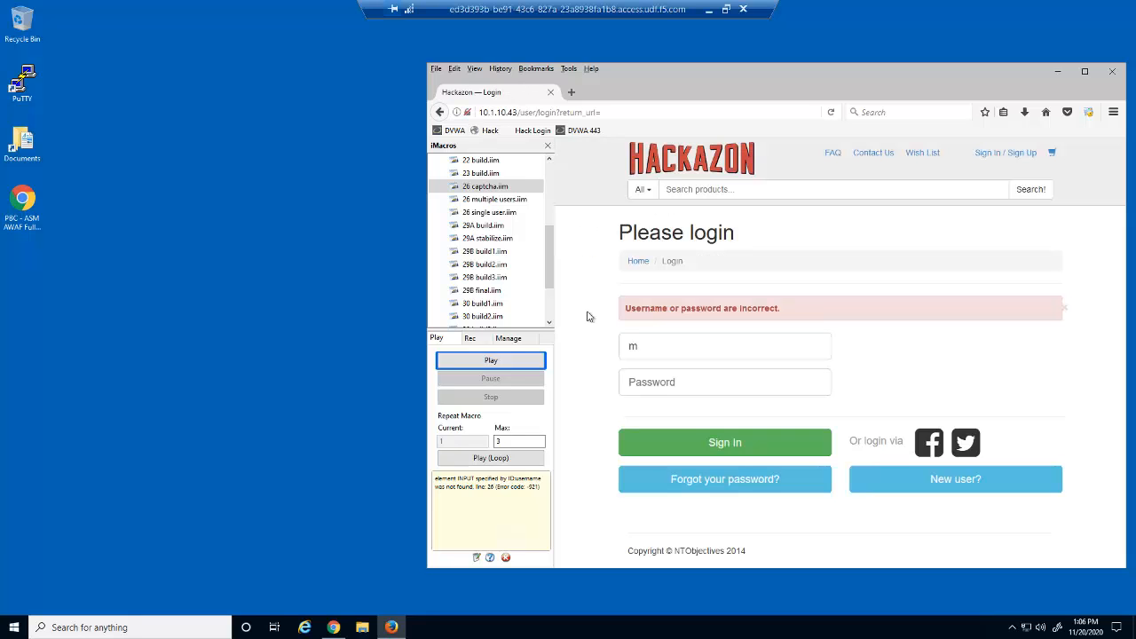
pyautogui.write('n')
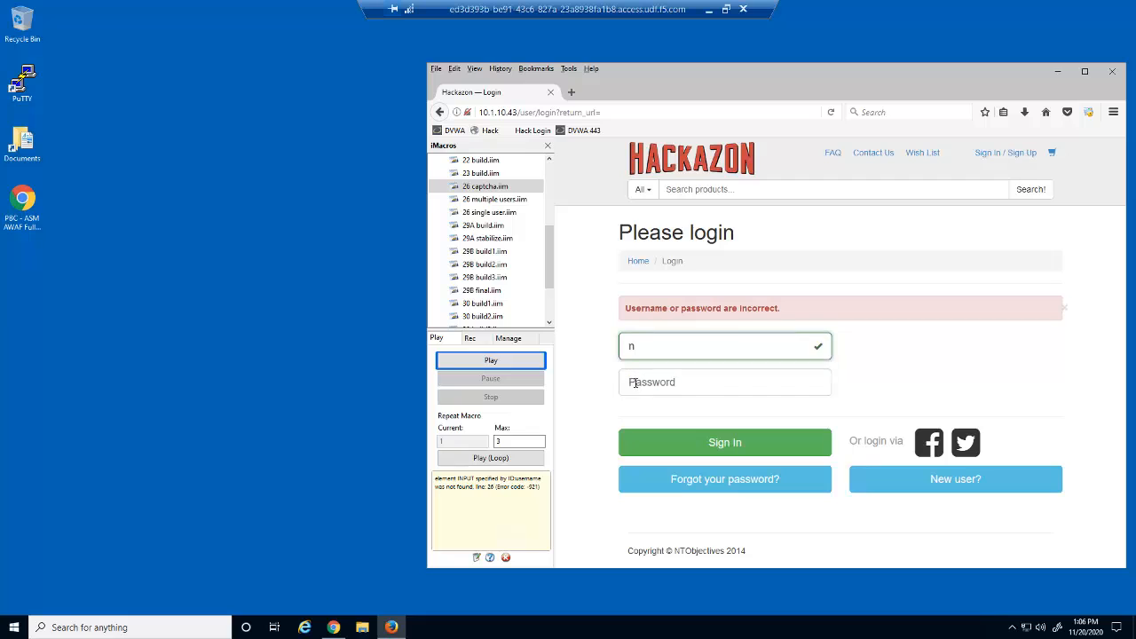
pyautogui.click(724, 442)
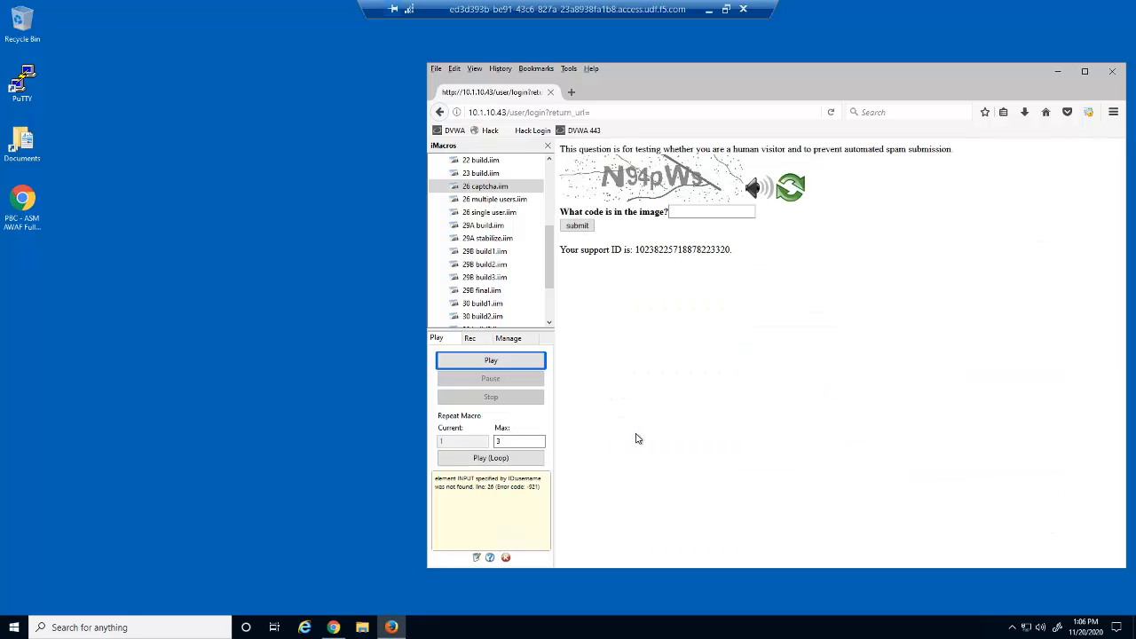
pyautogui.write('N9')
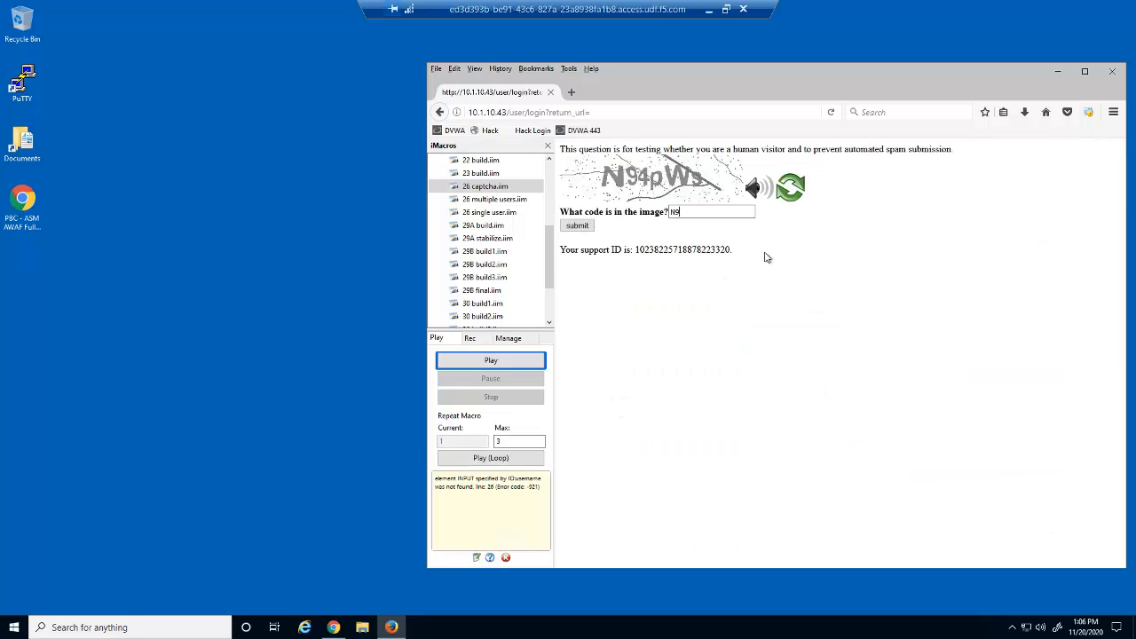
pyautogui.click(577, 223)
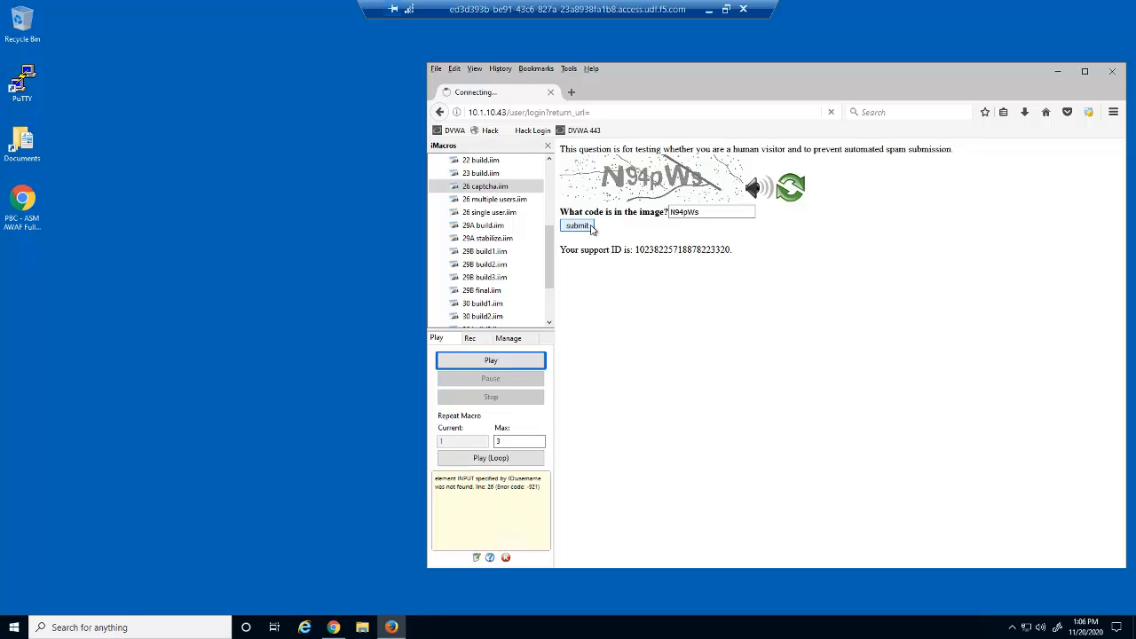
# Step: Try usernames o and p, solving CAPTCHAs rPUwRkr and 8eG7, each ending in incorrect credentials
pyautogui.click(579, 226)
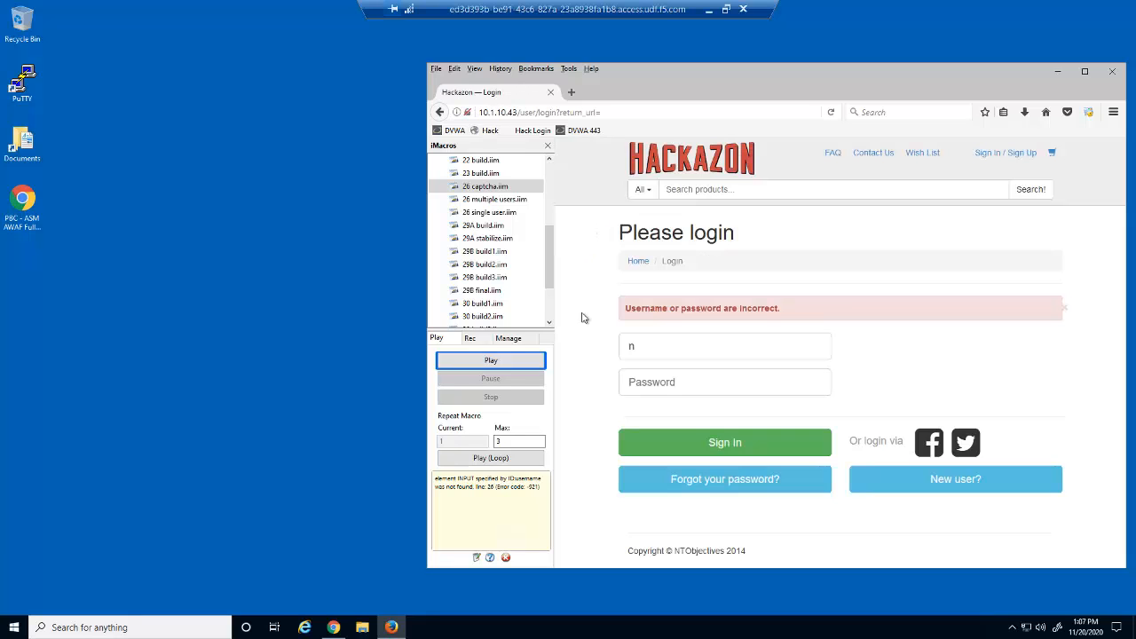
pyautogui.write('o')
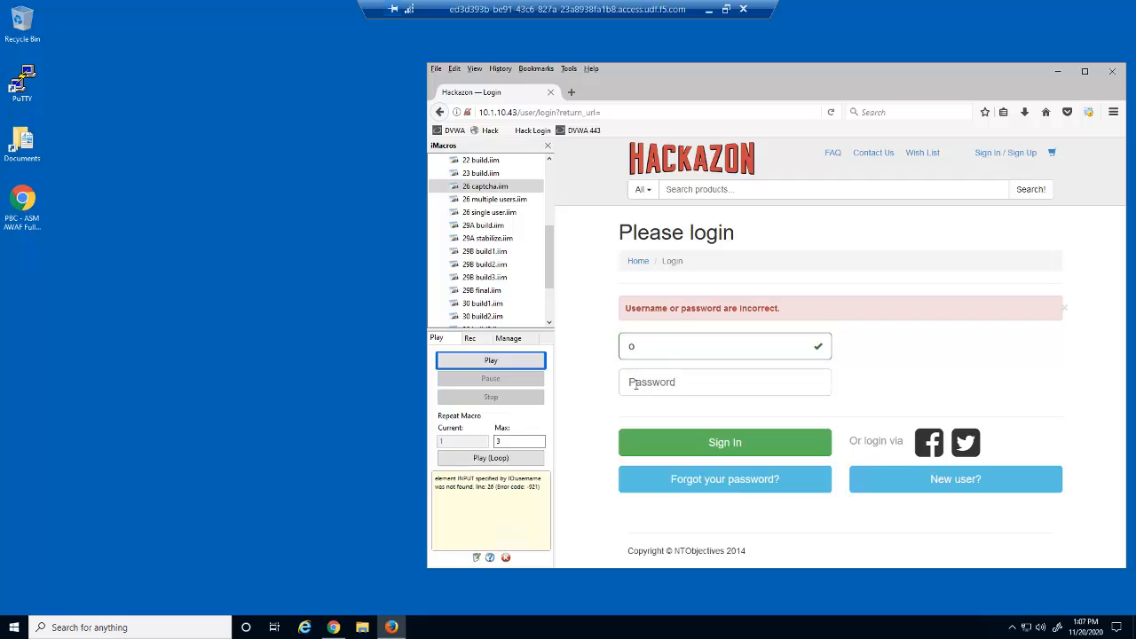
pyautogui.click(724, 442)
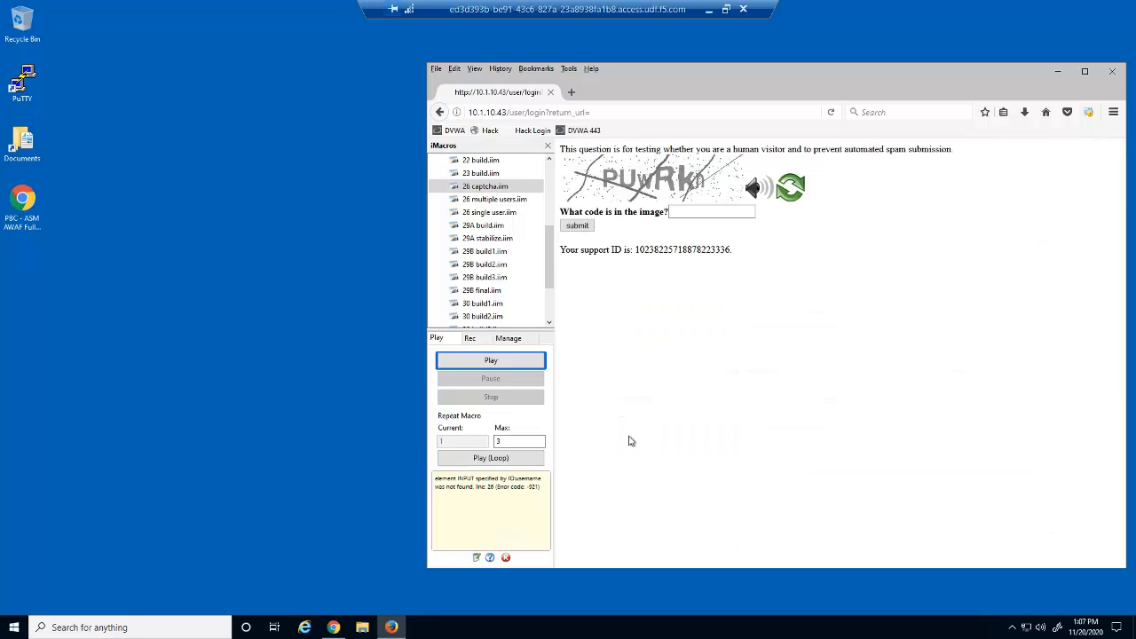
pyautogui.write('r')
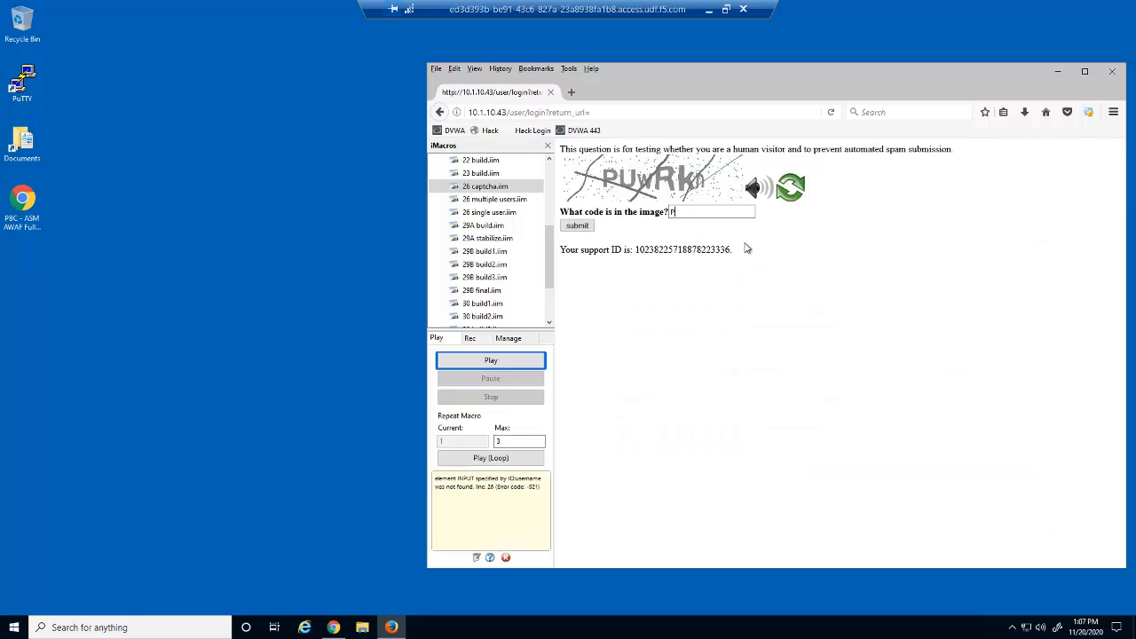
pyautogui.write('PUwRkr')
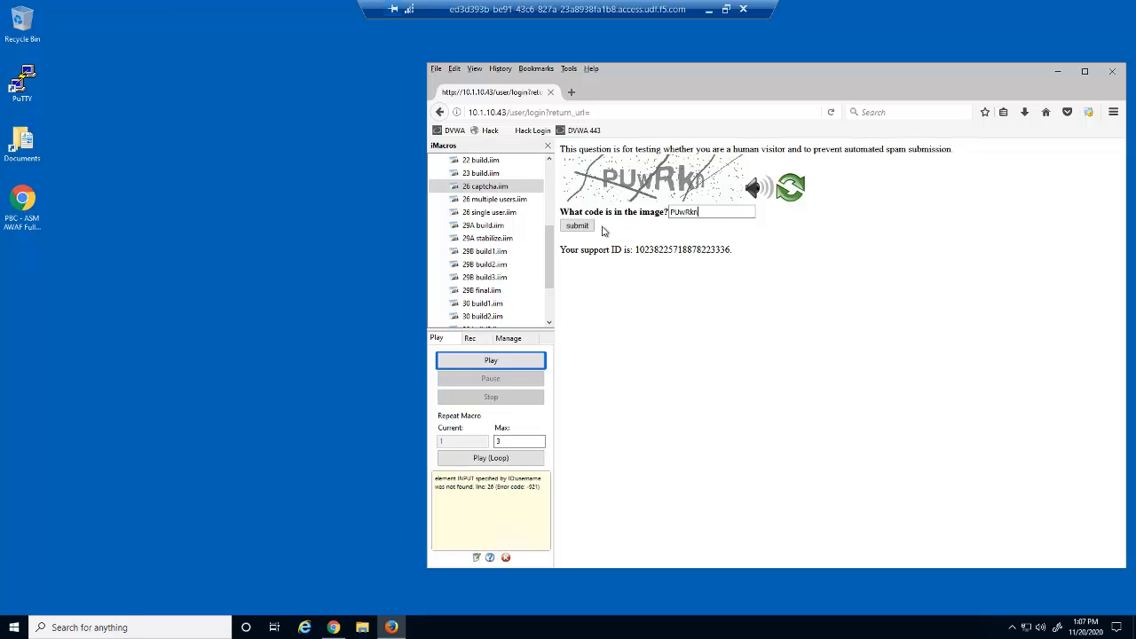
pyautogui.click(577, 226)
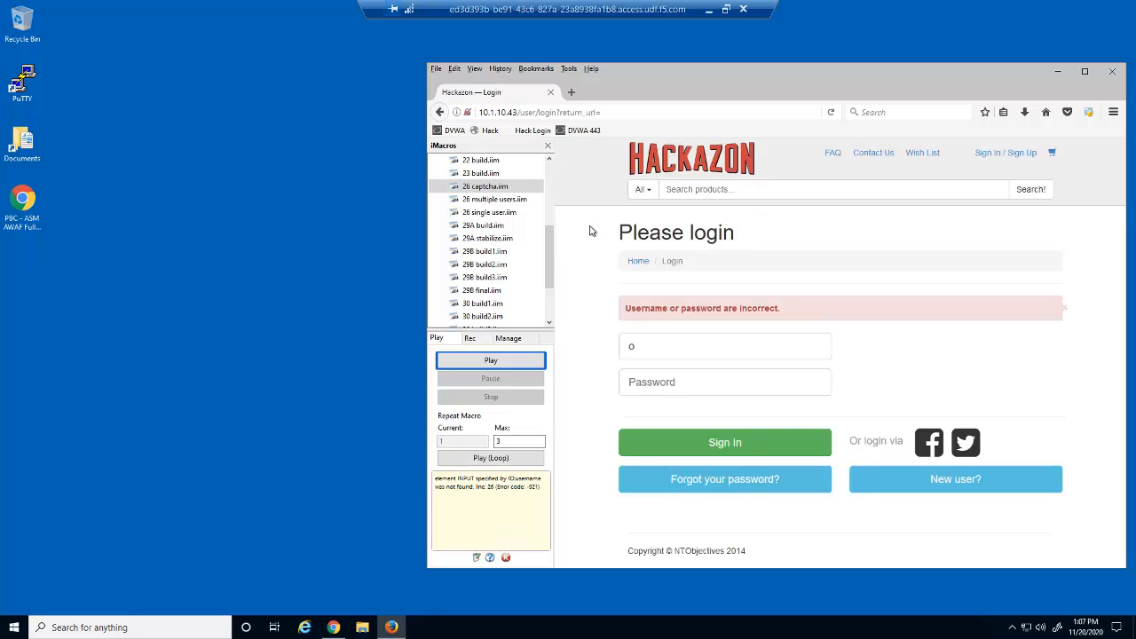
pyautogui.write('p')
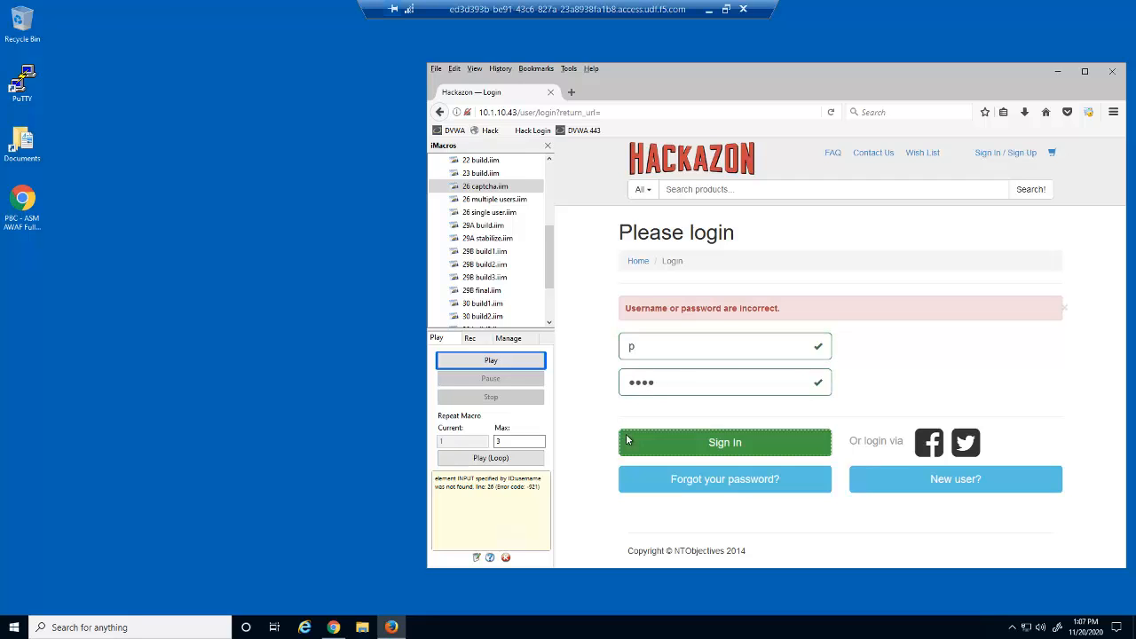
pyautogui.click(724, 442)
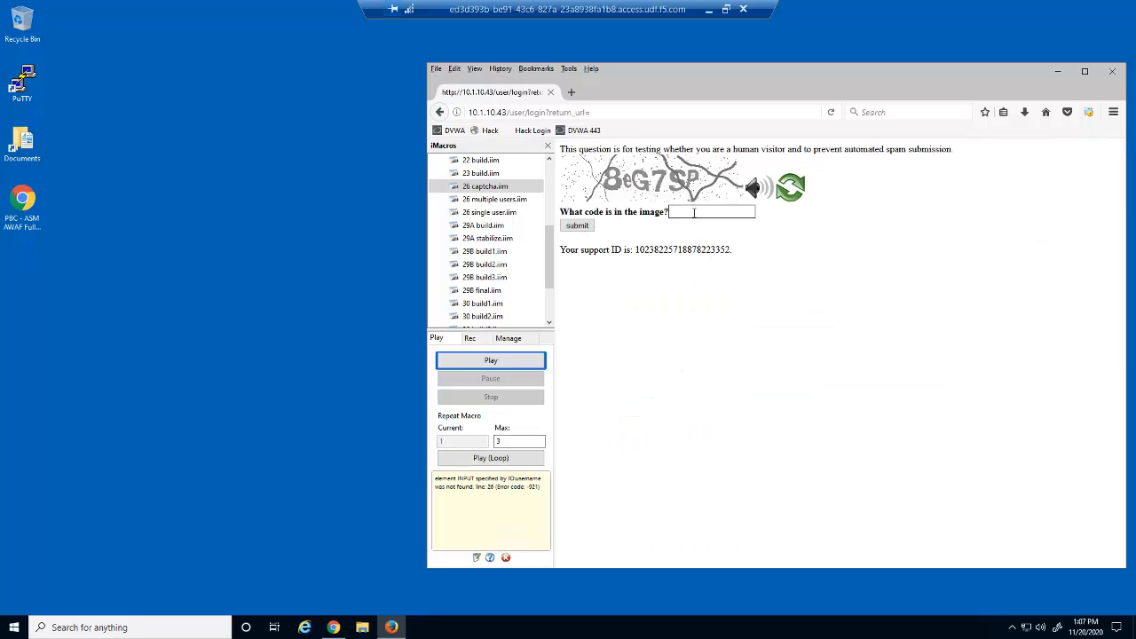
pyautogui.write('8eG7SP')
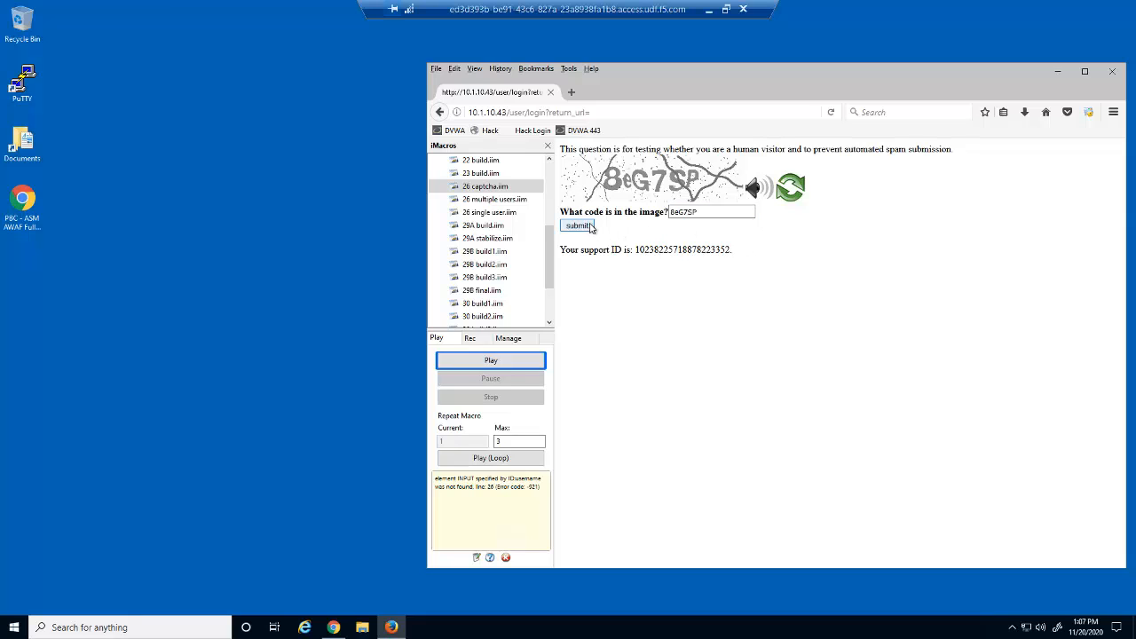
pyautogui.click(579, 226)
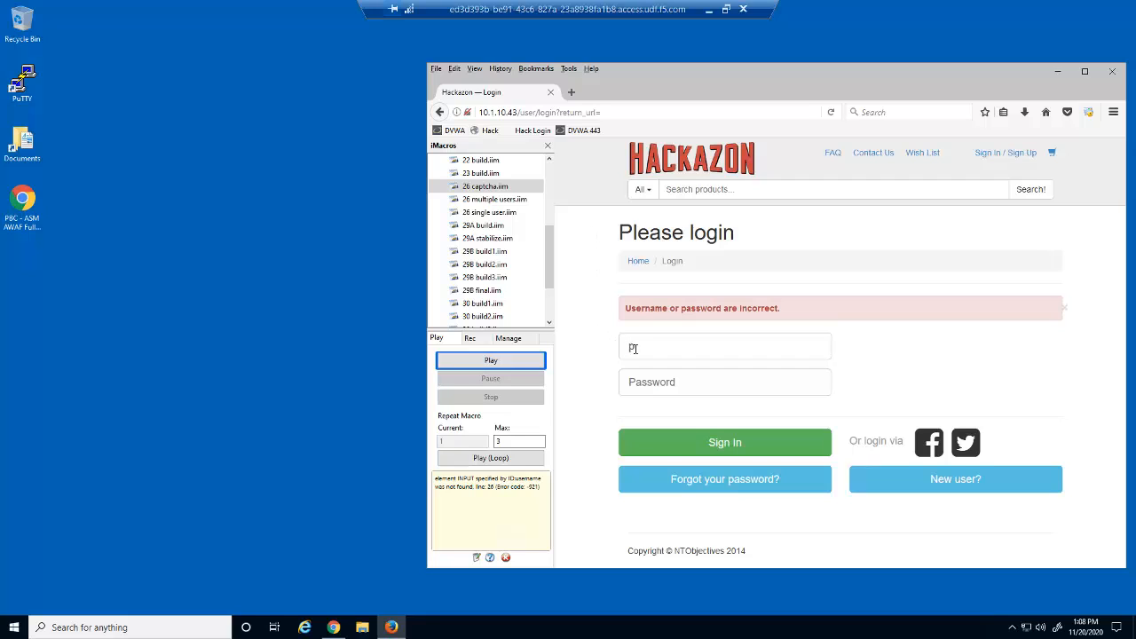
# Step: Sign in to Hackazon with the valid bobsmith account and its password
pyautogui.write('bobsm')
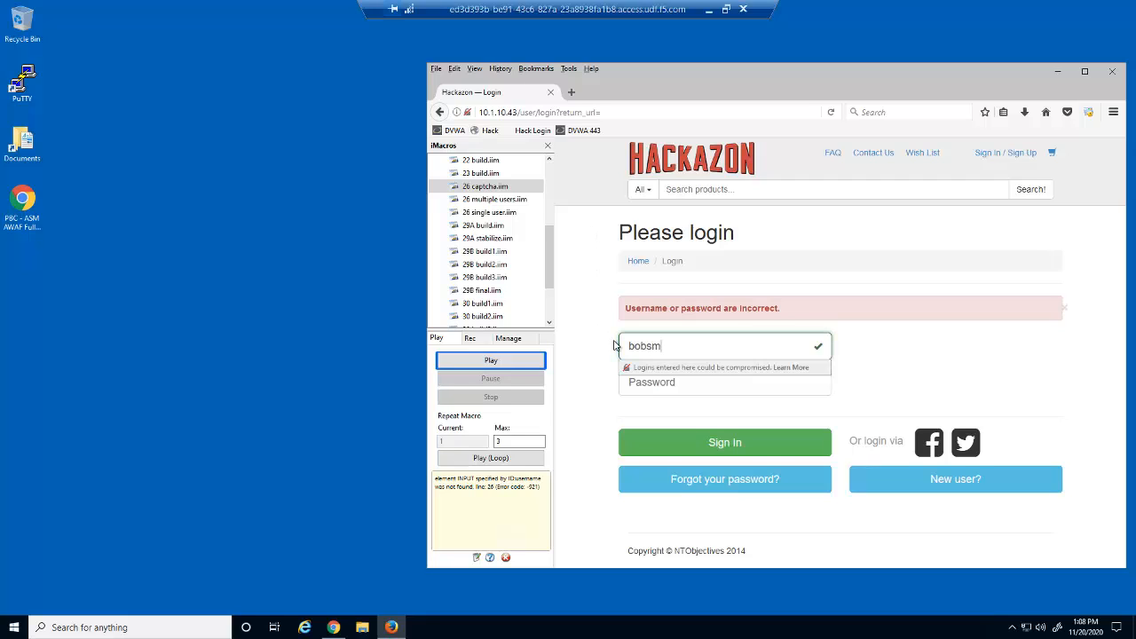
pyautogui.write('••••')
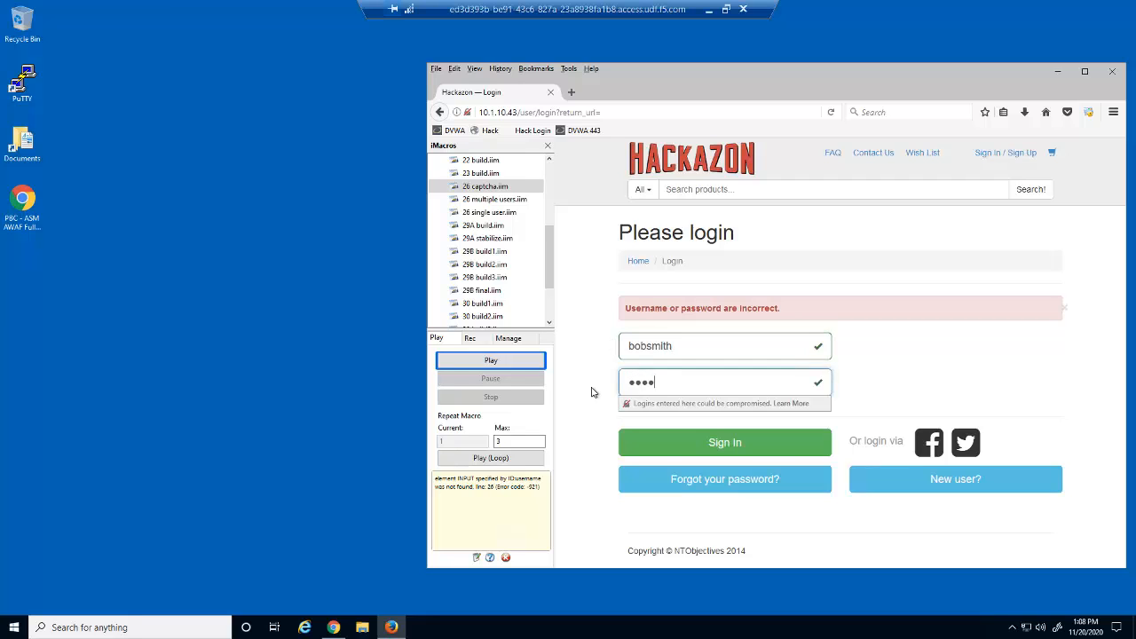
pyautogui.click(725, 442)
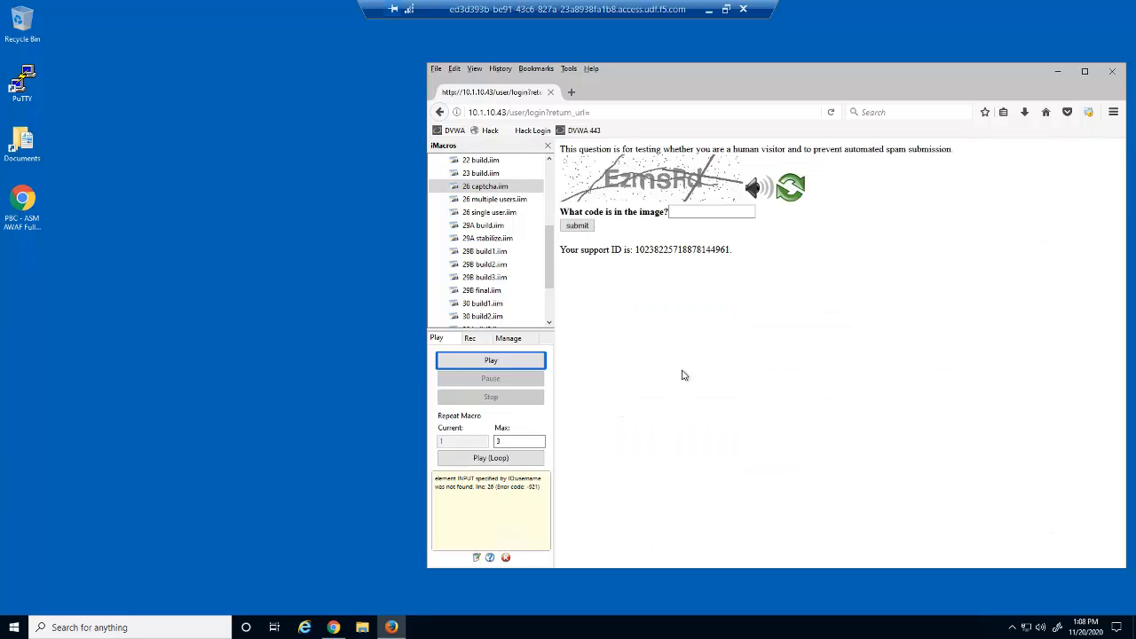
# Step: Pass the CAPTCHA with code Ezm to reach My Account, then log out
pyautogui.write('Ezm')
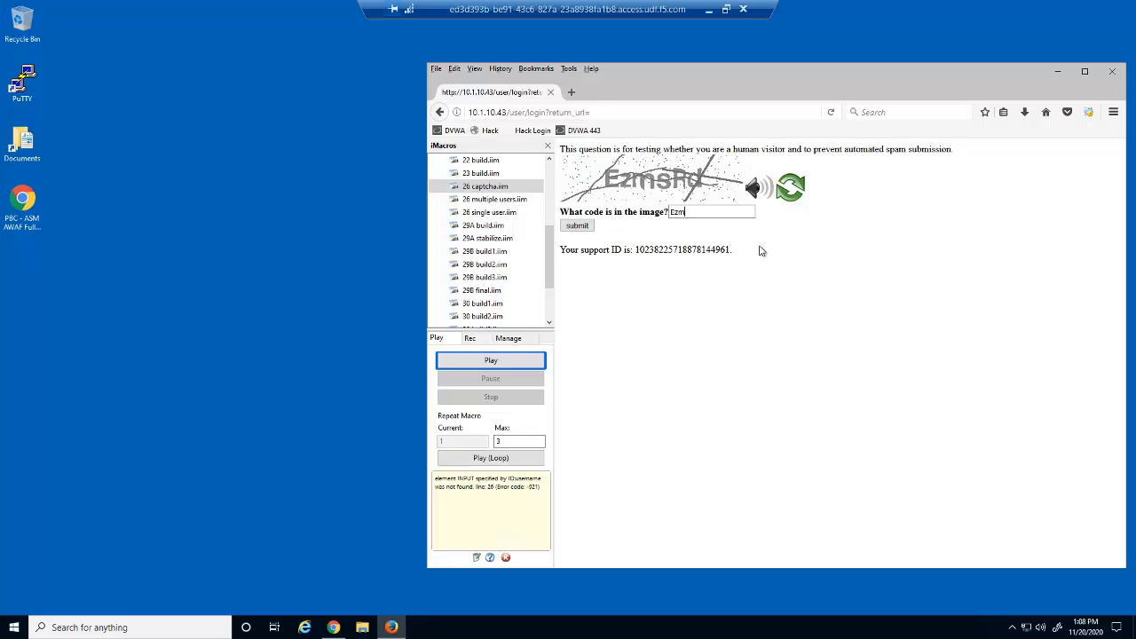
pyautogui.click(577, 226)
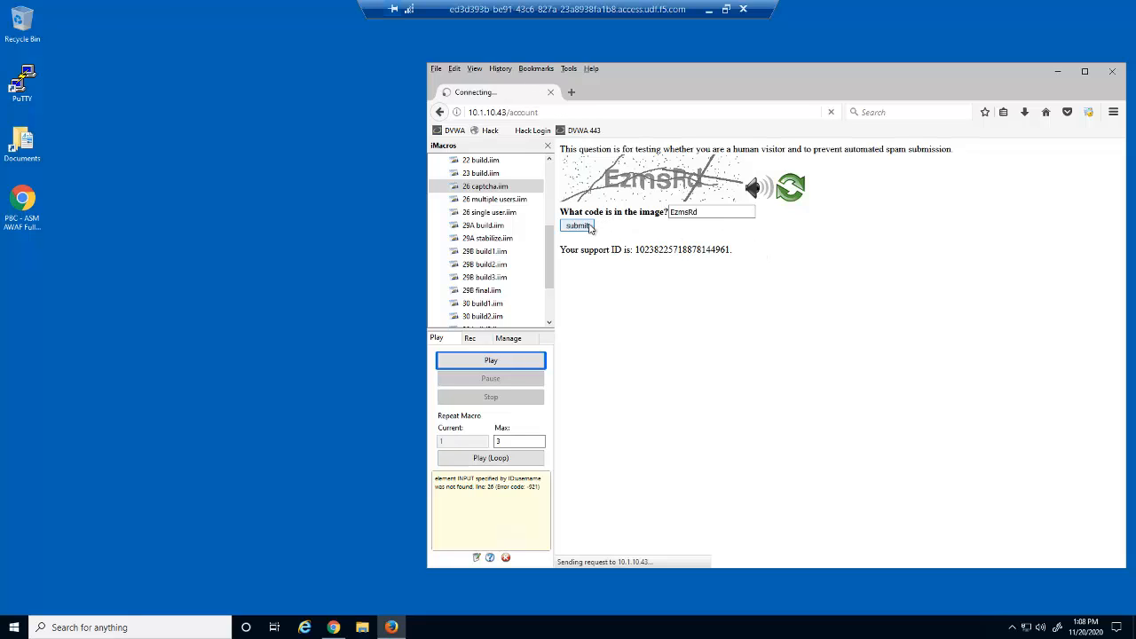
pyautogui.click(579, 226)
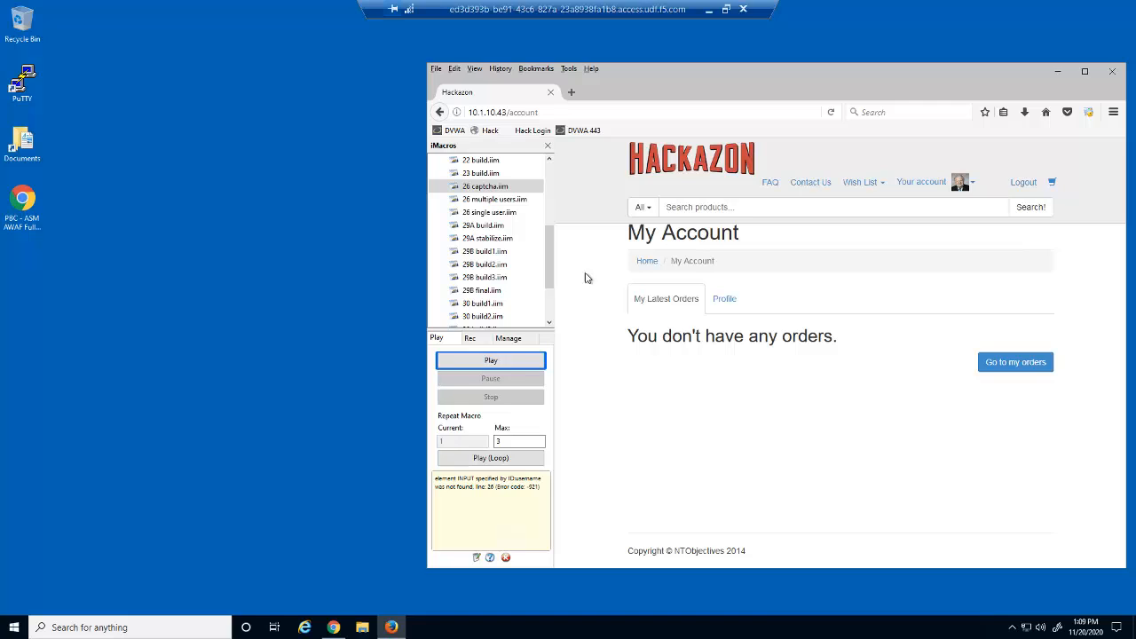
pyautogui.click(1023, 181)
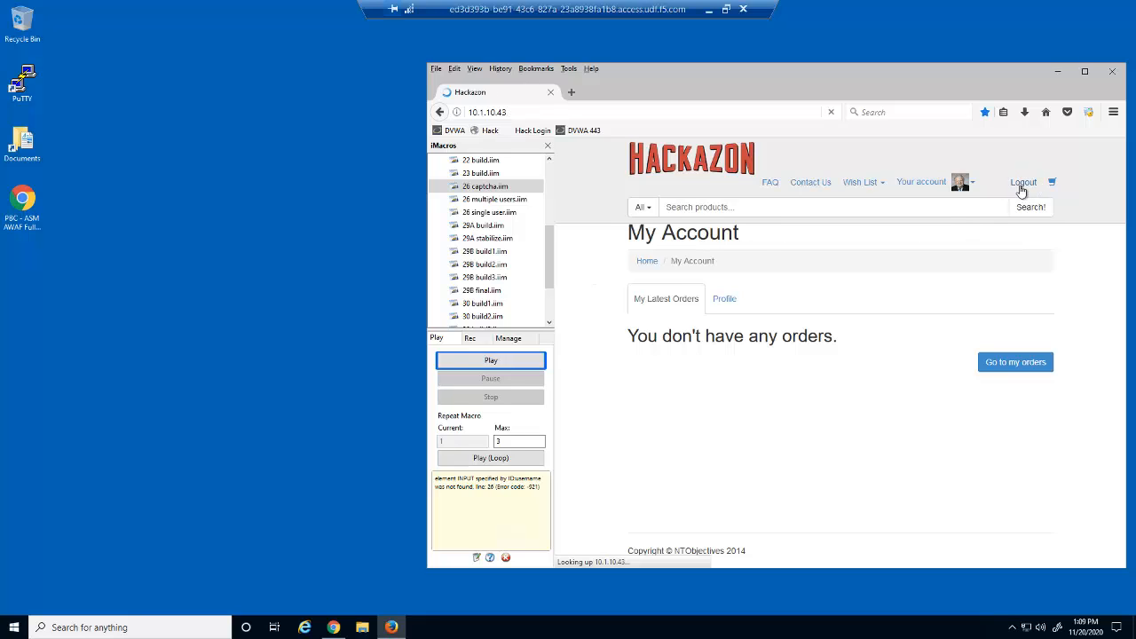
pyautogui.click(1023, 181)
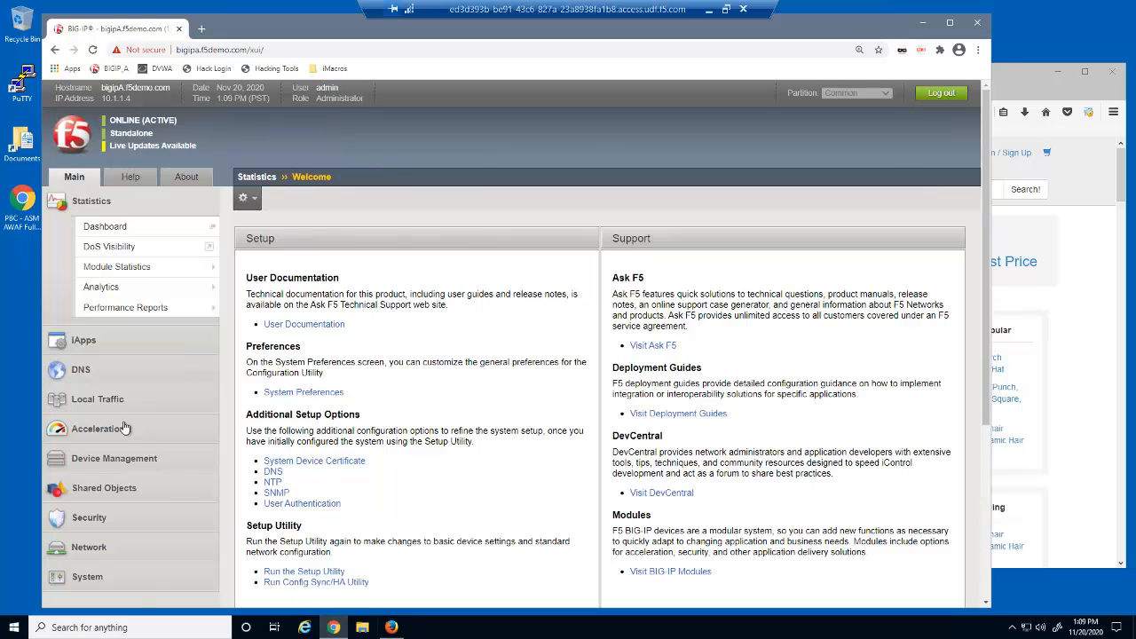
# Step: Show hackazon_virtual's Security policies with 26C_brute_security_policy enabled, then move to the Security menu
pyautogui.click(97, 398)
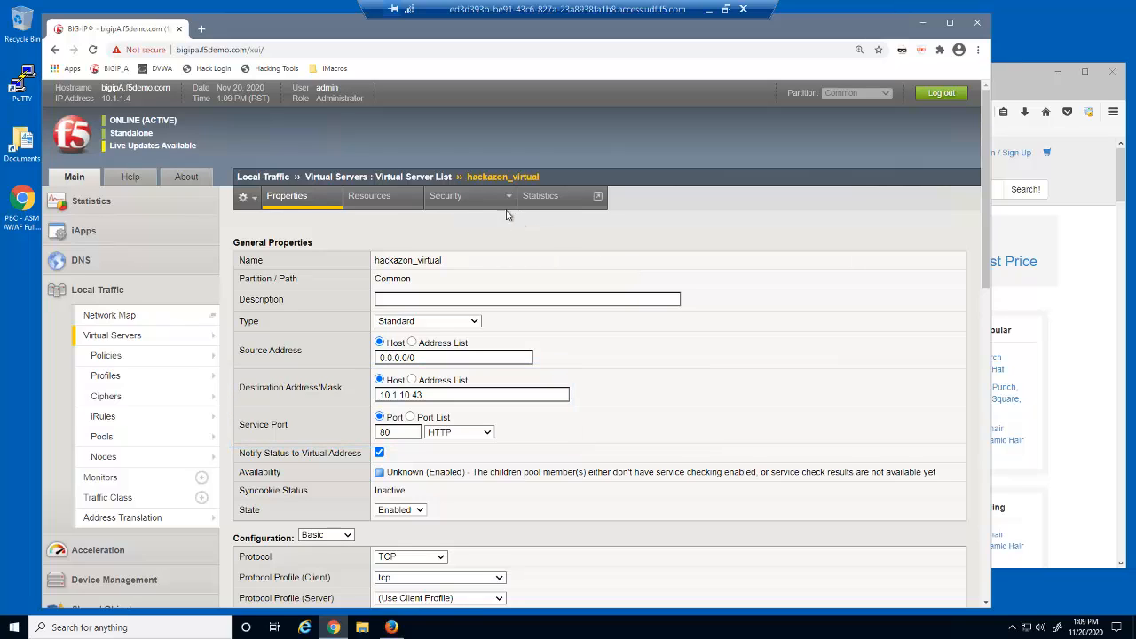
pyautogui.click(446, 195)
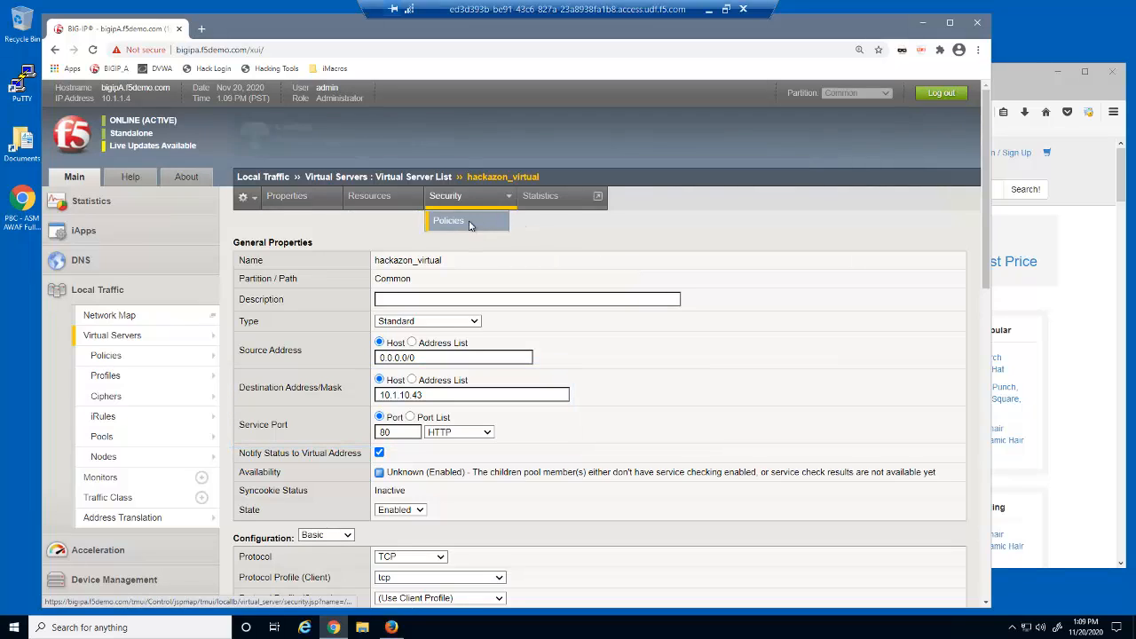
pyautogui.click(448, 220)
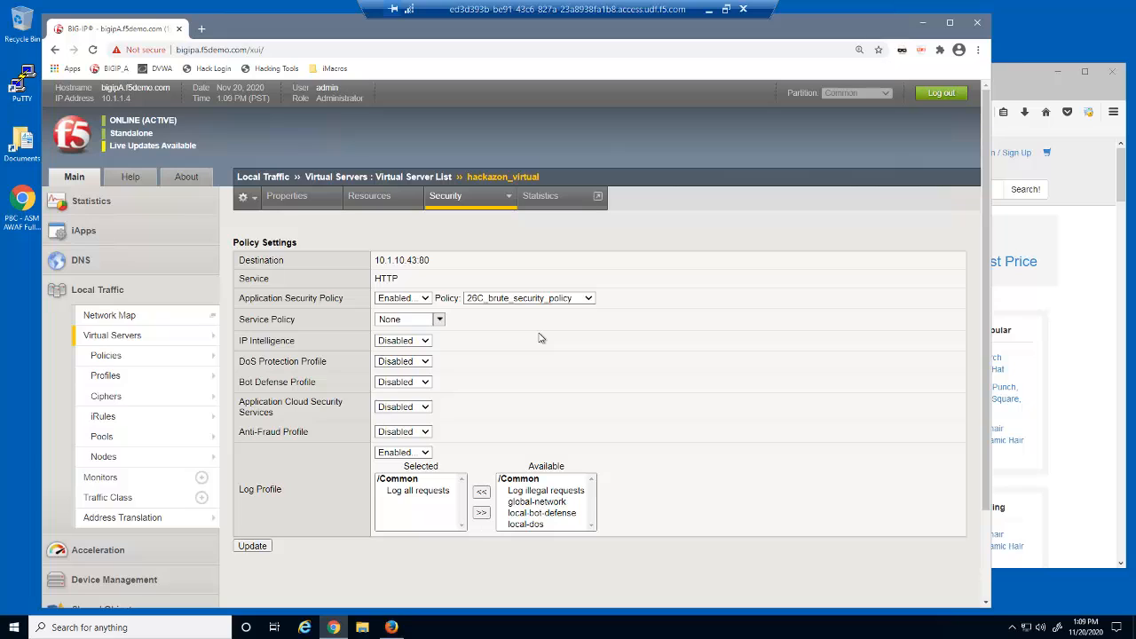
pyautogui.click(96, 290)
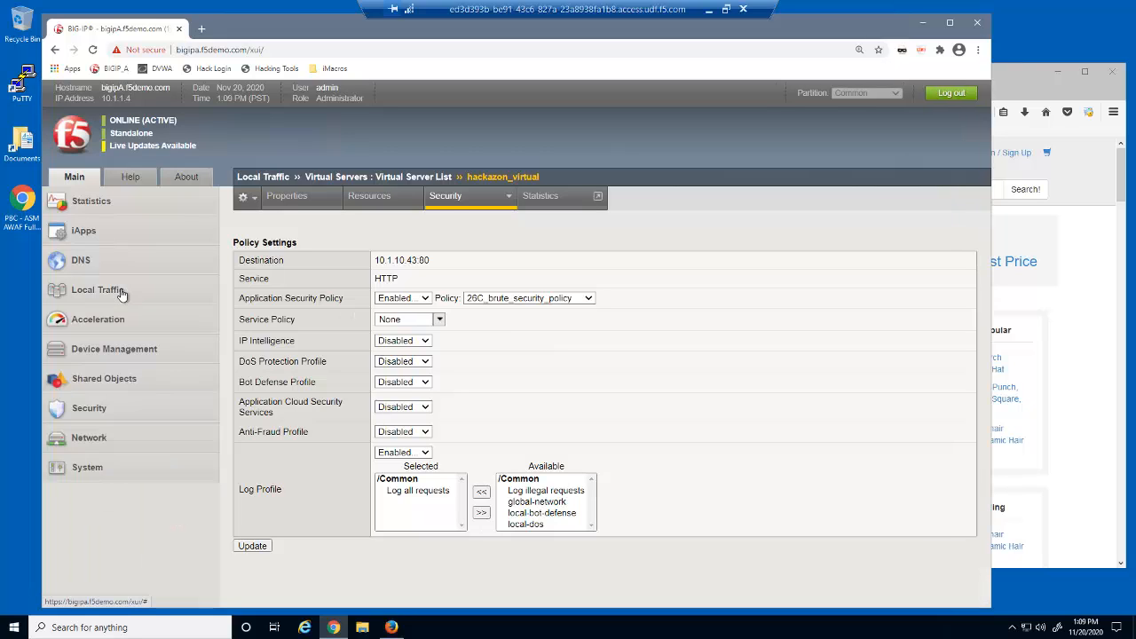
pyautogui.click(89, 407)
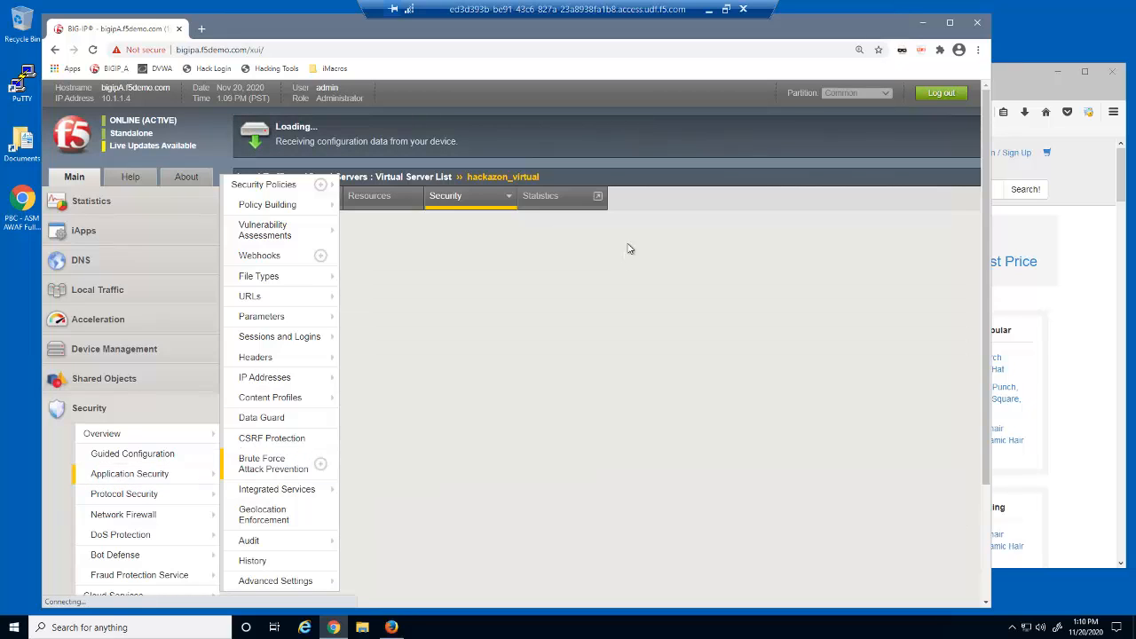
# Step: Show the Brute Force Attack Prevention configuration for the [HTTP] /user/login login URL
pyautogui.click(273, 464)
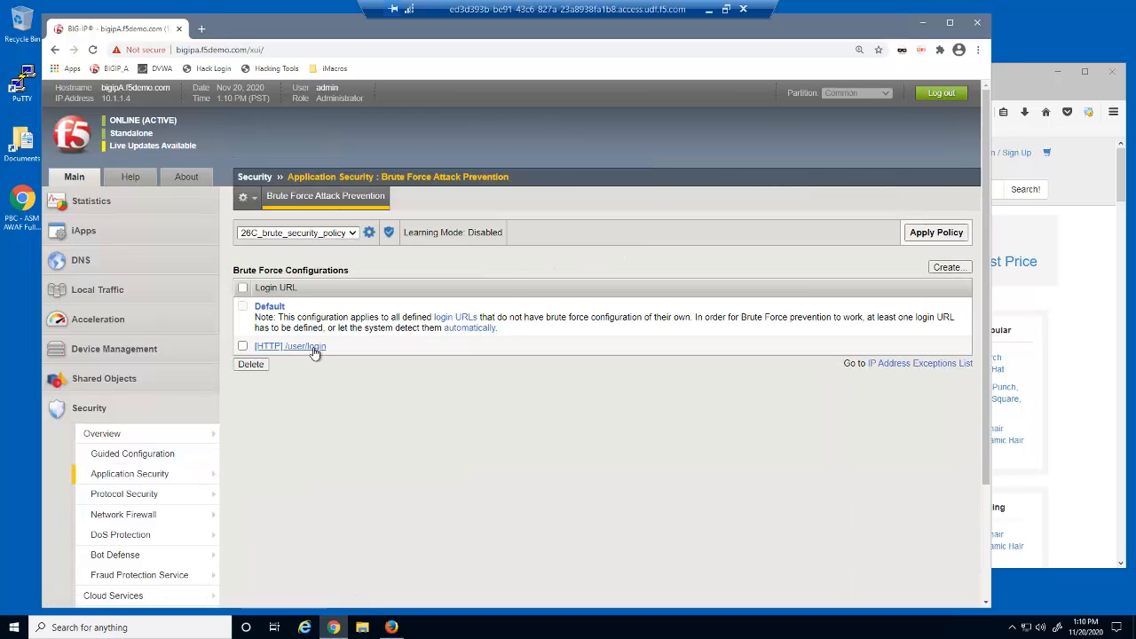
pyautogui.click(291, 347)
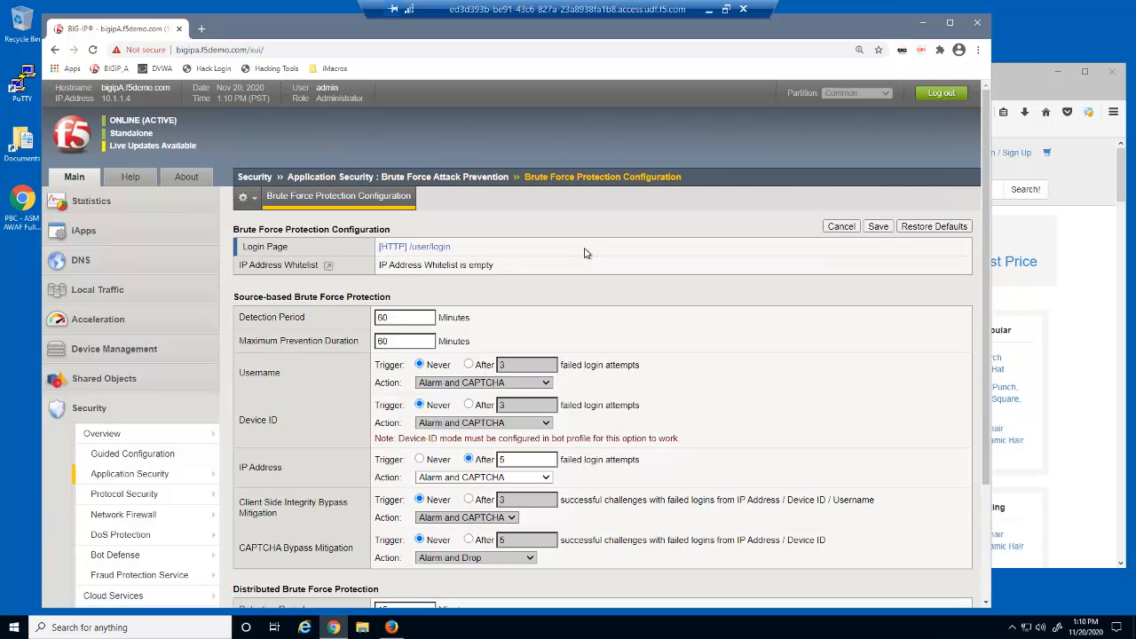
pyautogui.click(417, 245)
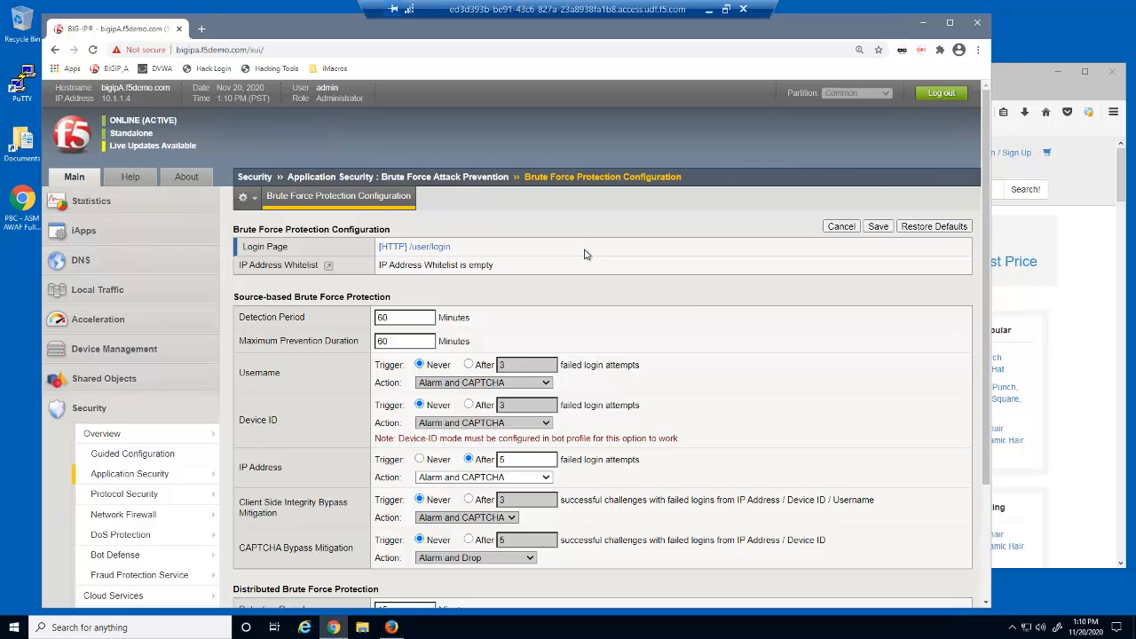
pyautogui.moveTo(950, 376)
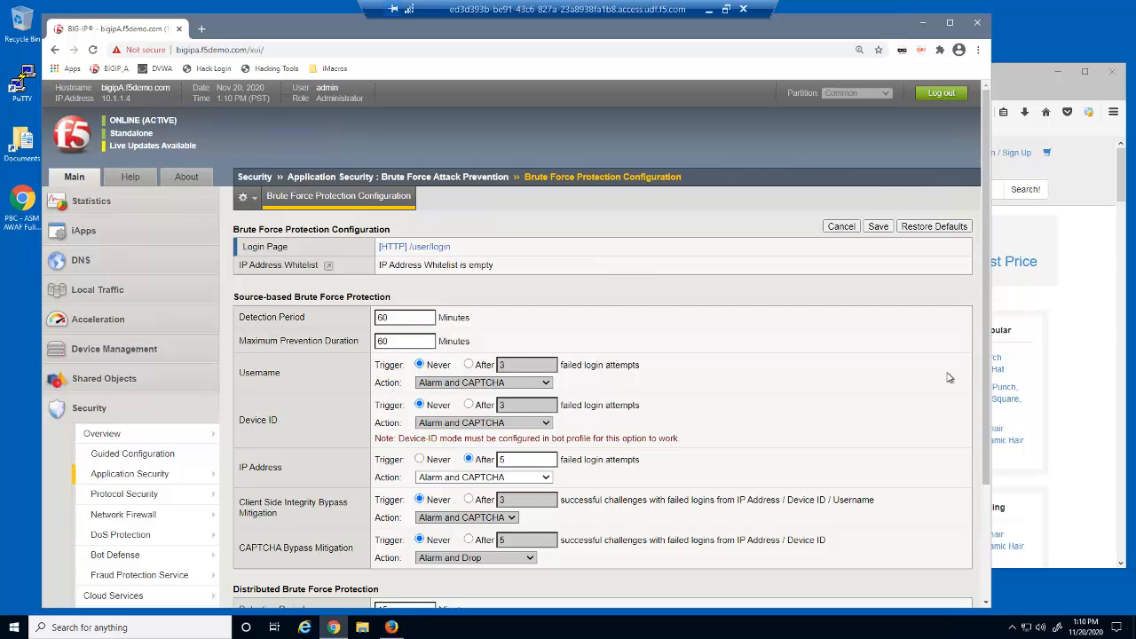
pyautogui.scroll(-3)
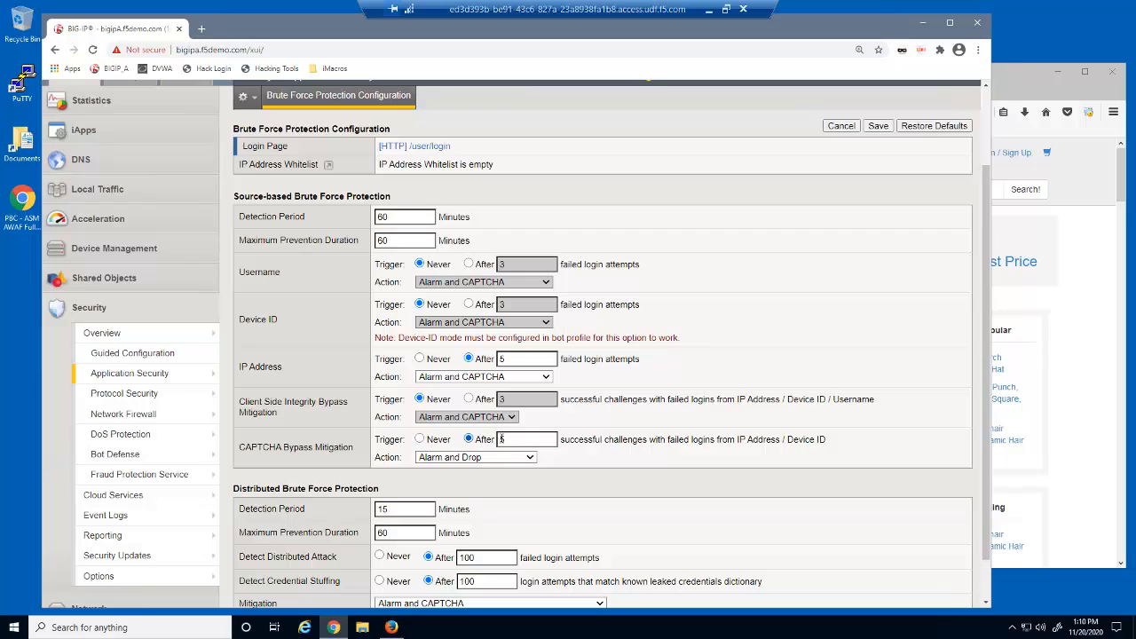
# Step: Set CAPTCHA bypass mitigation to trigger after 2 successes with Alarm and Honeypot Page, save and apply the policy
pyautogui.write('2')
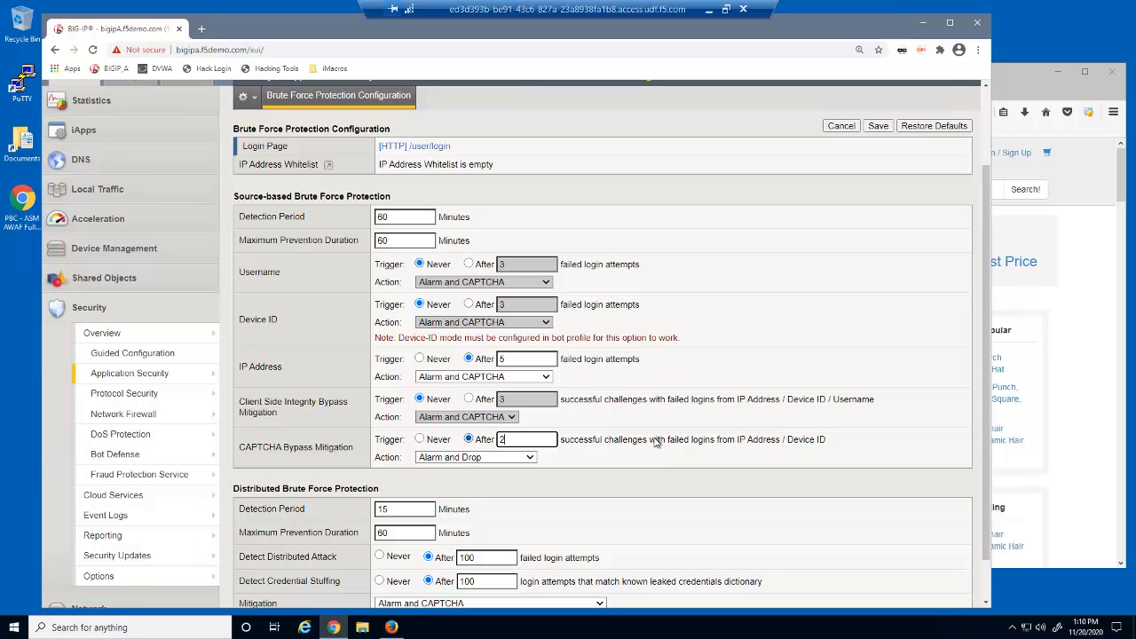
pyautogui.click(476, 458)
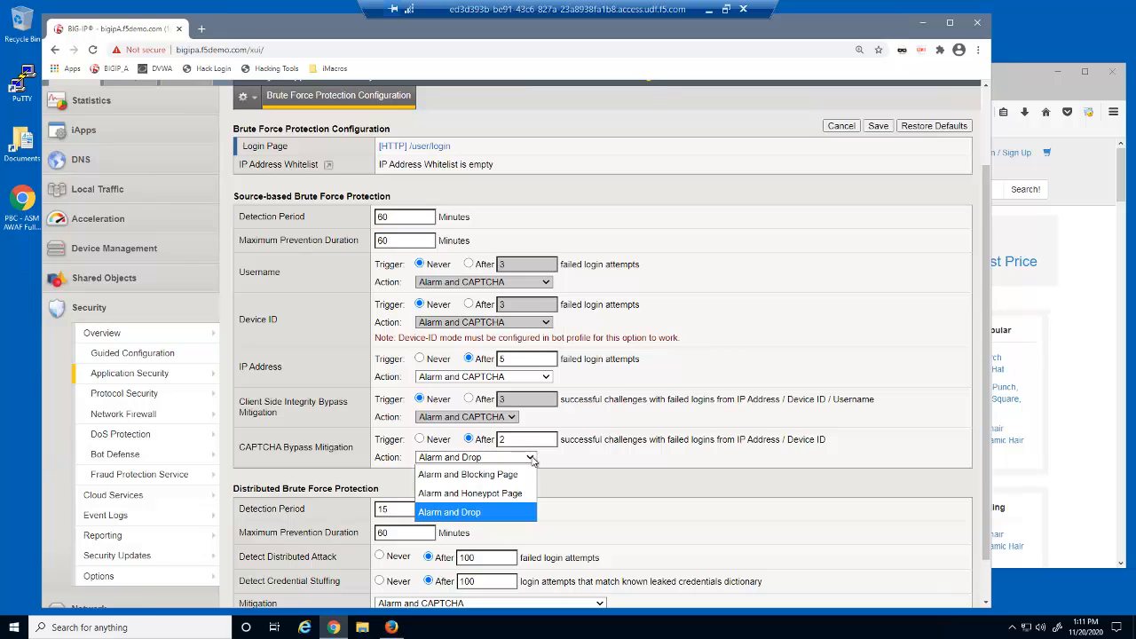
pyautogui.moveTo(471, 494)
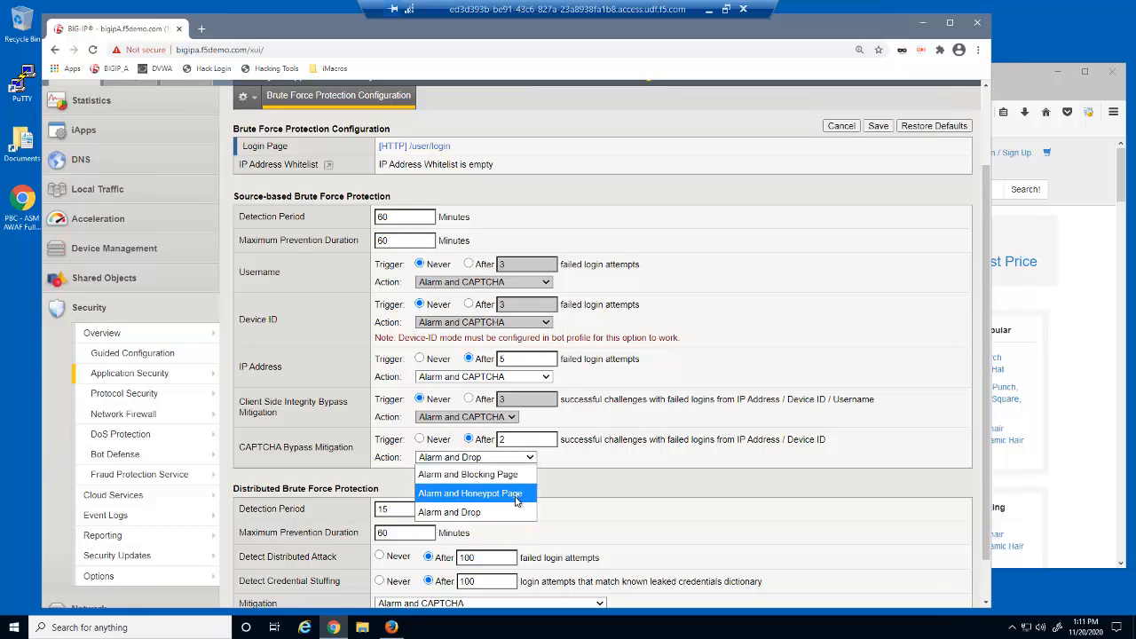
pyautogui.click(468, 493)
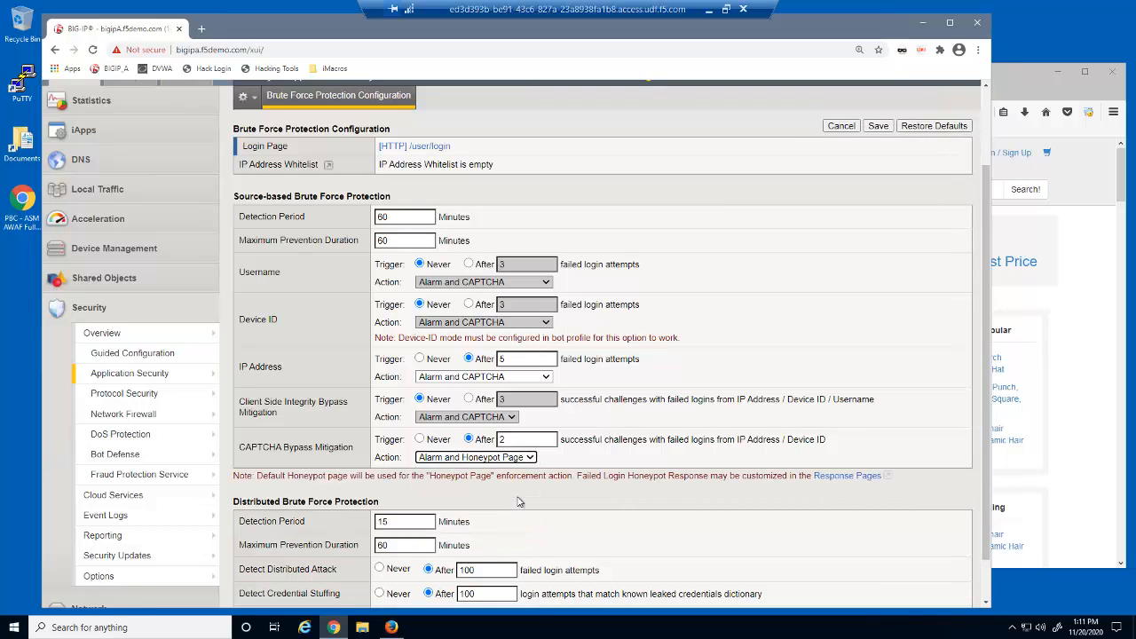
pyautogui.click(877, 125)
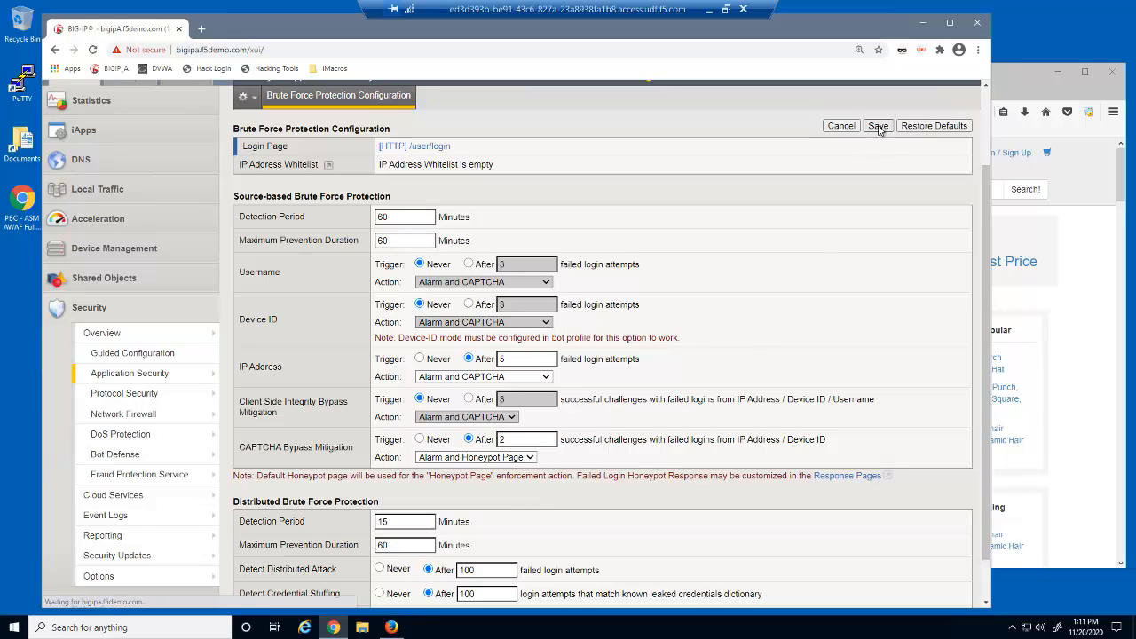
pyautogui.click(878, 124)
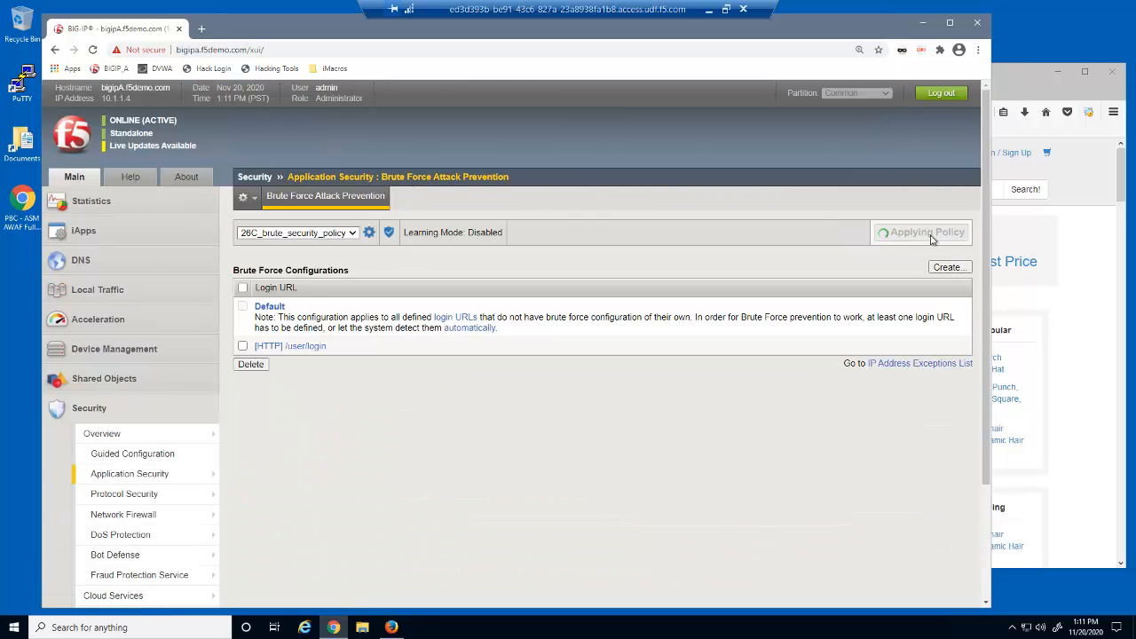
pyautogui.click(927, 231)
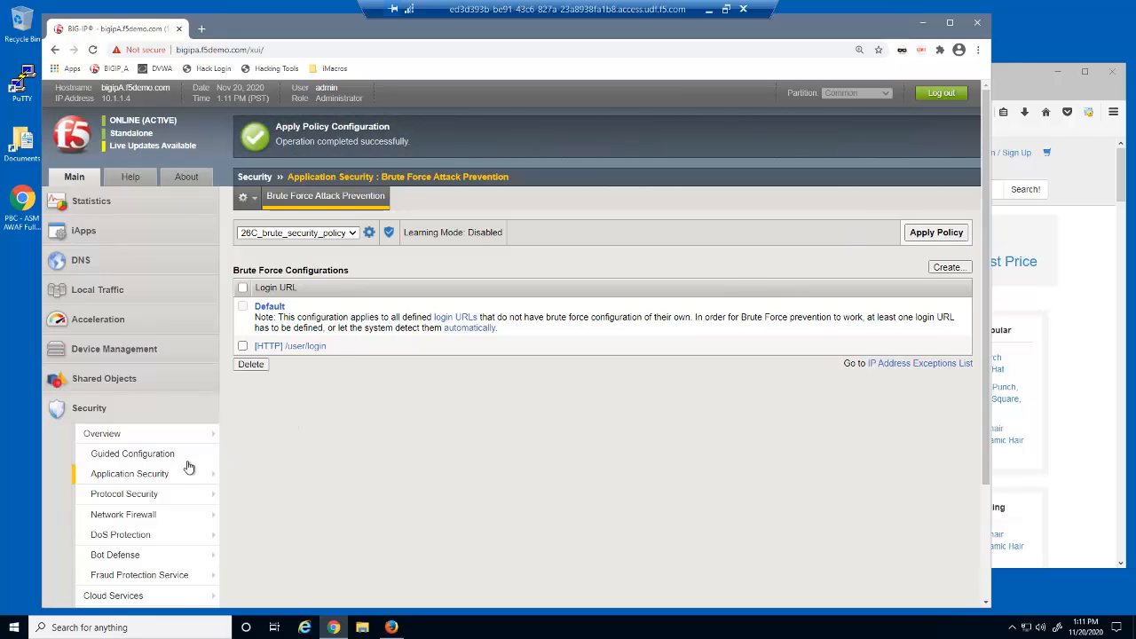
# Step: Reach the Response and Blocking Pages of 26C_brute_security_policy
pyautogui.click(129, 473)
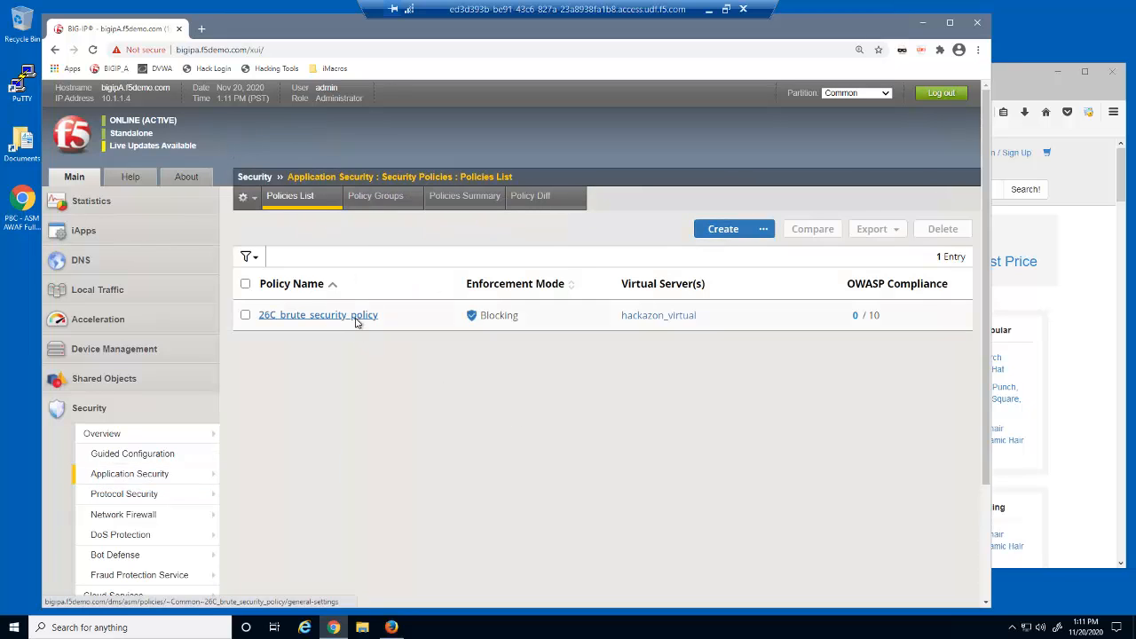
pyautogui.click(318, 315)
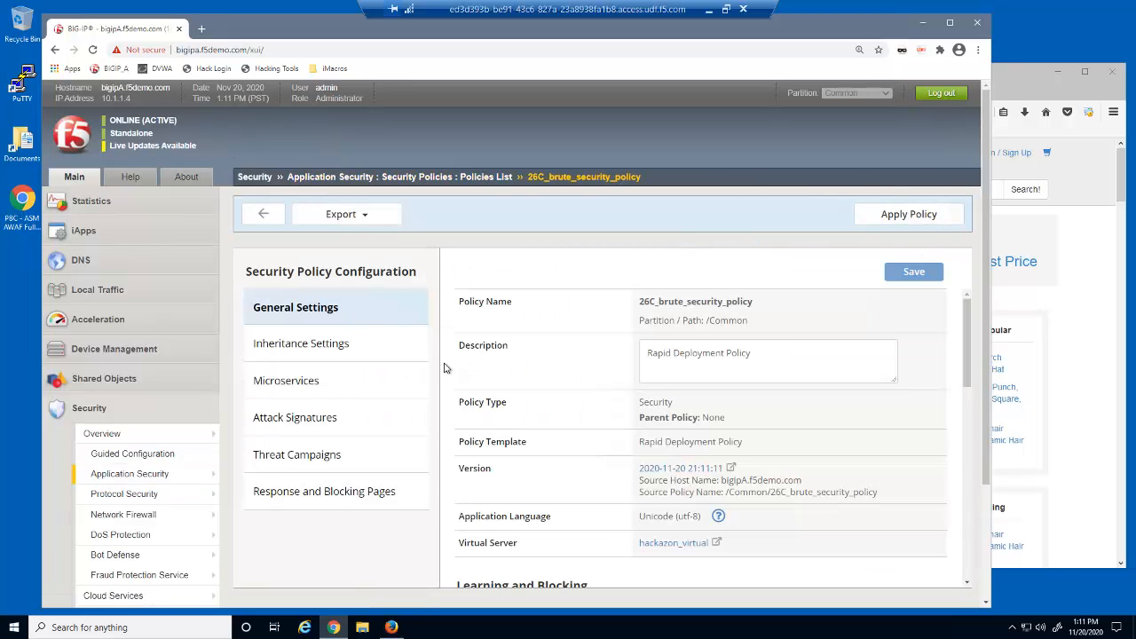
pyautogui.click(324, 490)
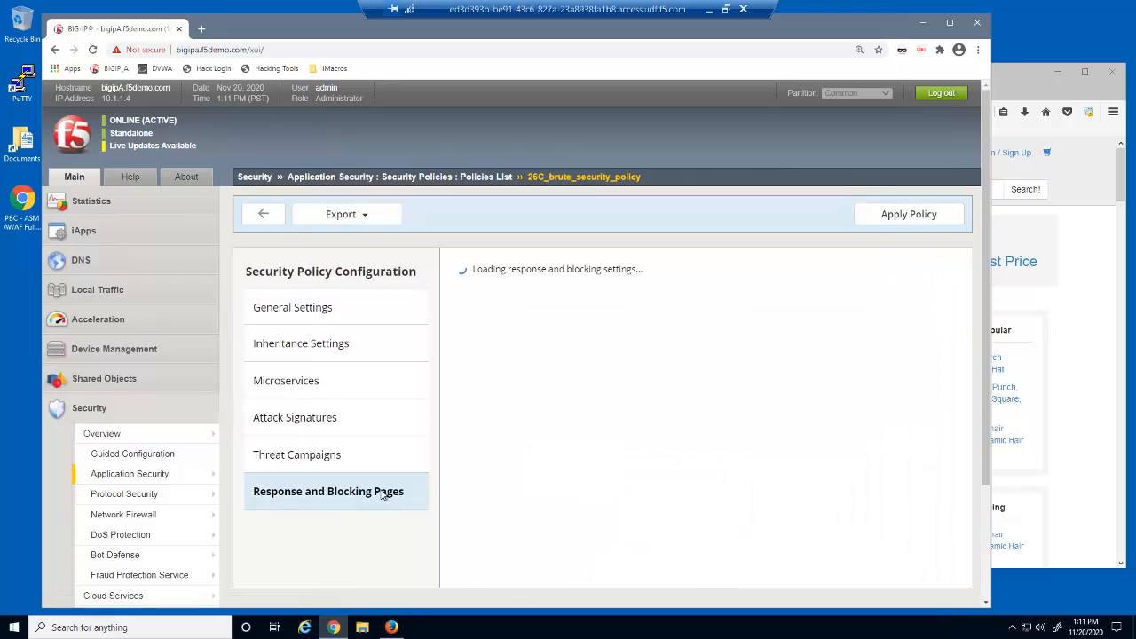
pyautogui.click(329, 491)
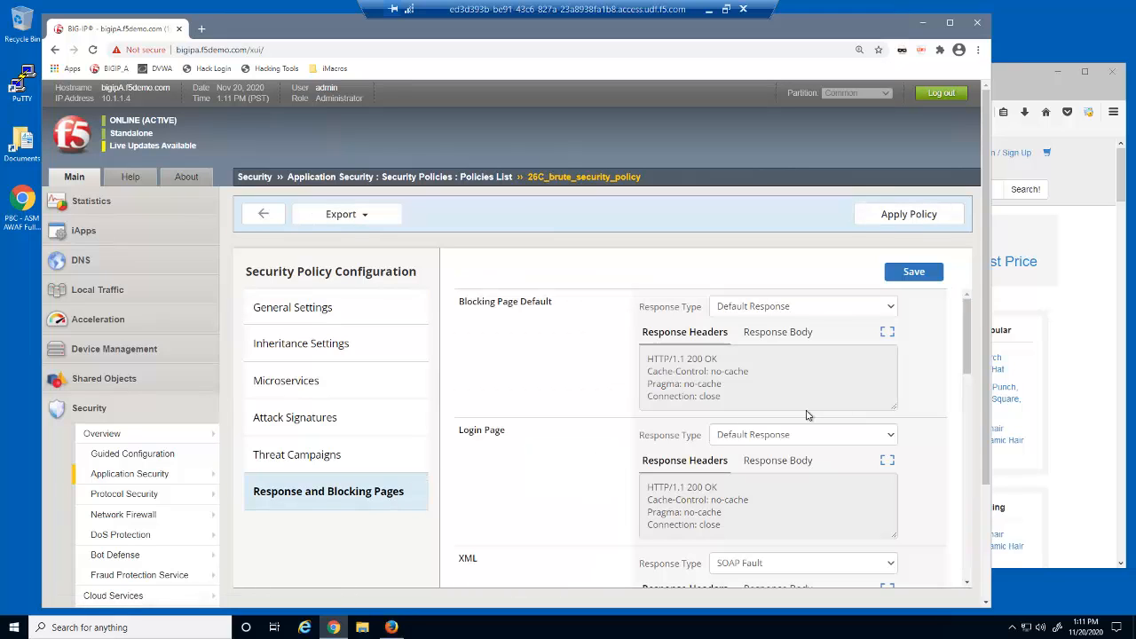
# Step: Show the Failed Login Honeypot page's custom Response Body HTML
pyautogui.scroll(-3)
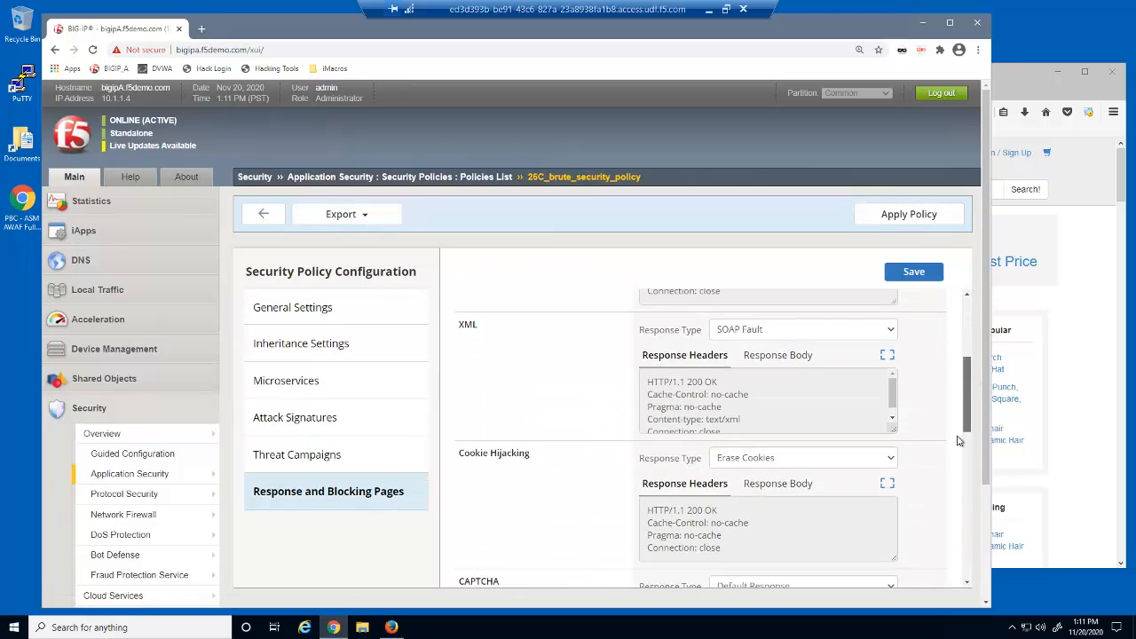
pyautogui.scroll(-3)
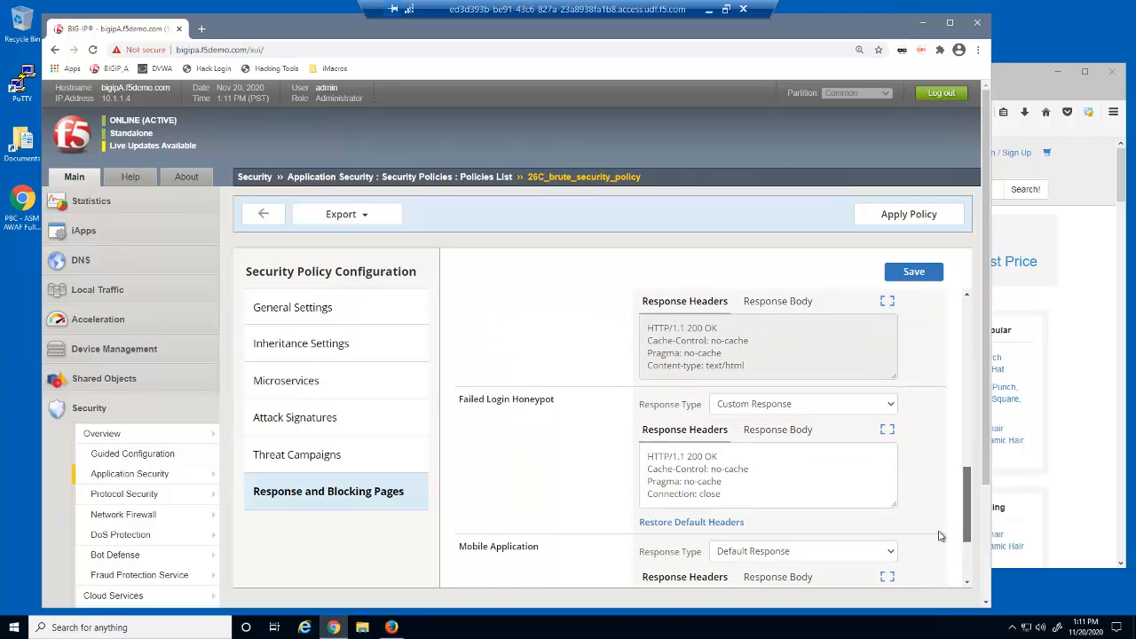
pyautogui.click(778, 434)
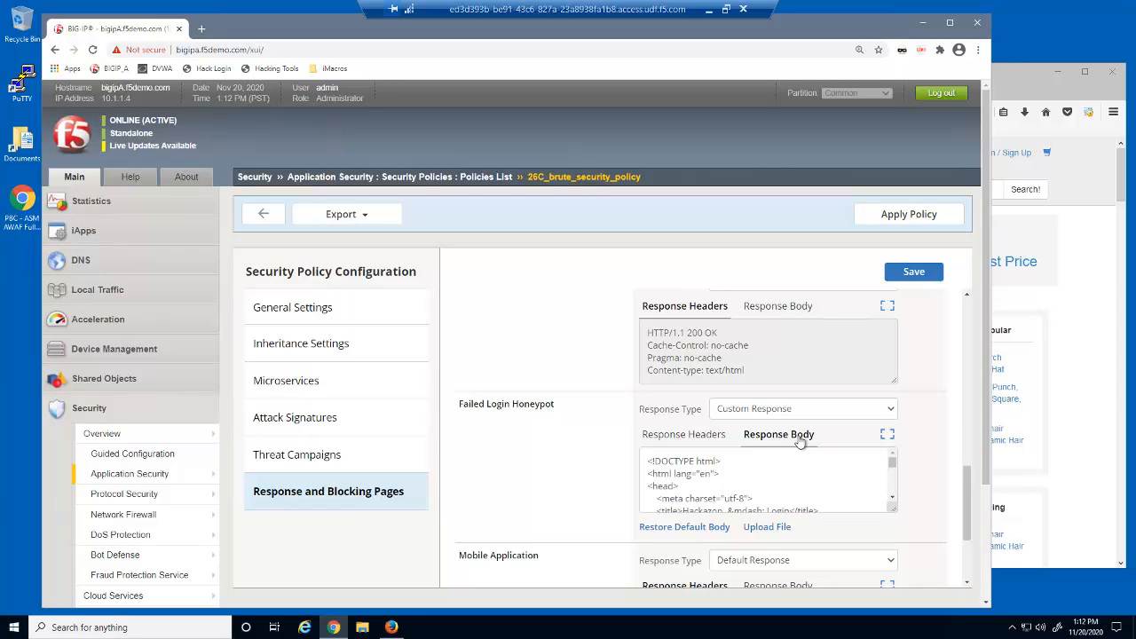
pyautogui.moveTo(802, 444)
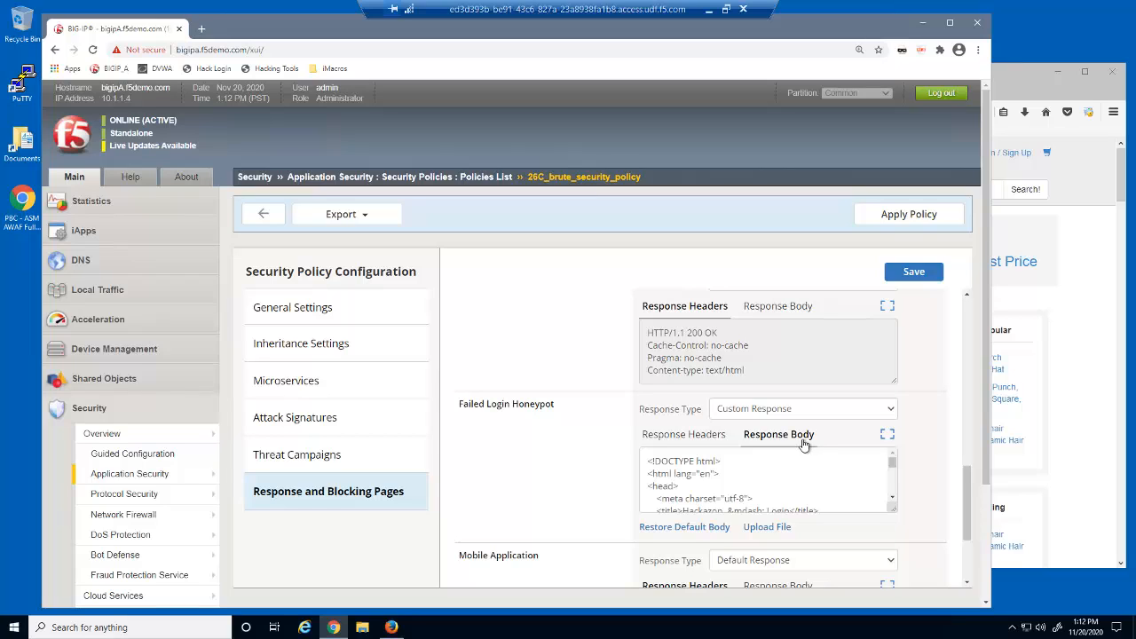
pyautogui.moveTo(1076, 415)
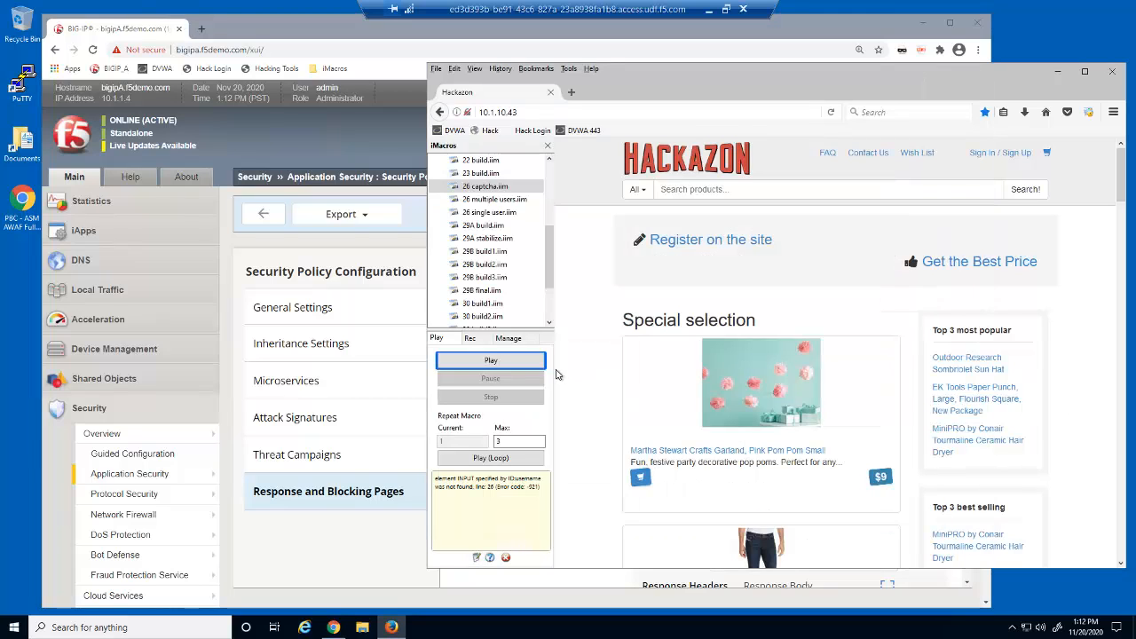
# Step: Run the brute-force macro and answer the first CAPTCHA with code zFz6N
pyautogui.click(490, 361)
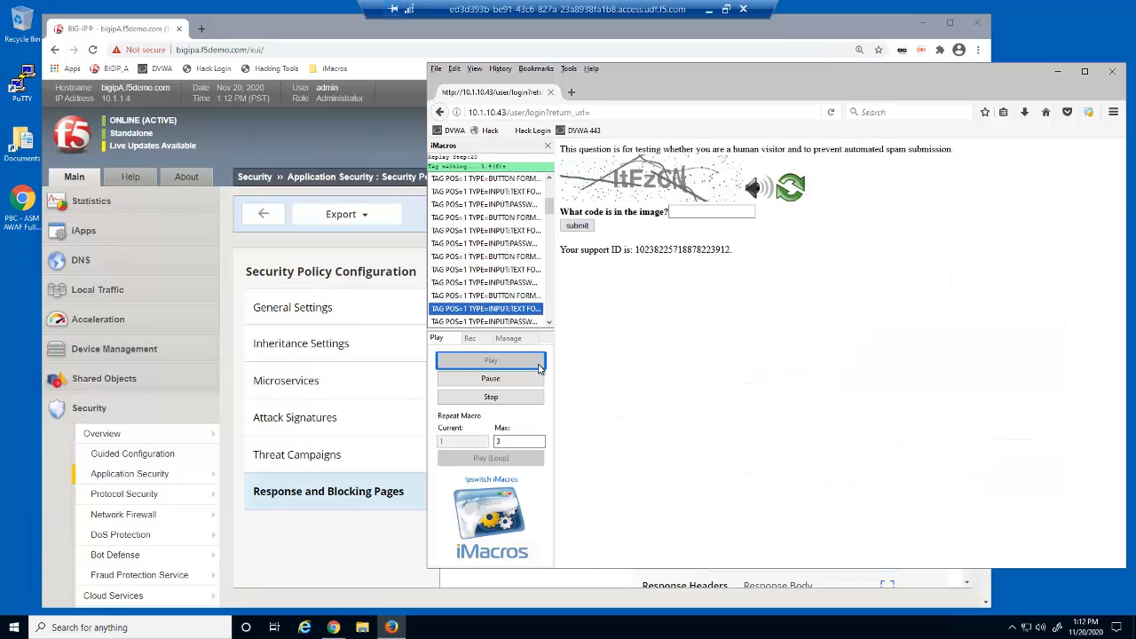
pyautogui.click(490, 361)
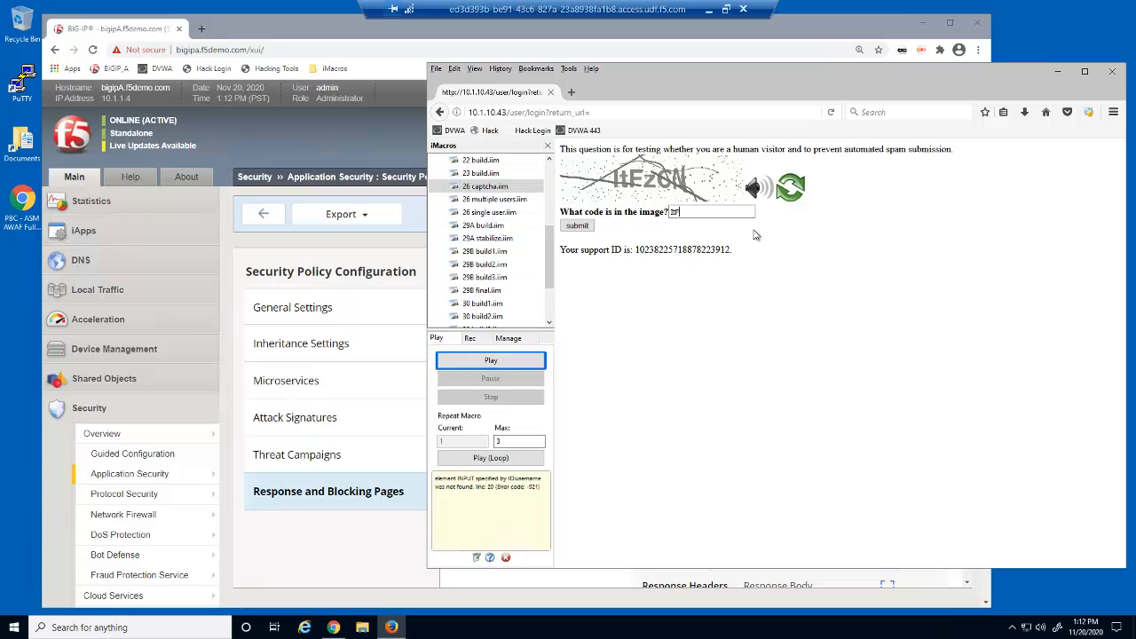
pyautogui.write('zFz6N')
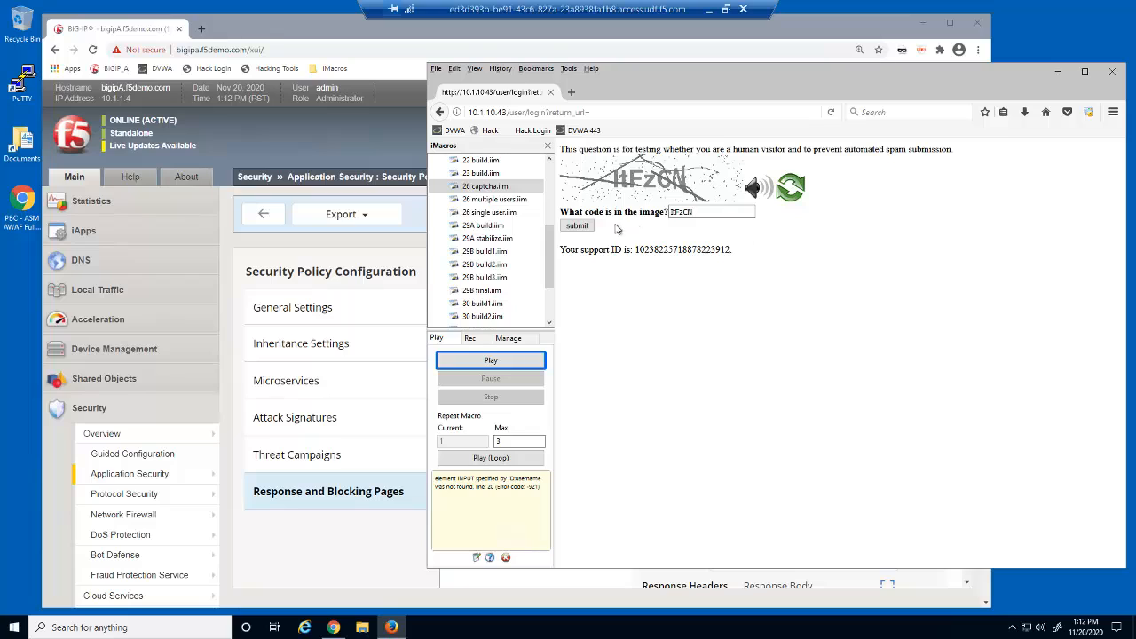
pyautogui.click(577, 223)
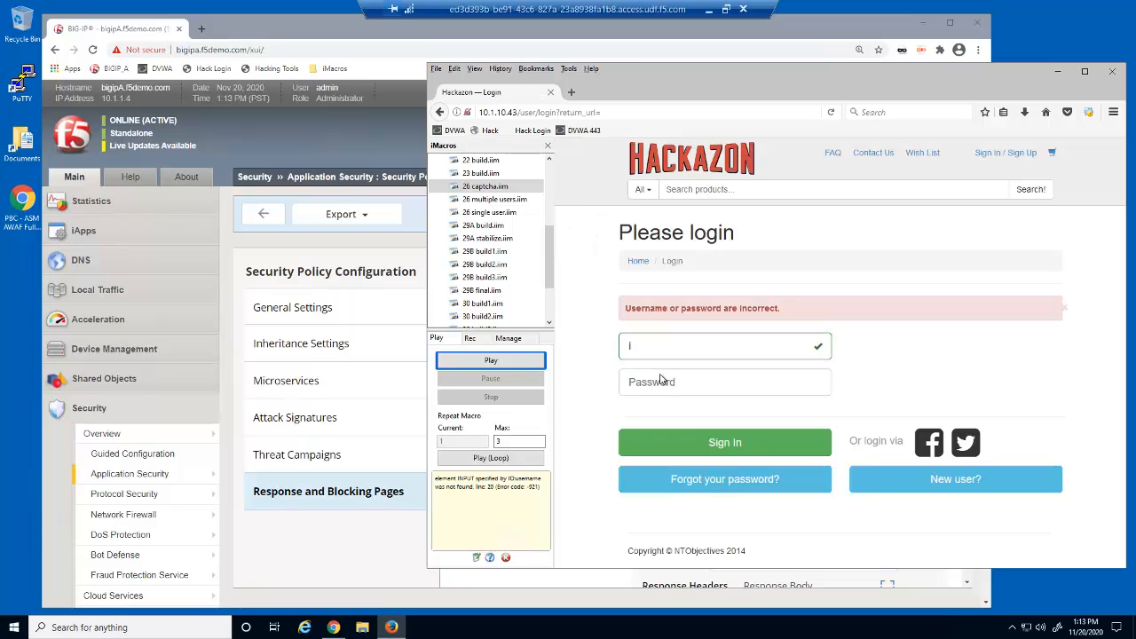
# Step: Answer the second CAPTCHA with APulHz and land back on the Hackazon login form
pyautogui.click(724, 442)
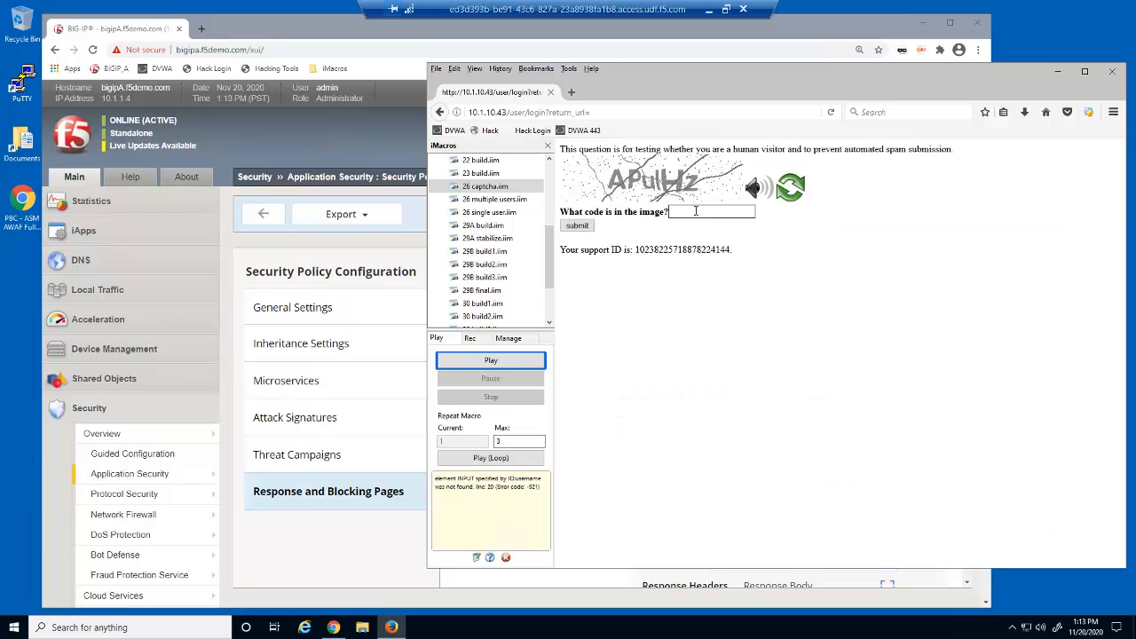
pyautogui.write('APulHz')
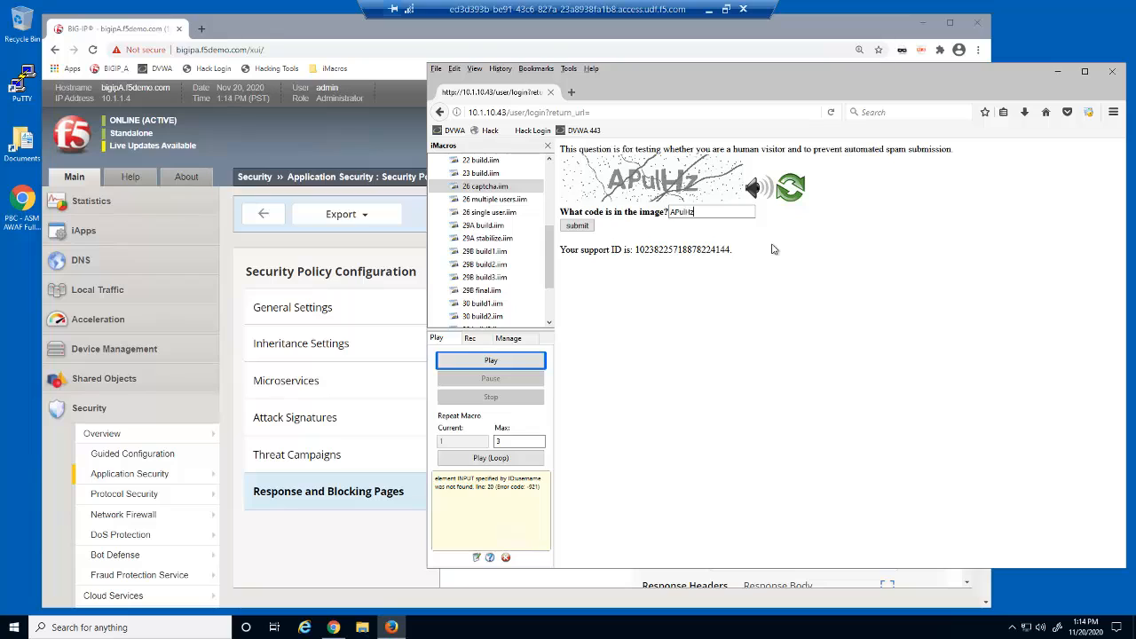
pyautogui.click(577, 223)
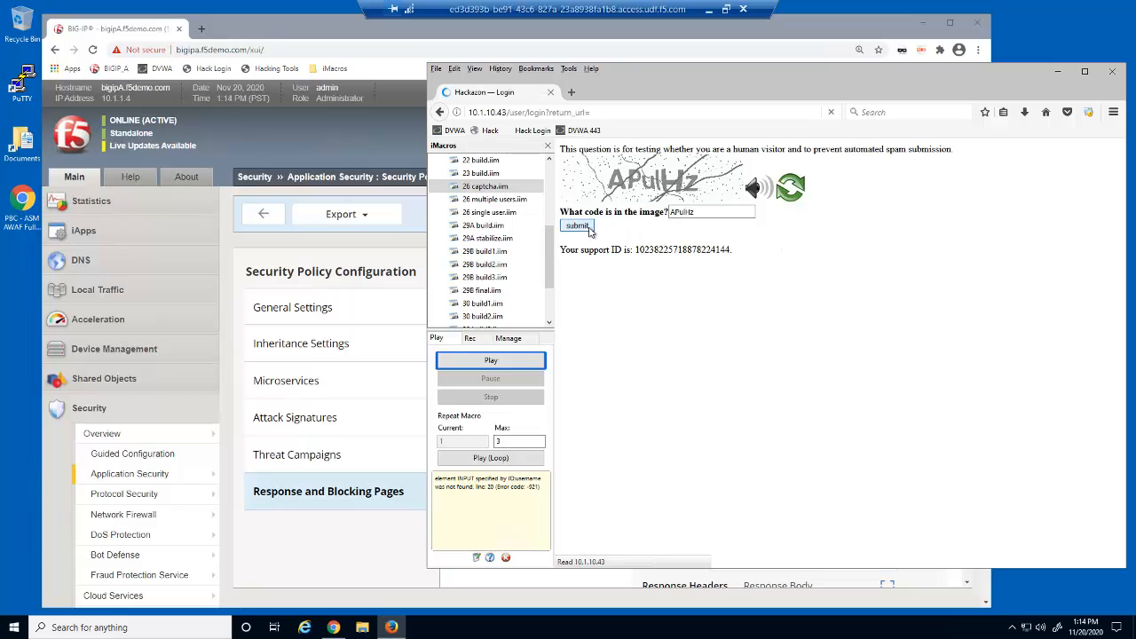
pyautogui.click(577, 226)
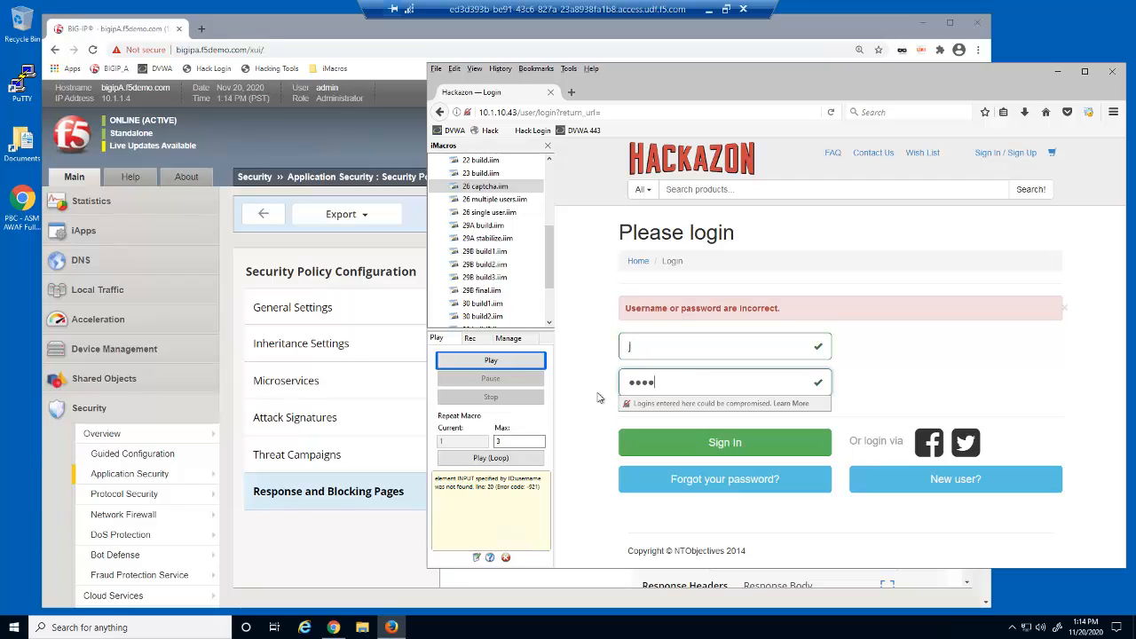
pyautogui.click(725, 442)
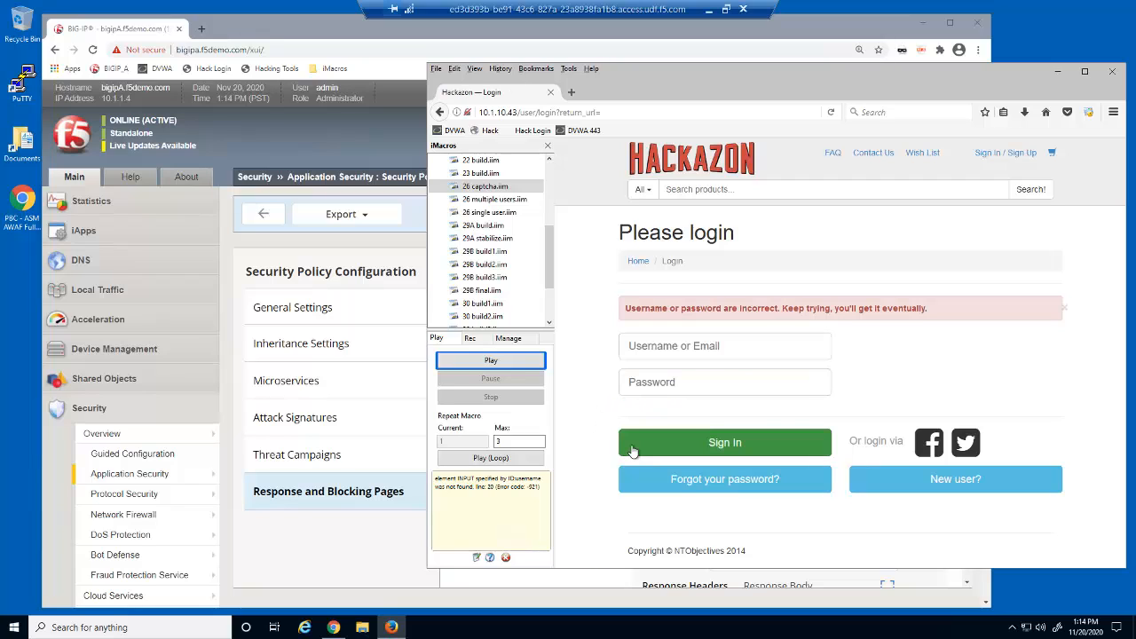
# Step: Enter credentials in the login form for another failed attempt and start the brute-force macro
pyautogui.click(725, 345)
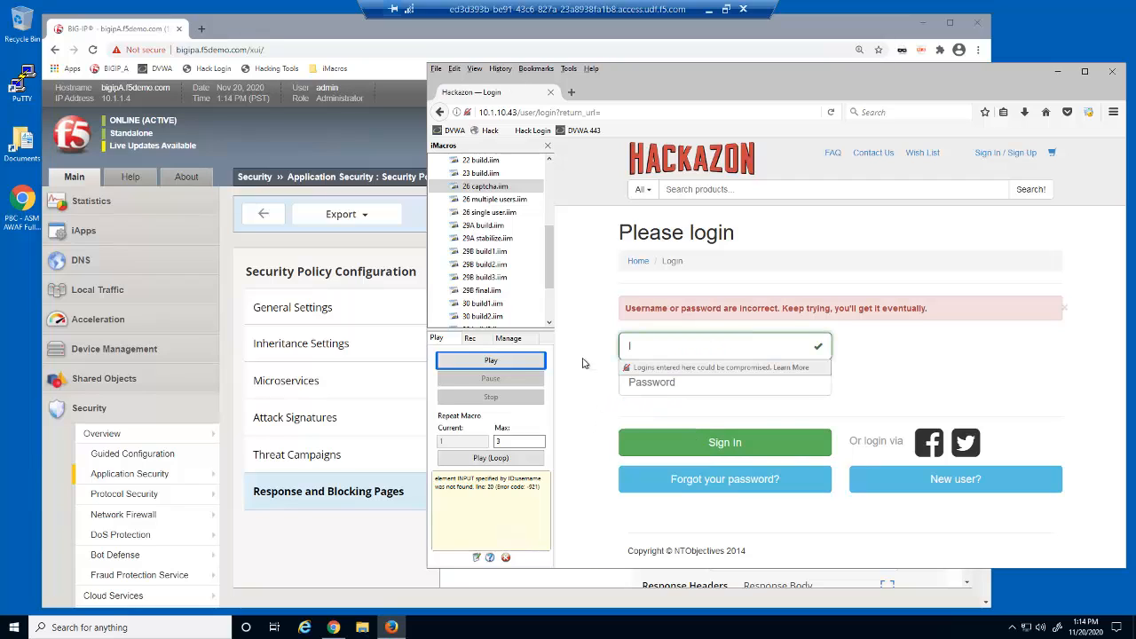
pyautogui.write('••••')
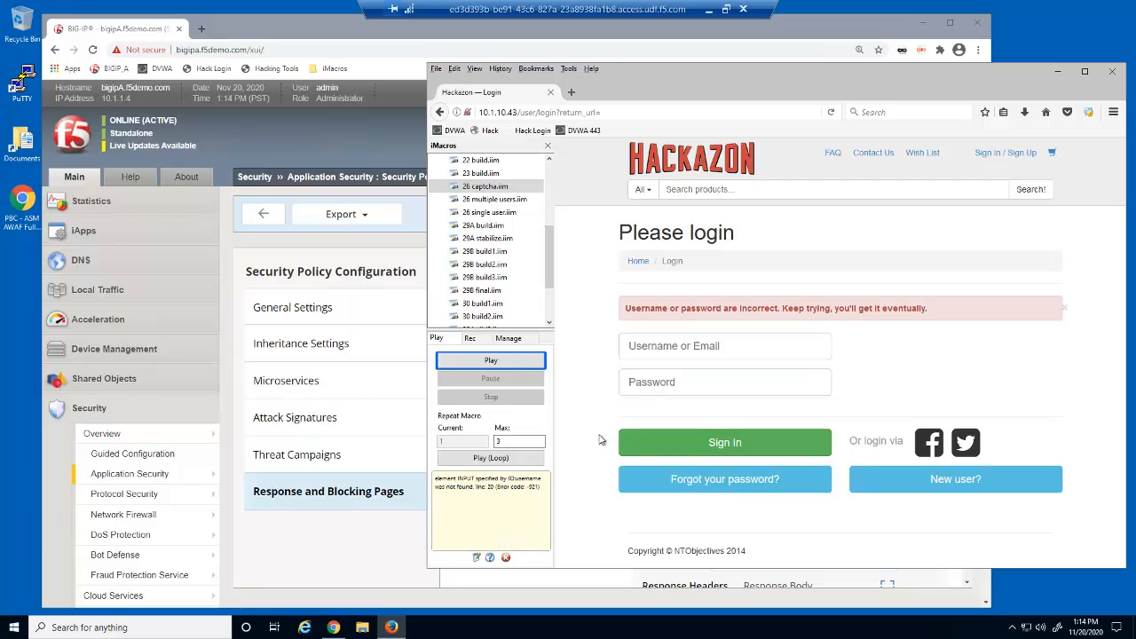
pyautogui.click(490, 361)
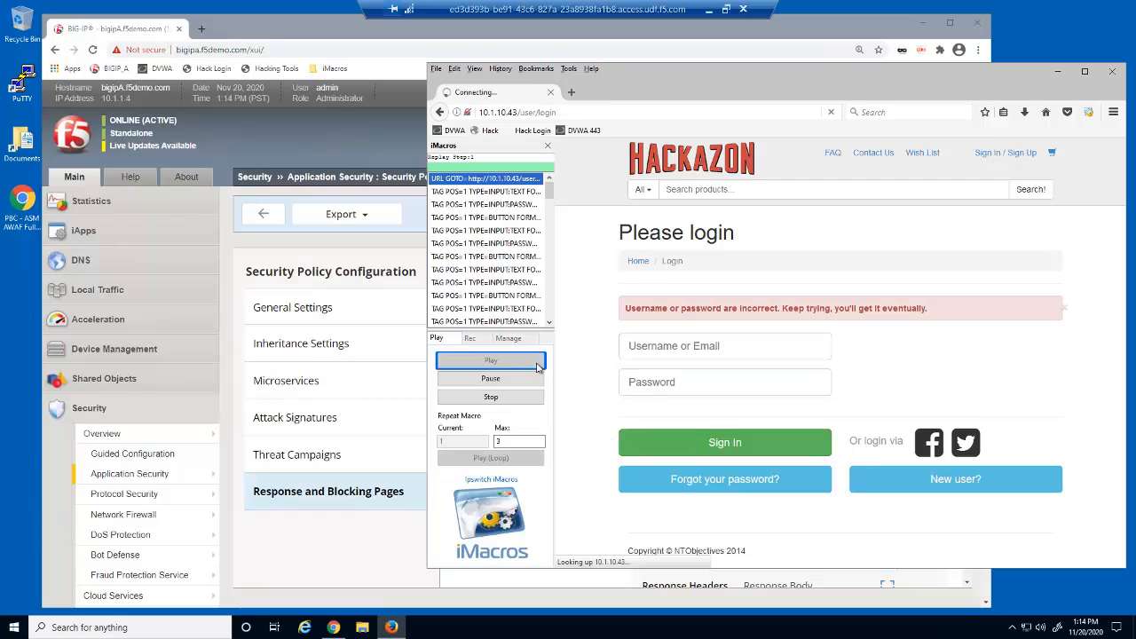
# Step: Replay the brute-force macro until its username attempts against the login form finish
pyautogui.click(490, 360)
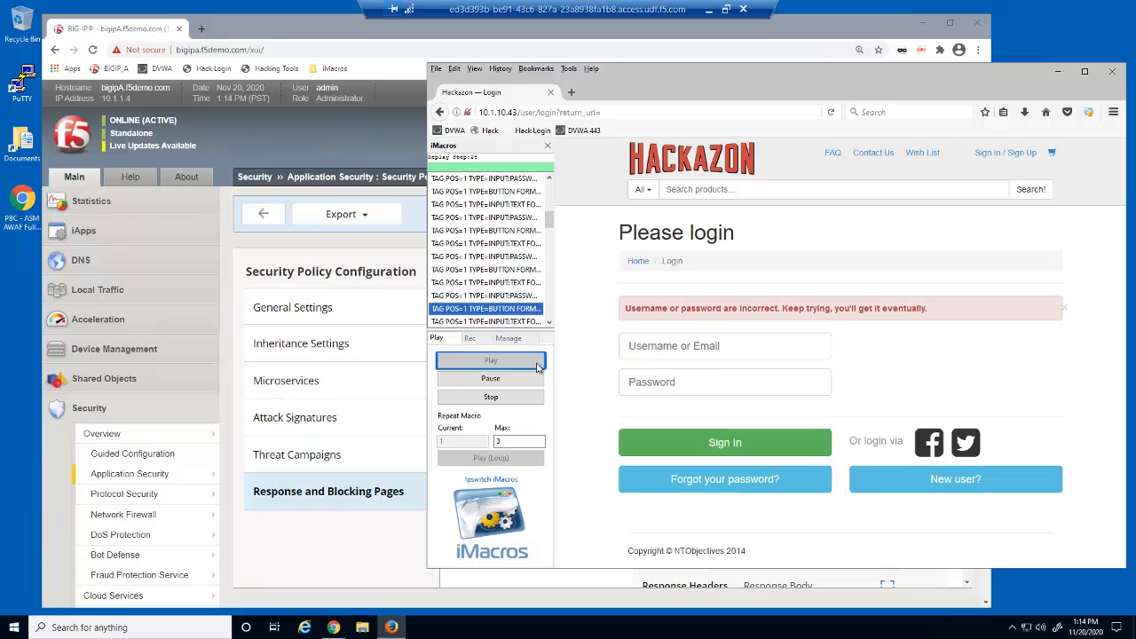
pyautogui.click(490, 361)
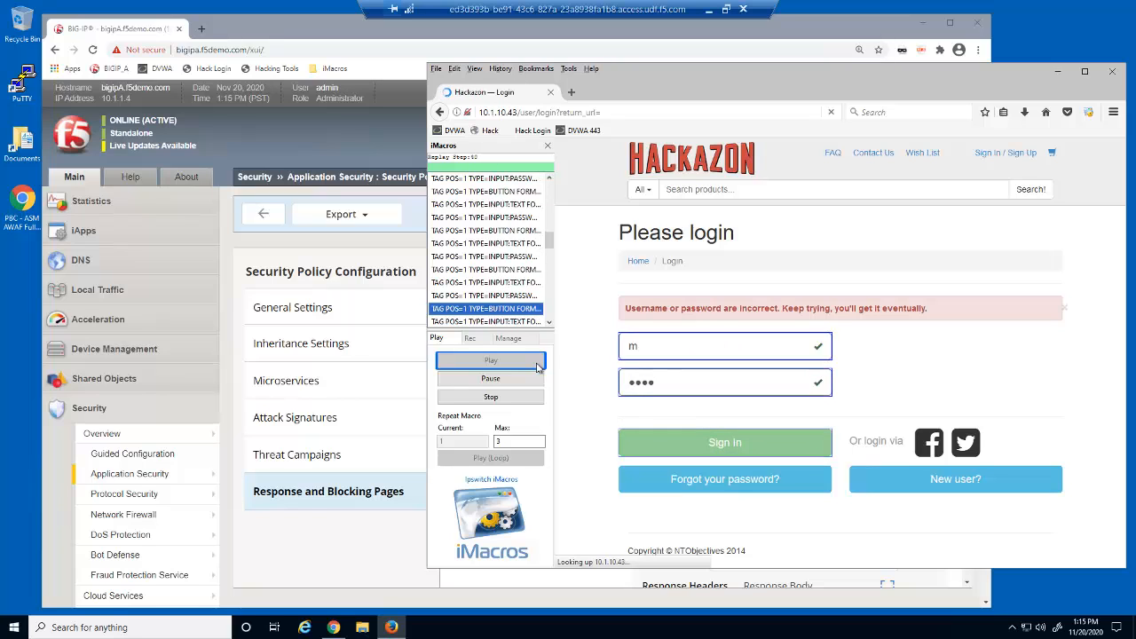
pyautogui.write('q')
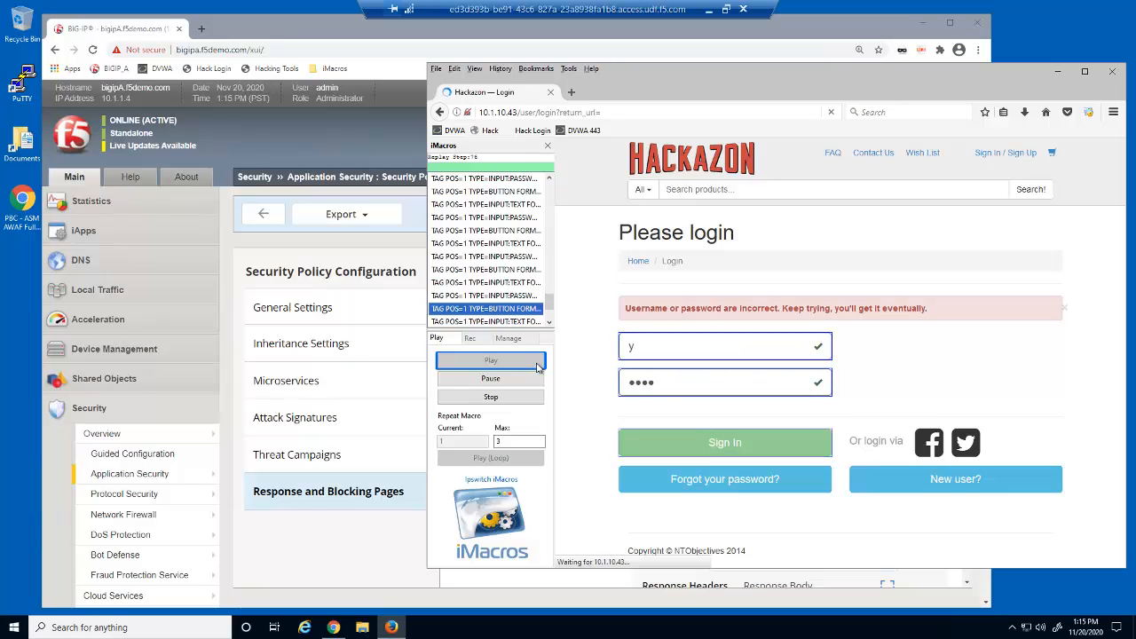
pyautogui.click(490, 361)
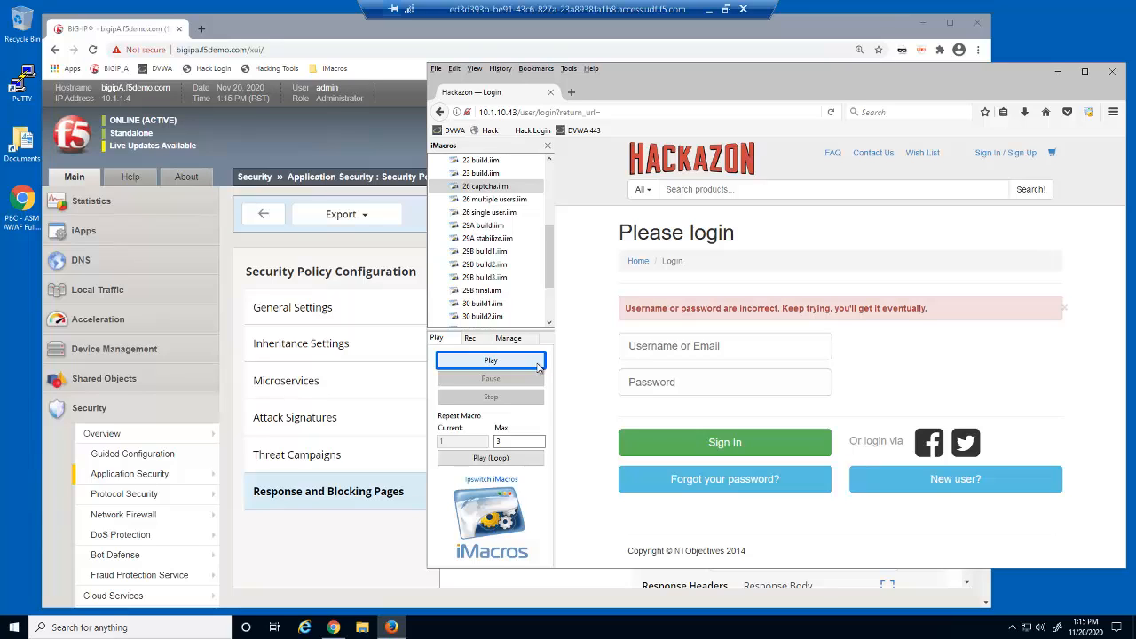
# Step: Enter bobsmith as a manual username guess in the Hackazon login form
pyautogui.write('b')
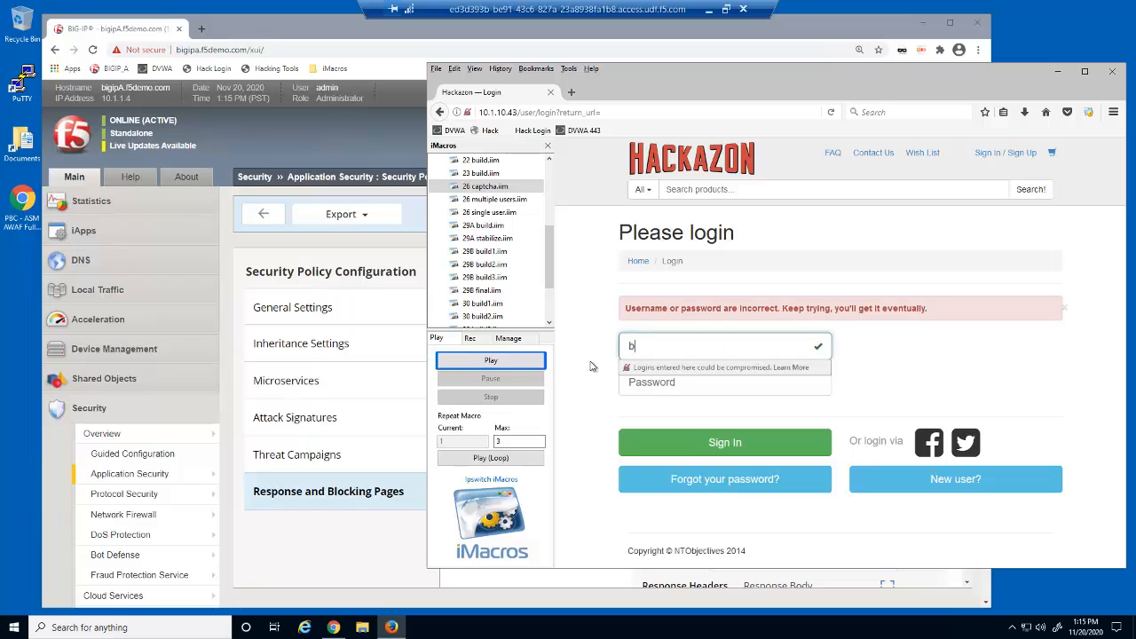
pyautogui.write('obsmith')
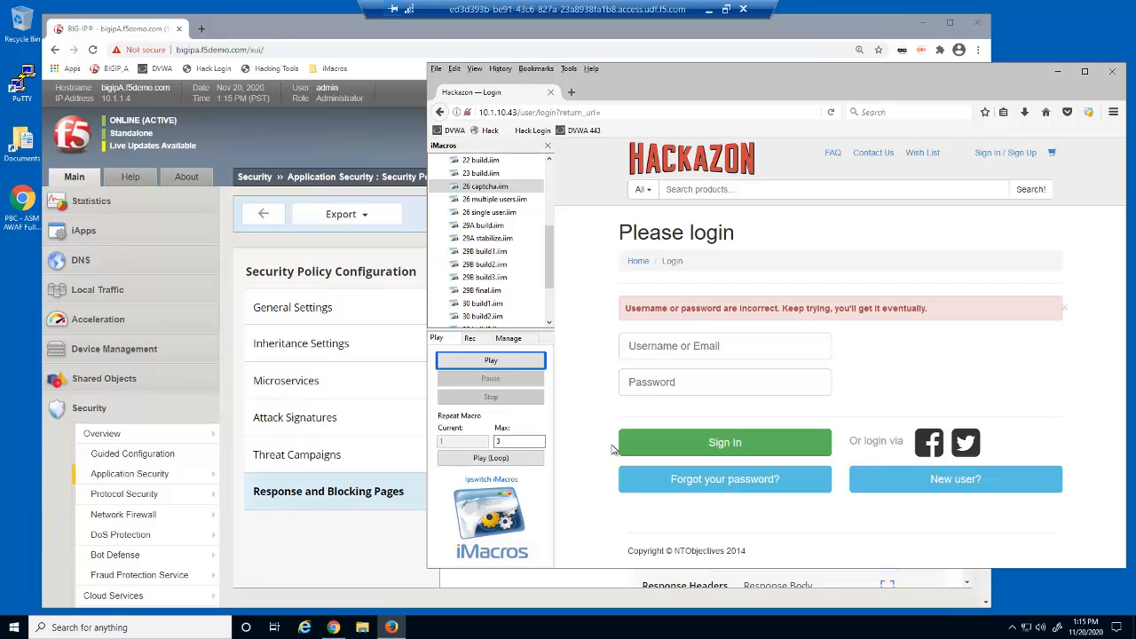
pyautogui.moveTo(905, 225)
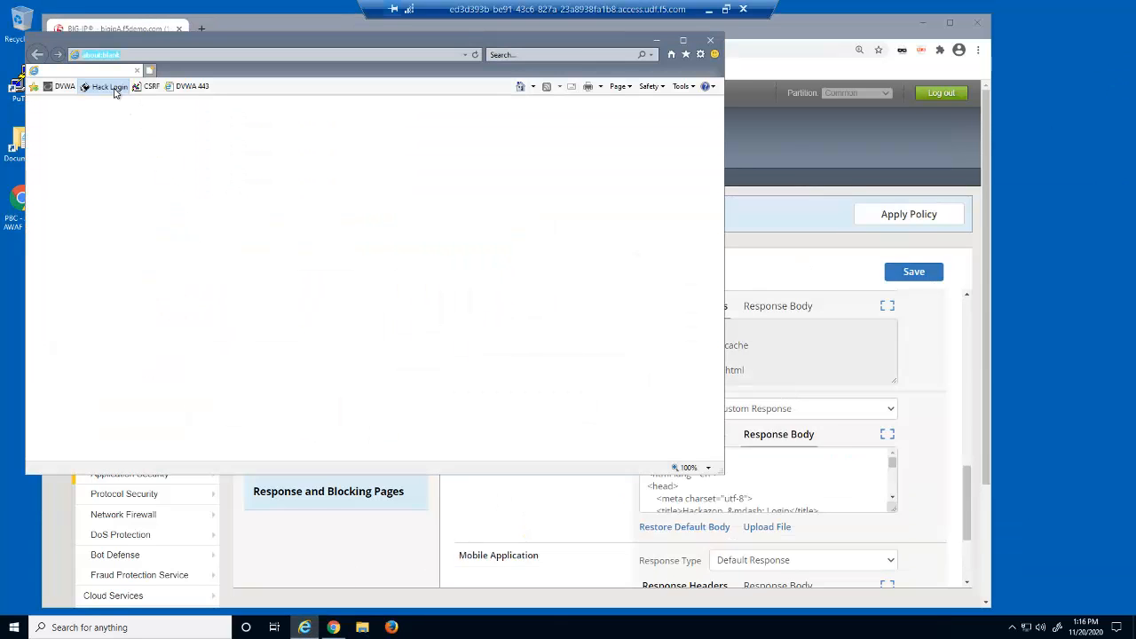
# Step: Load the Hackazon login page from the Hack Login favorite and sign in as bobsmith
pyautogui.click(110, 86)
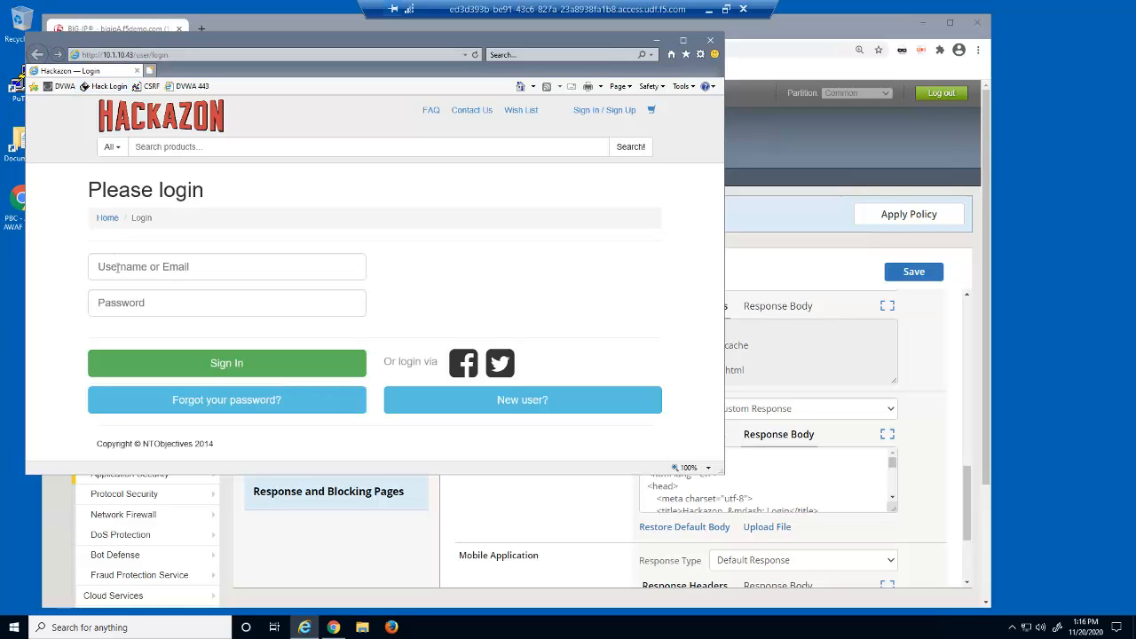
pyautogui.write('bobsmith')
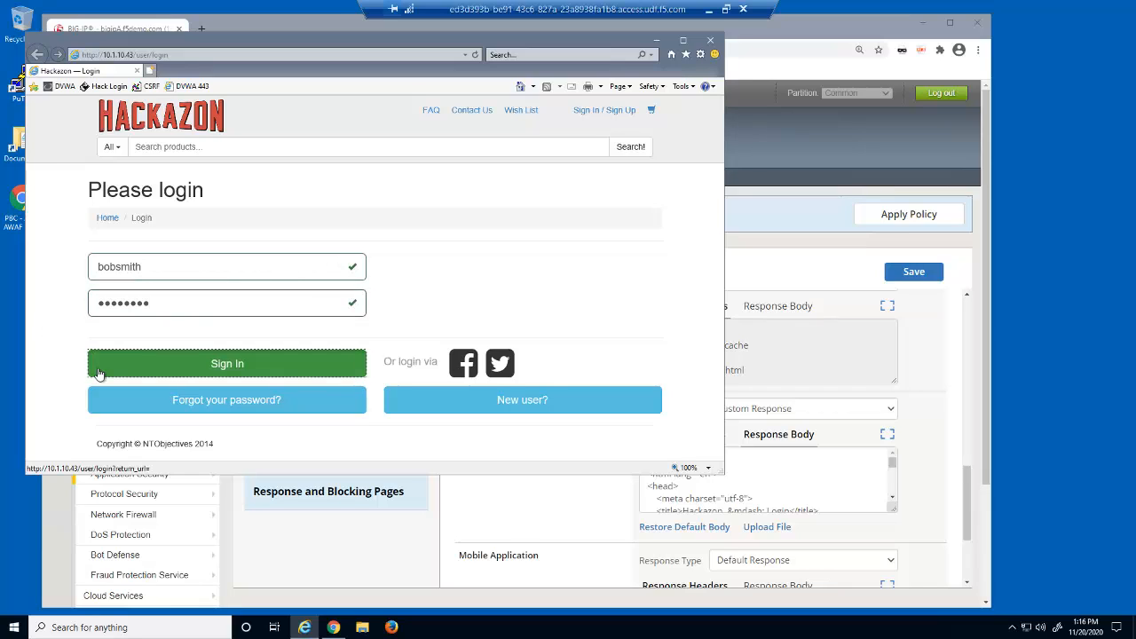
pyautogui.click(227, 363)
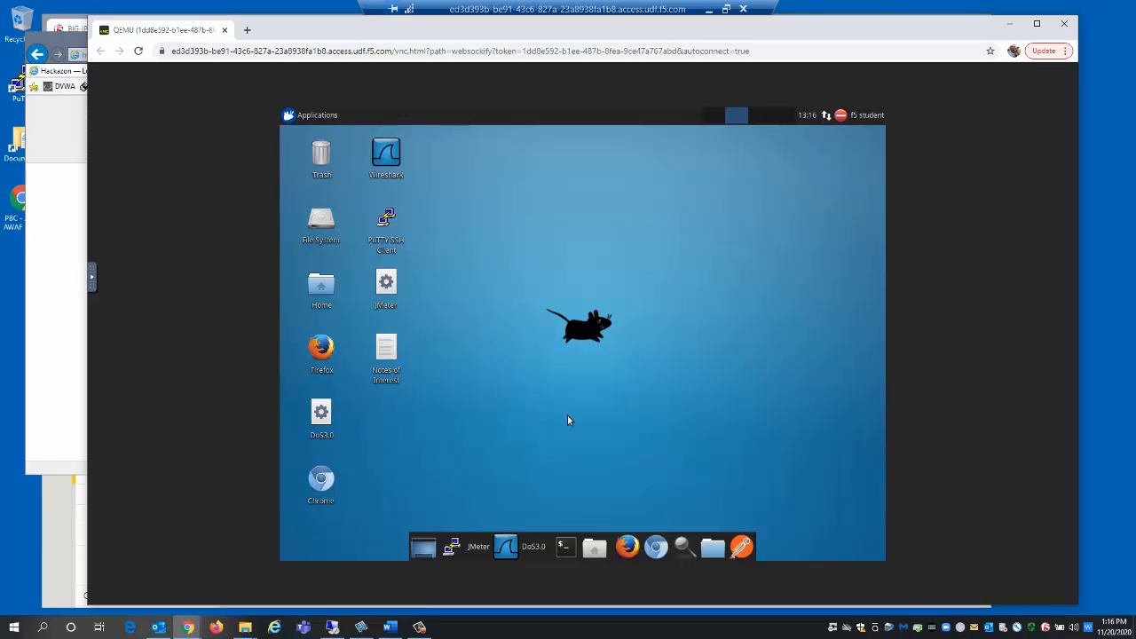
pyautogui.moveTo(321, 346)
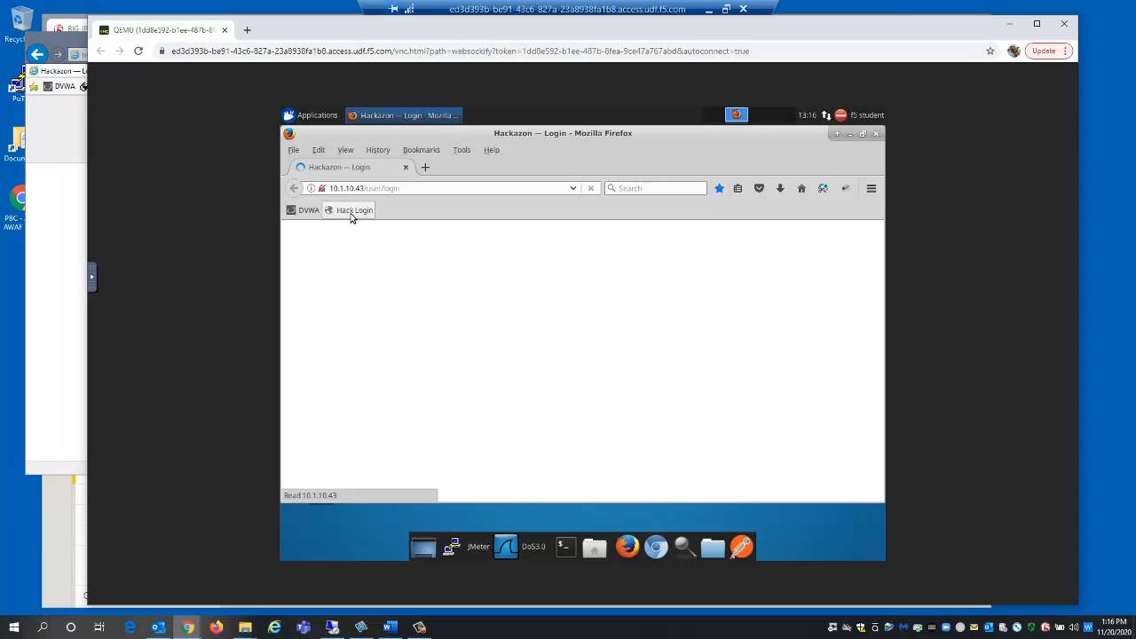
# Step: On the remote desktop, sign in to Hackazon as bobsmith and reach My Account with no orders
pyautogui.click(355, 209)
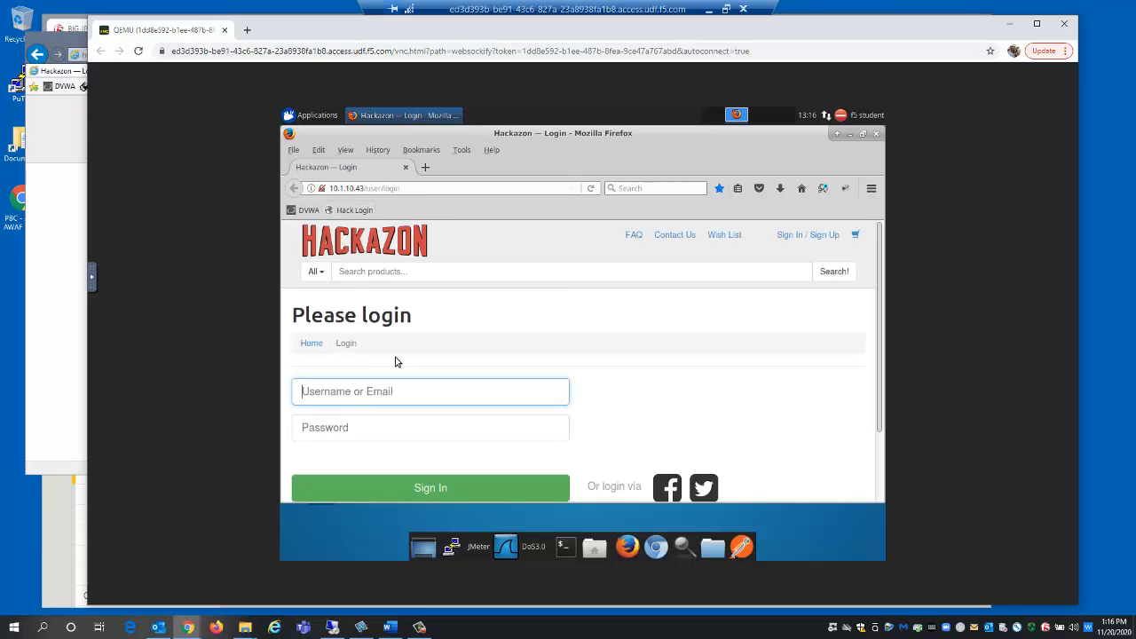
pyautogui.write('bobsmith')
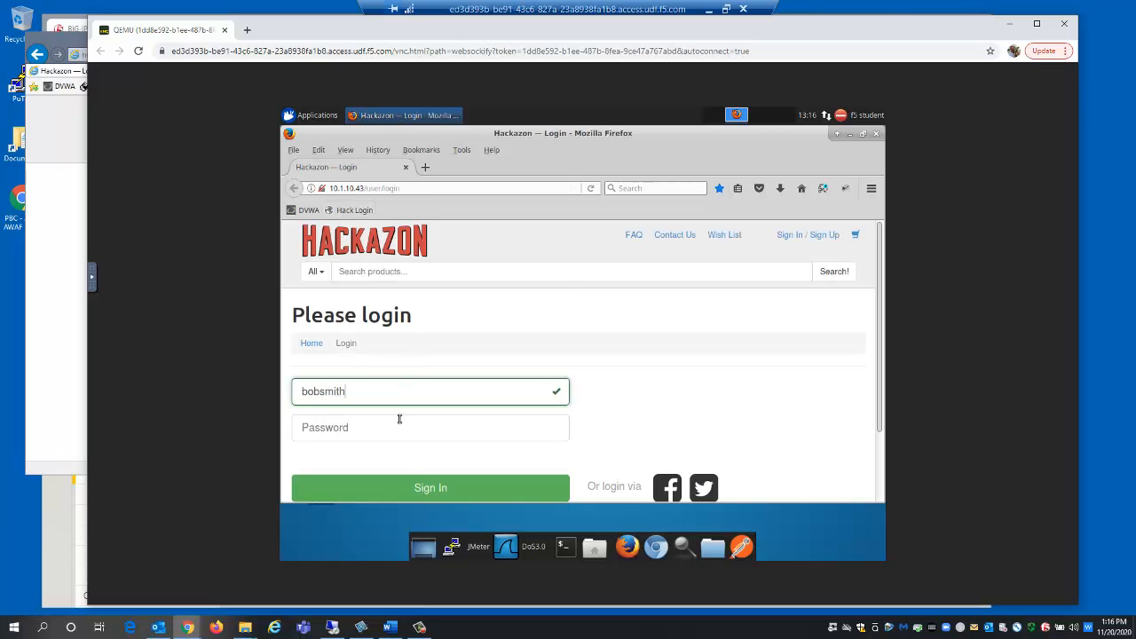
pyautogui.write('•••••')
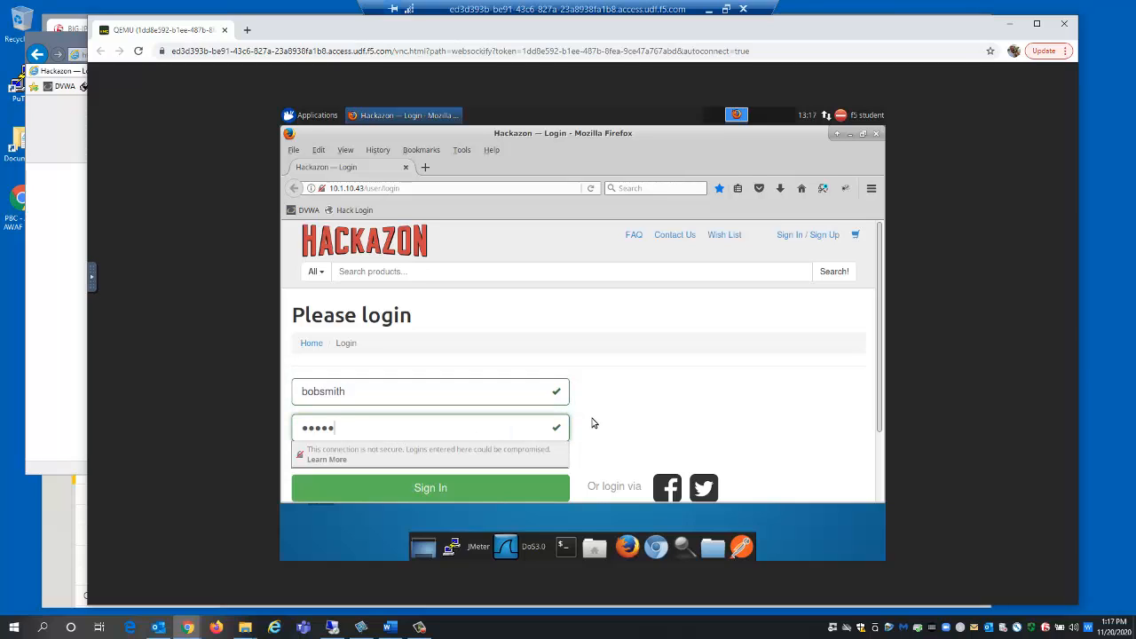
pyautogui.click(430, 486)
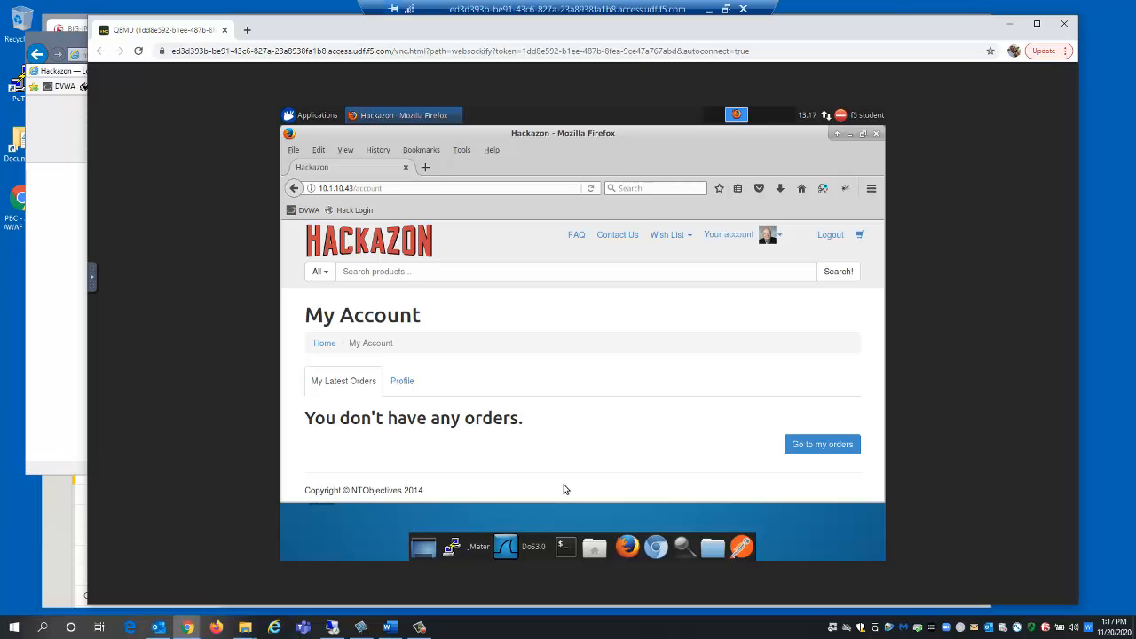
pyautogui.moveTo(75, 558)
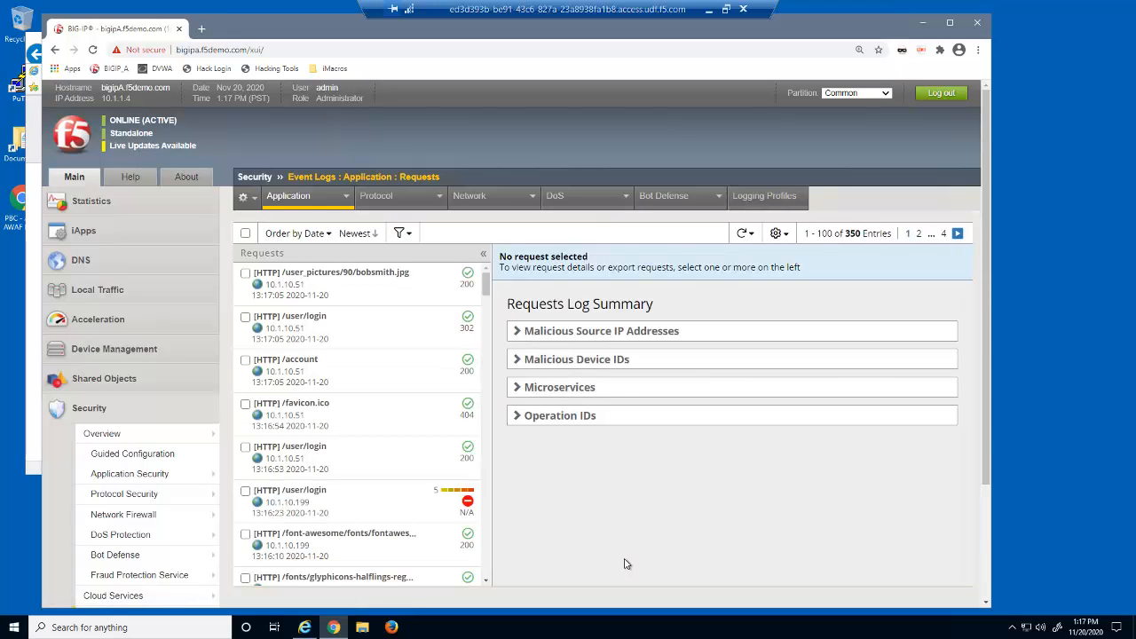
# Step: Filter the application request log to Request Status Blocked, listing 31 blocked /user/login entries
pyautogui.click(399, 233)
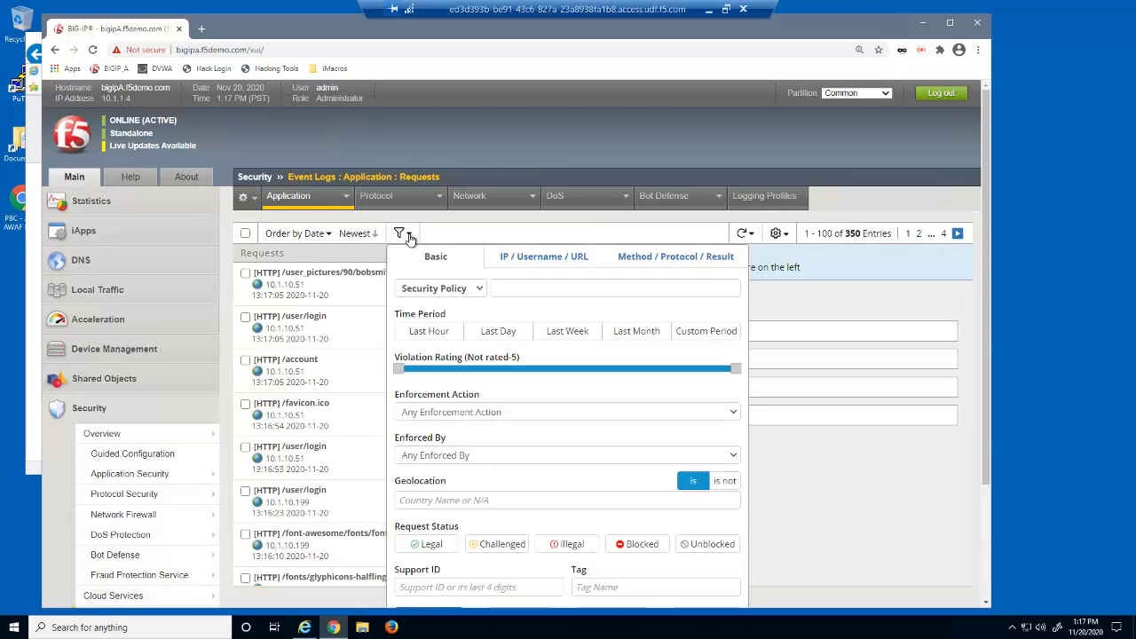
pyautogui.click(638, 543)
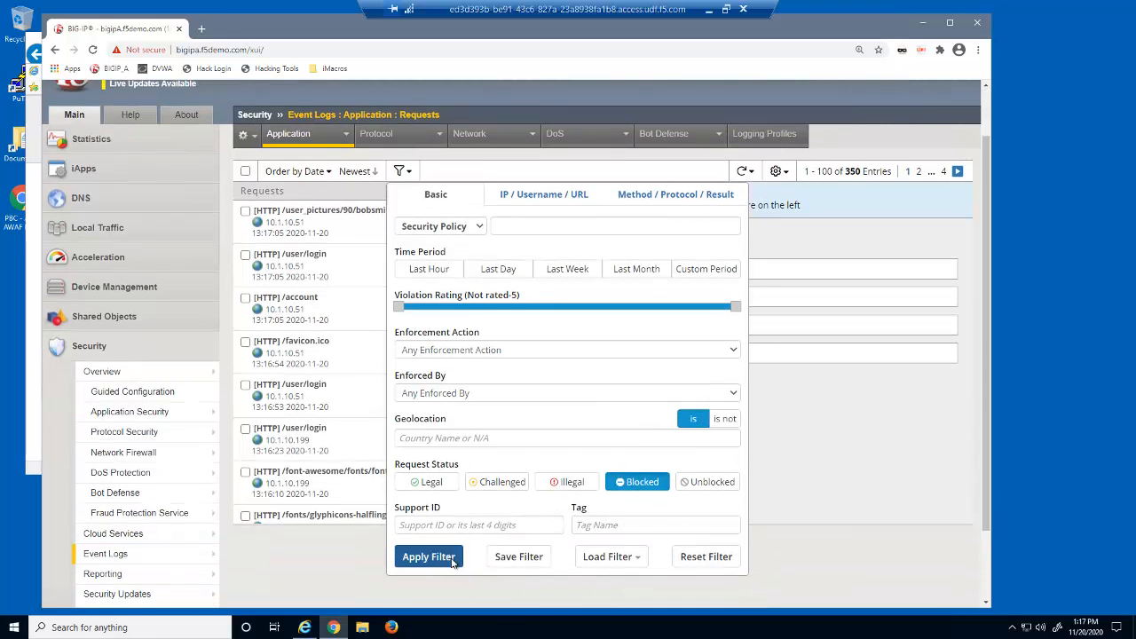
pyautogui.click(430, 558)
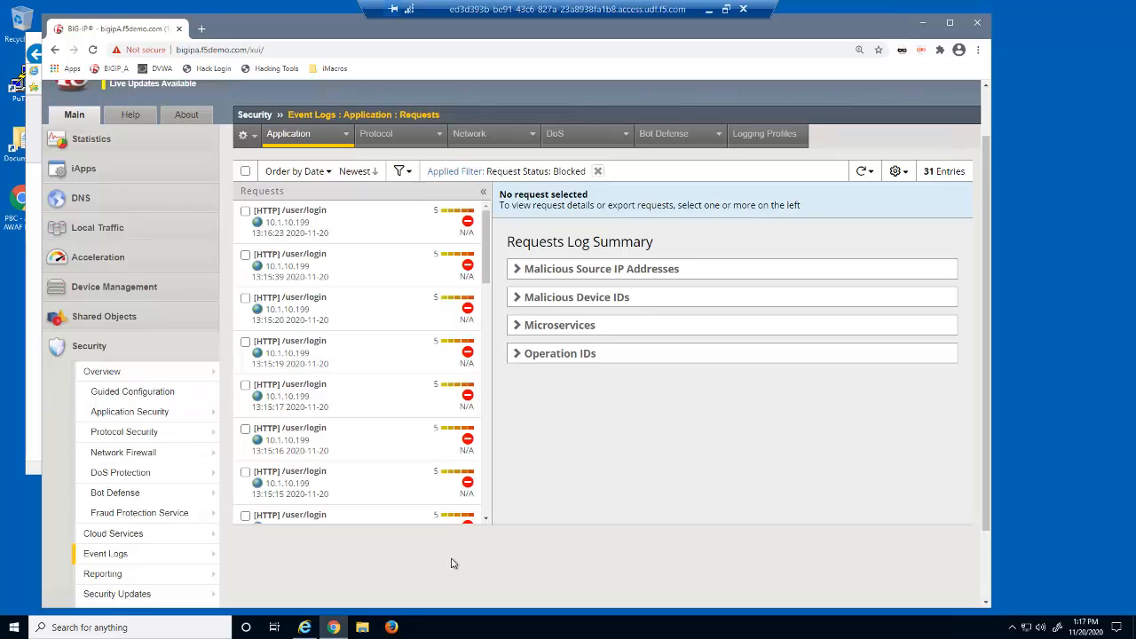
pyautogui.moveTo(455, 561)
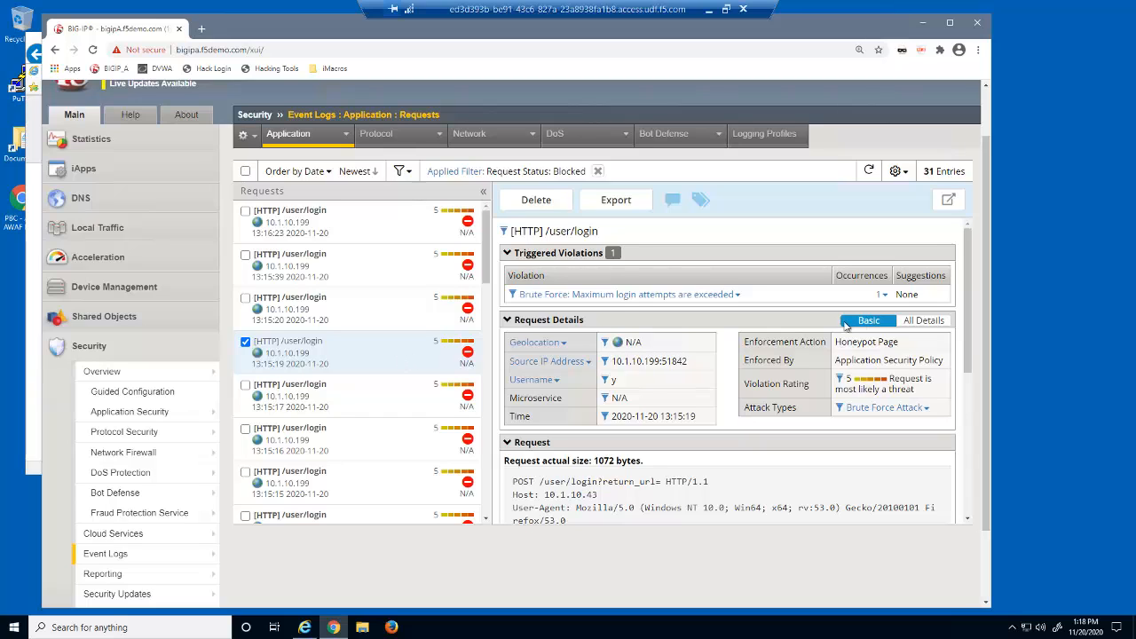
# Step: Show the Brute Force violation details with Alarm and Honeypot Page enforcement for a blocked /user/login request
pyautogui.click(880, 295)
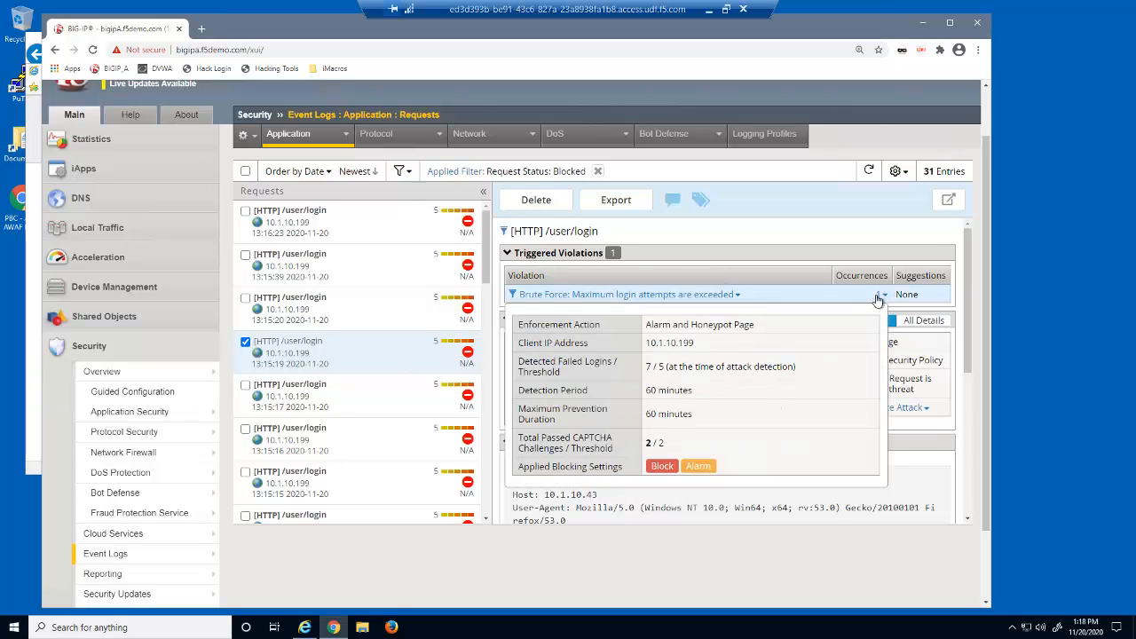